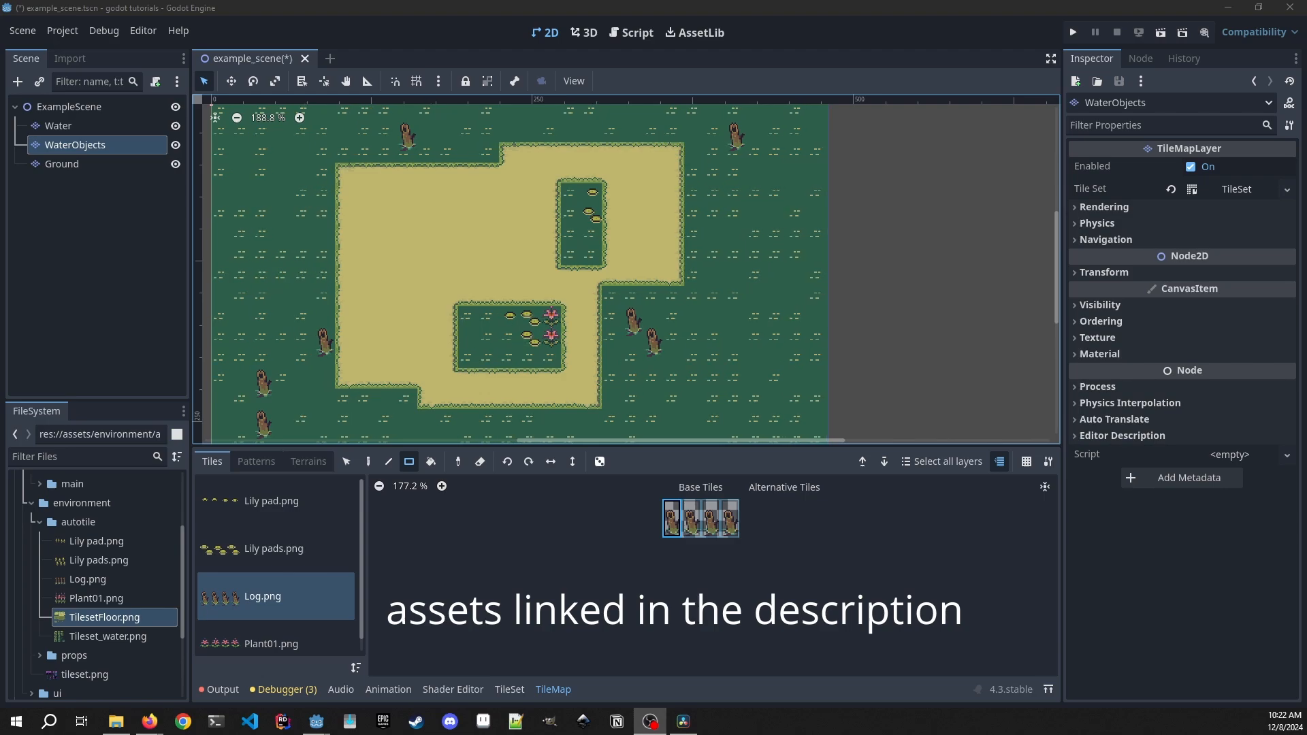
- Add three TileMapLayer children to ExampleScene, named Water, WaterObjects and Ground
click(69, 107)
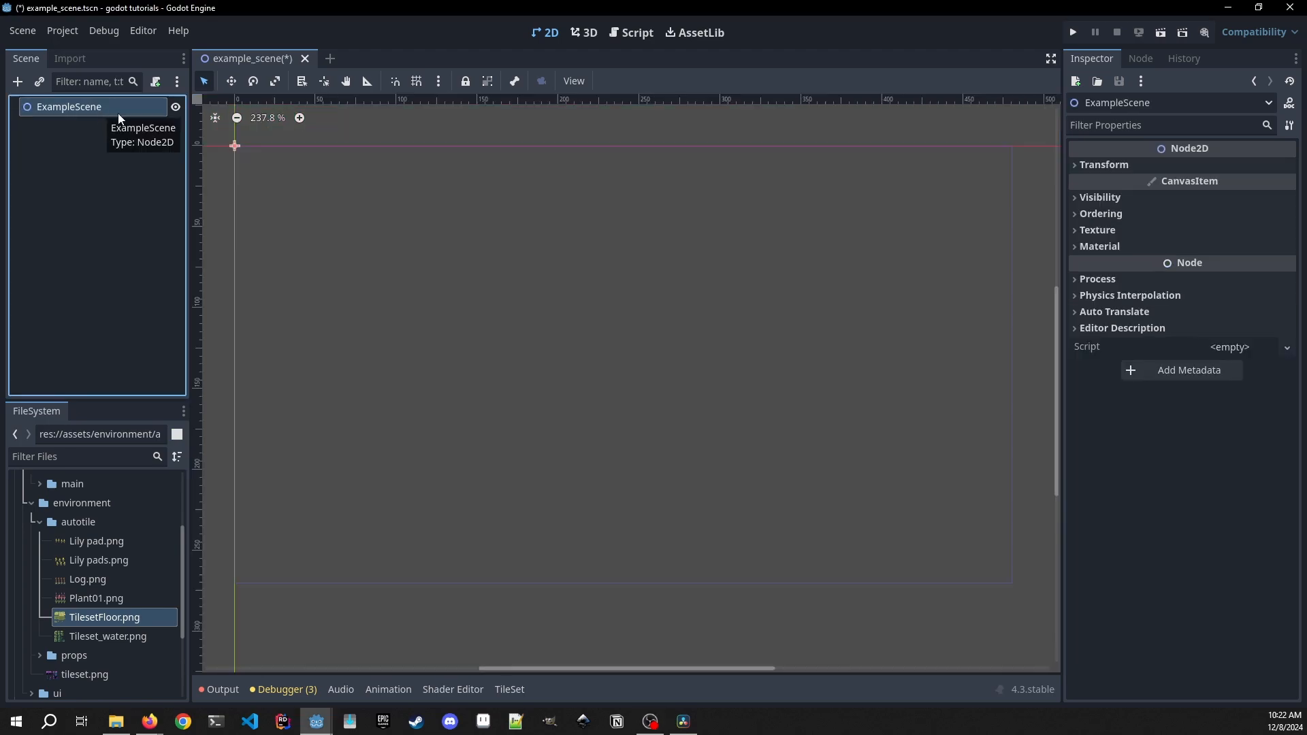
mouse_move(98, 104)
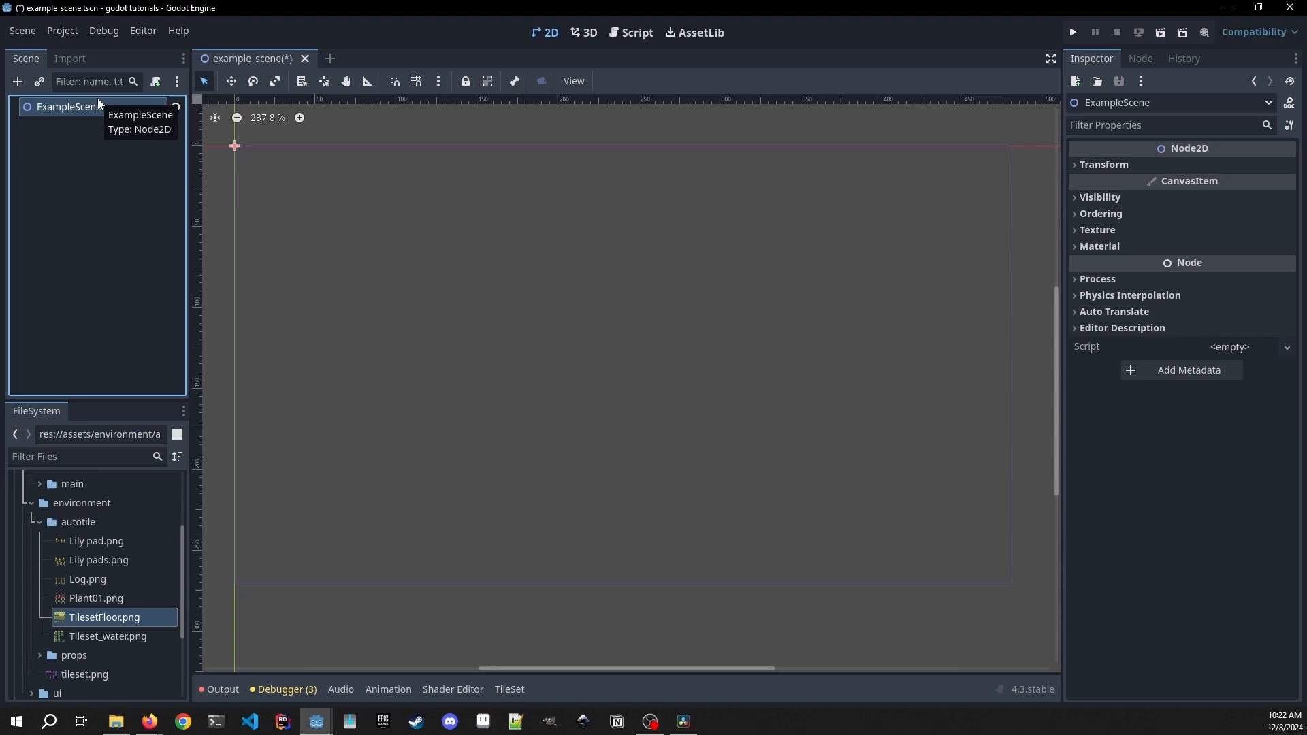
click(17, 81)
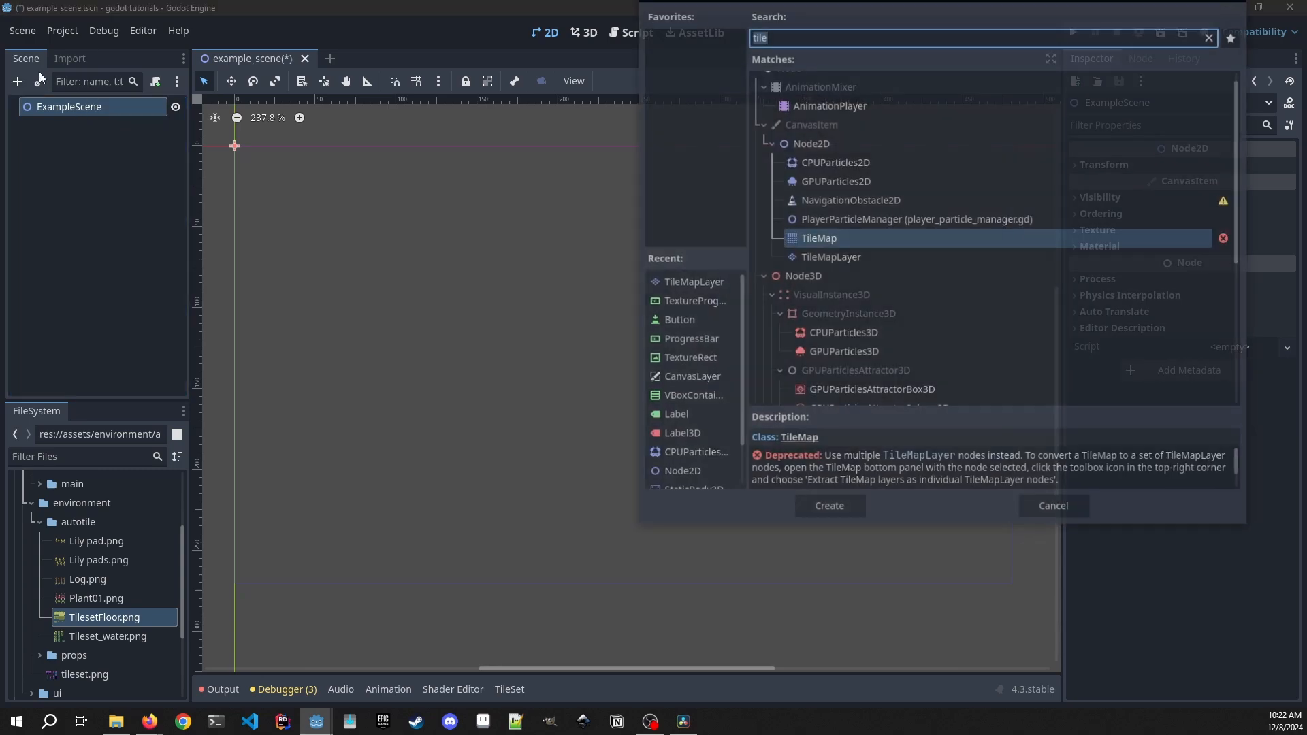
click(828, 505)
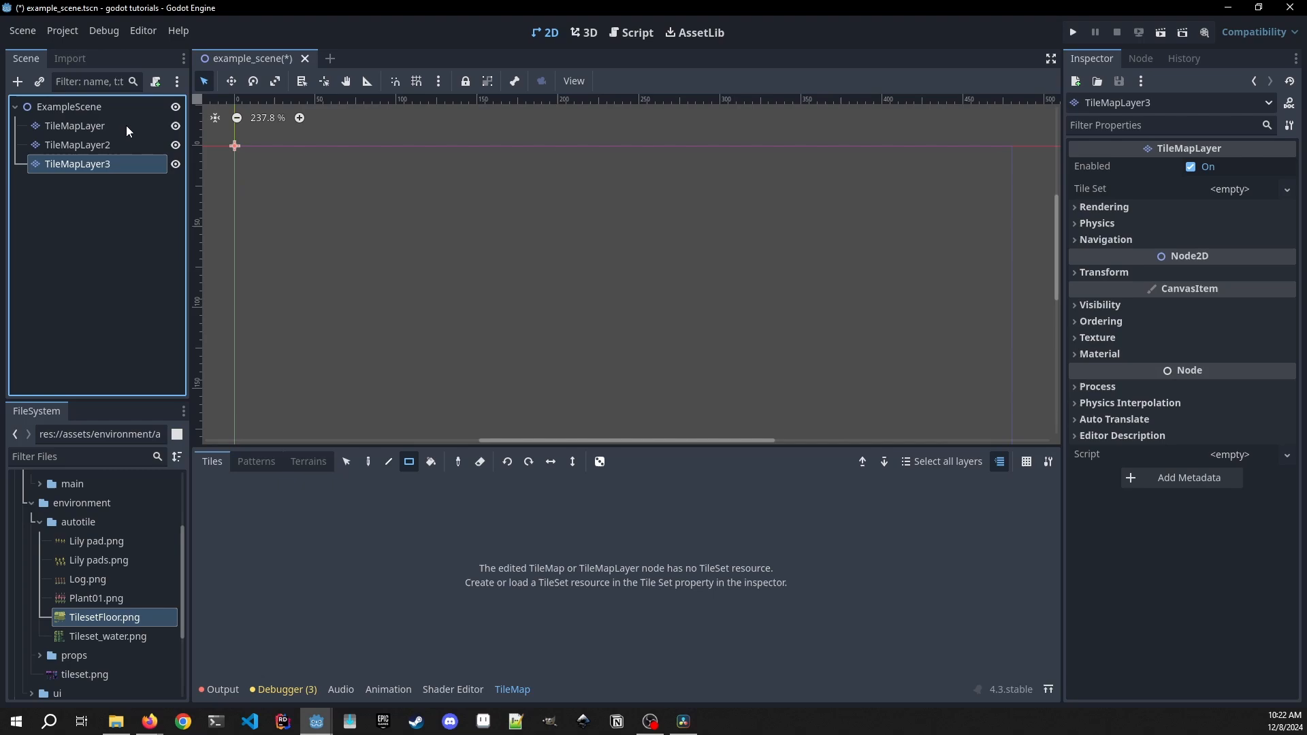
double_click(73, 125)
text(Water)
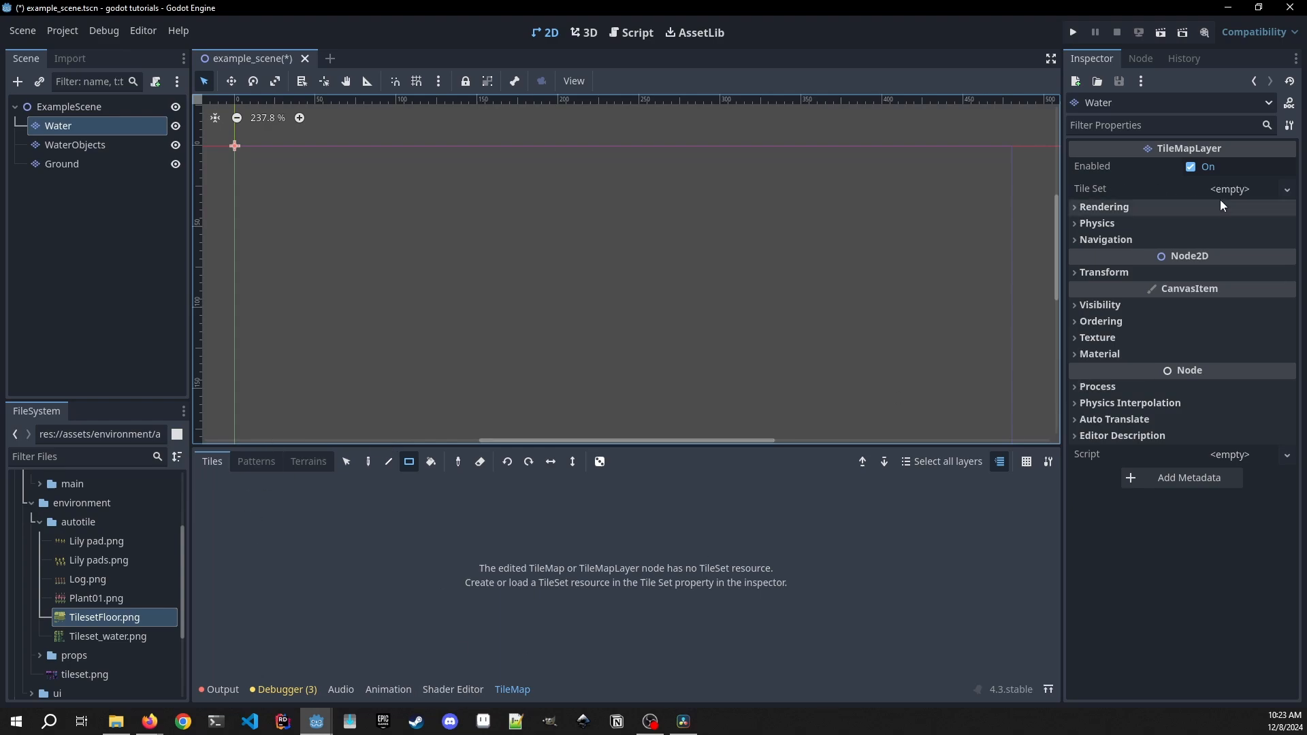
- Create a new TileSet on the Water layer with Tileset_water.png as its atlas source
click(1230, 188)
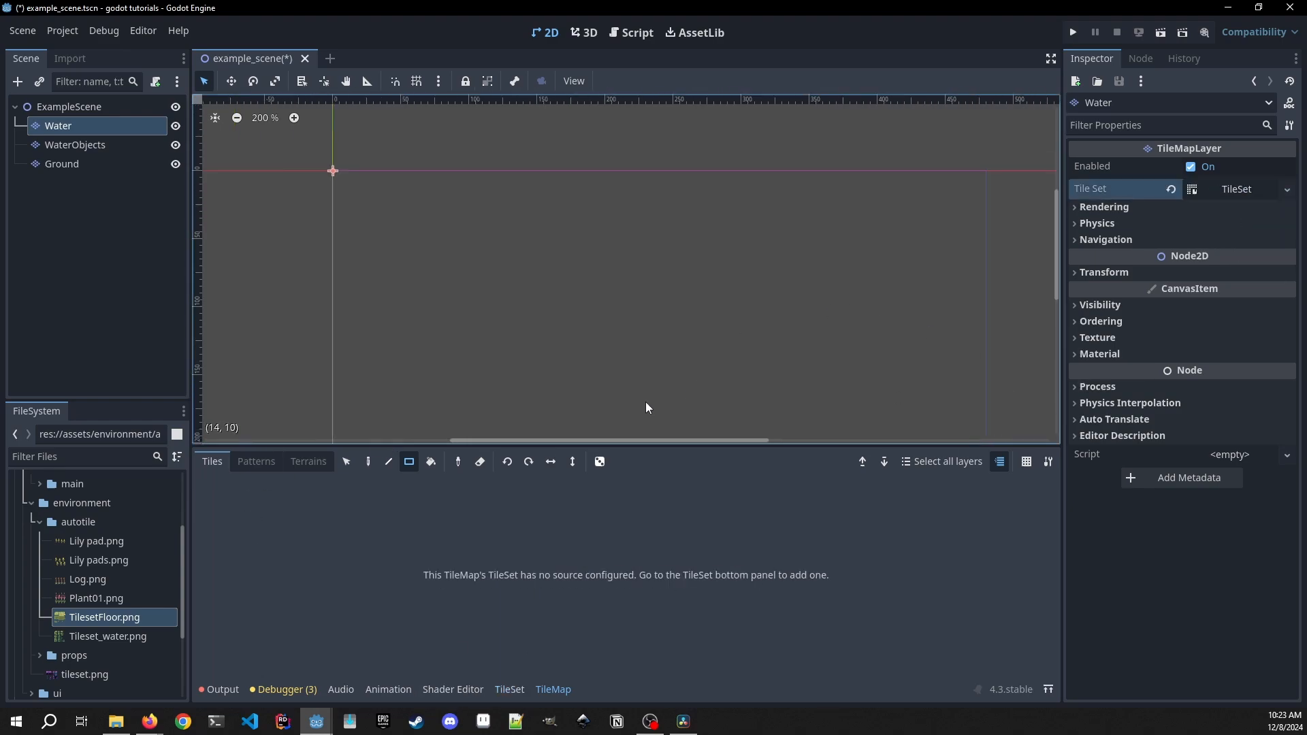
scroll(down, 3)
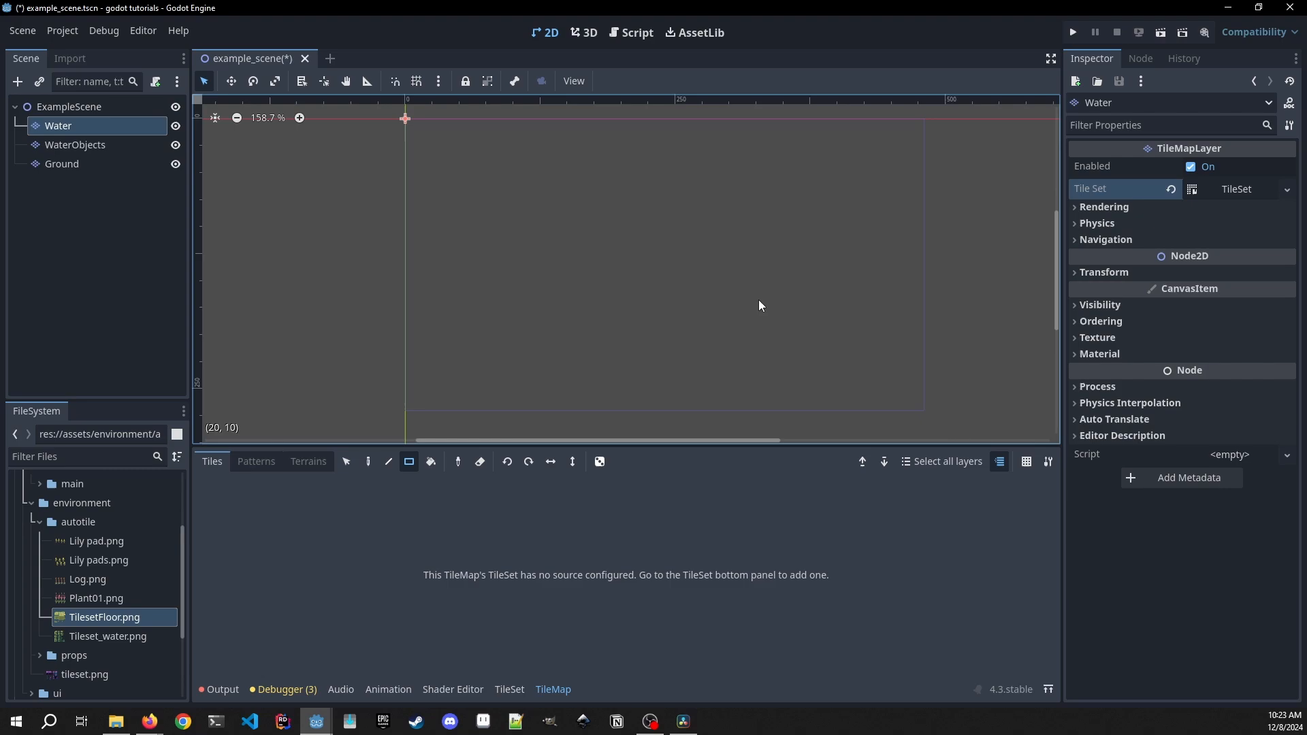
click(508, 690)
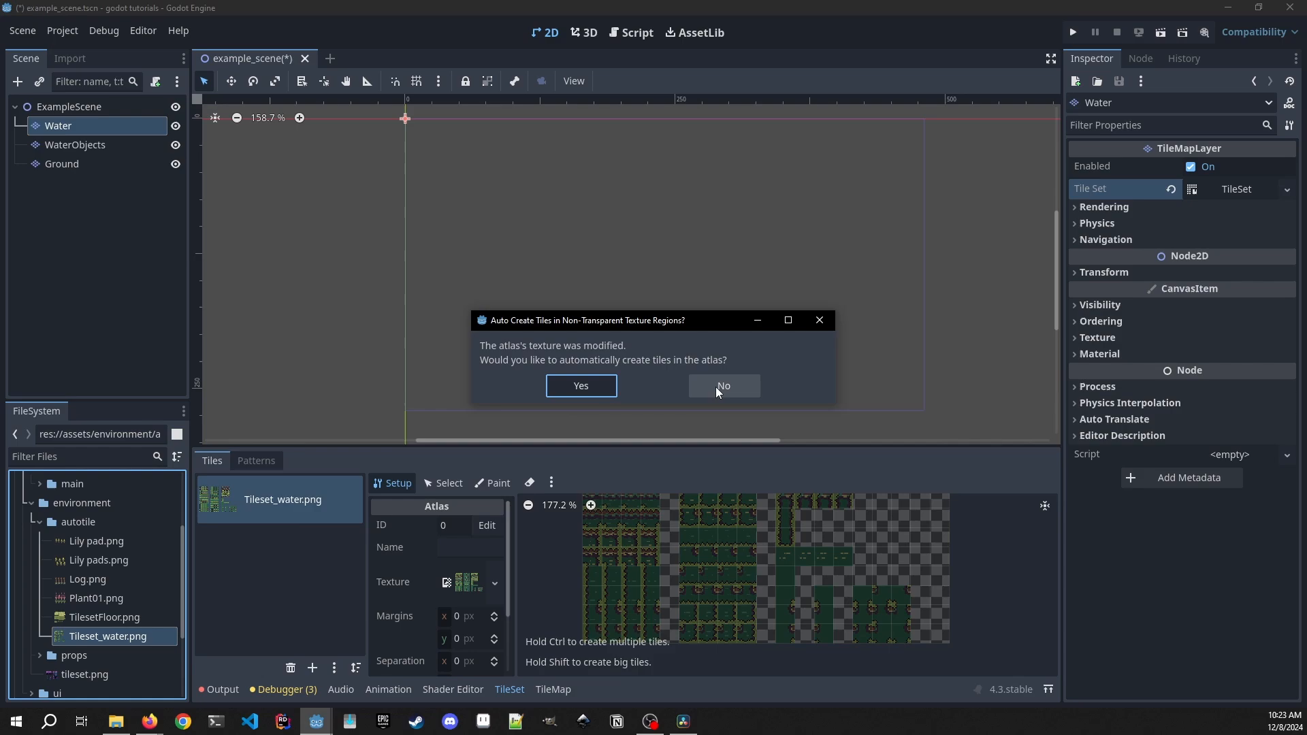
click(721, 385)
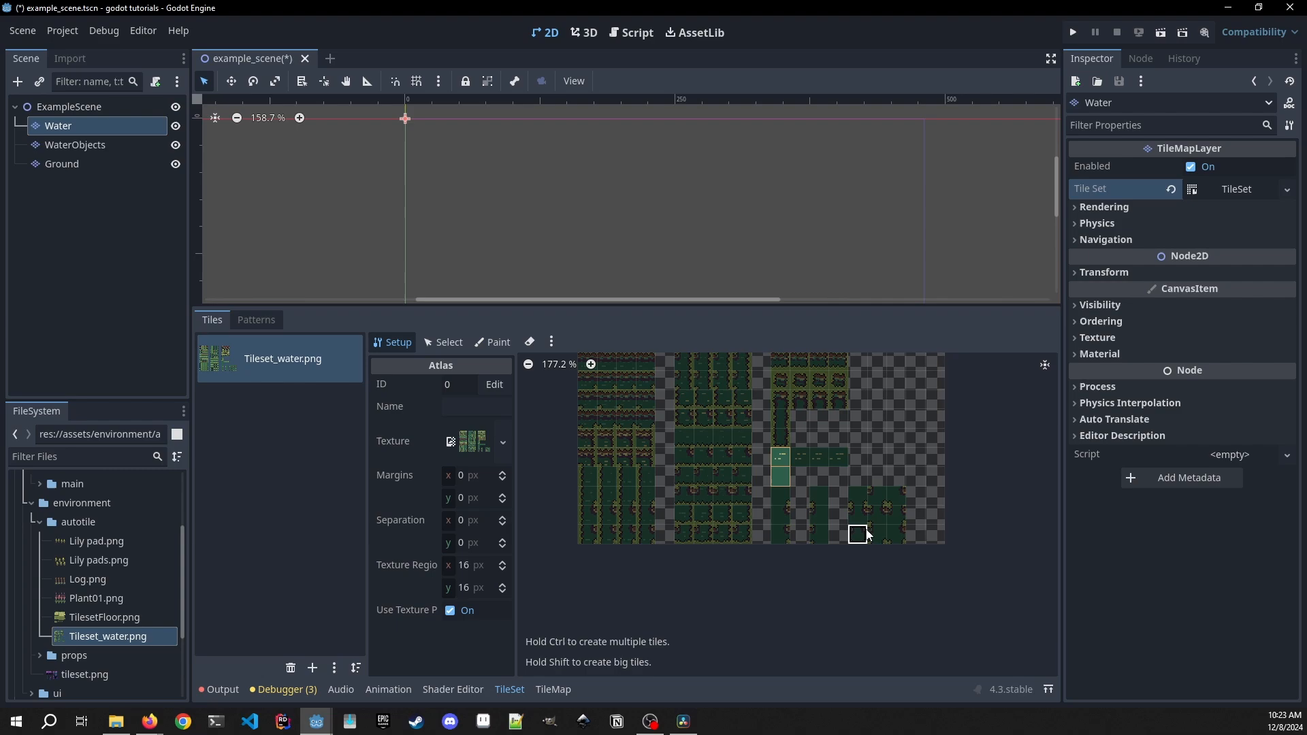
mouse_move(516, 721)
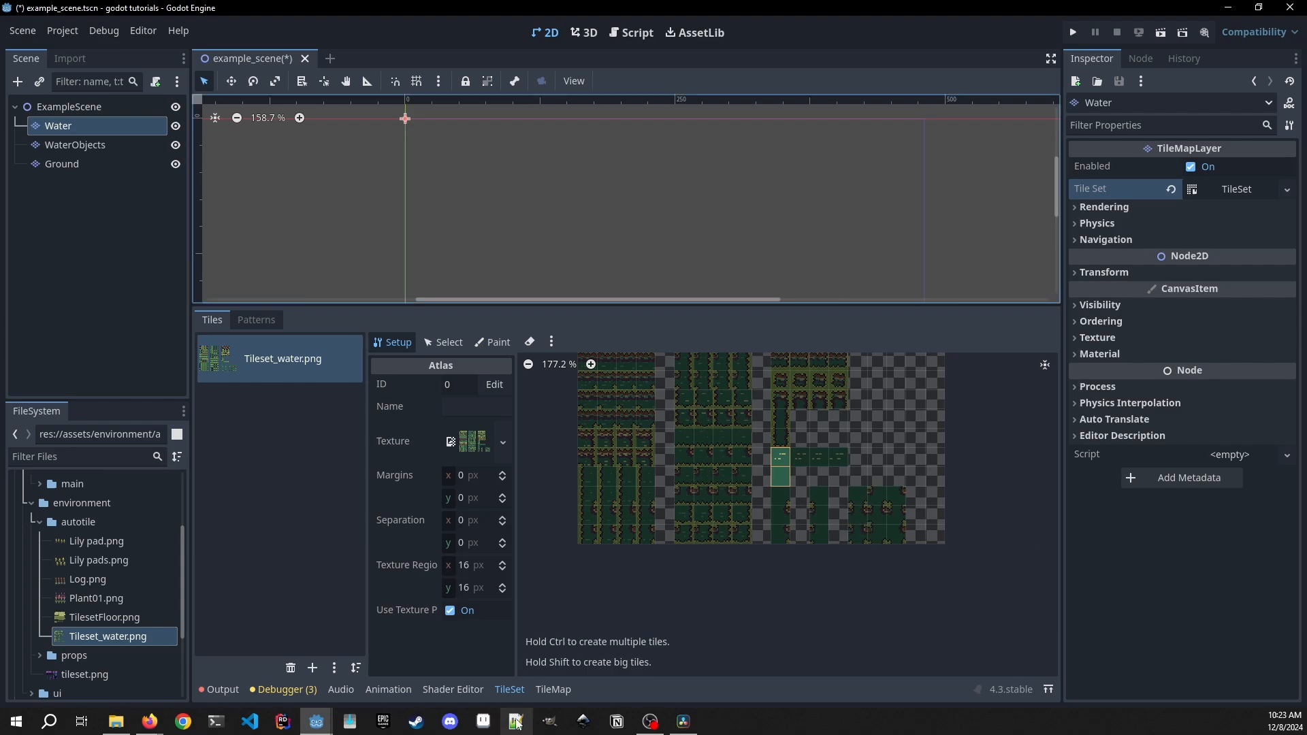
- Paint a large rectangle of the plain water tile onto the Water layer
click(551, 689)
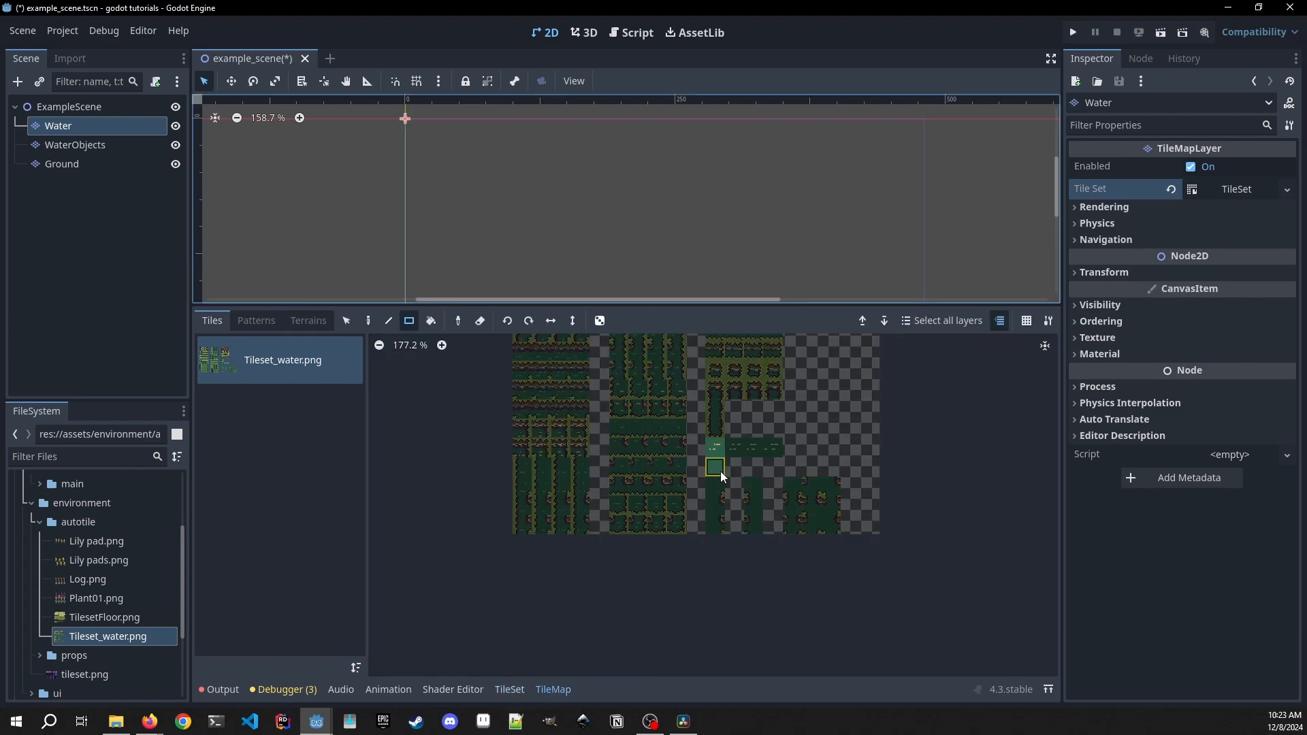
scroll(down, 3)
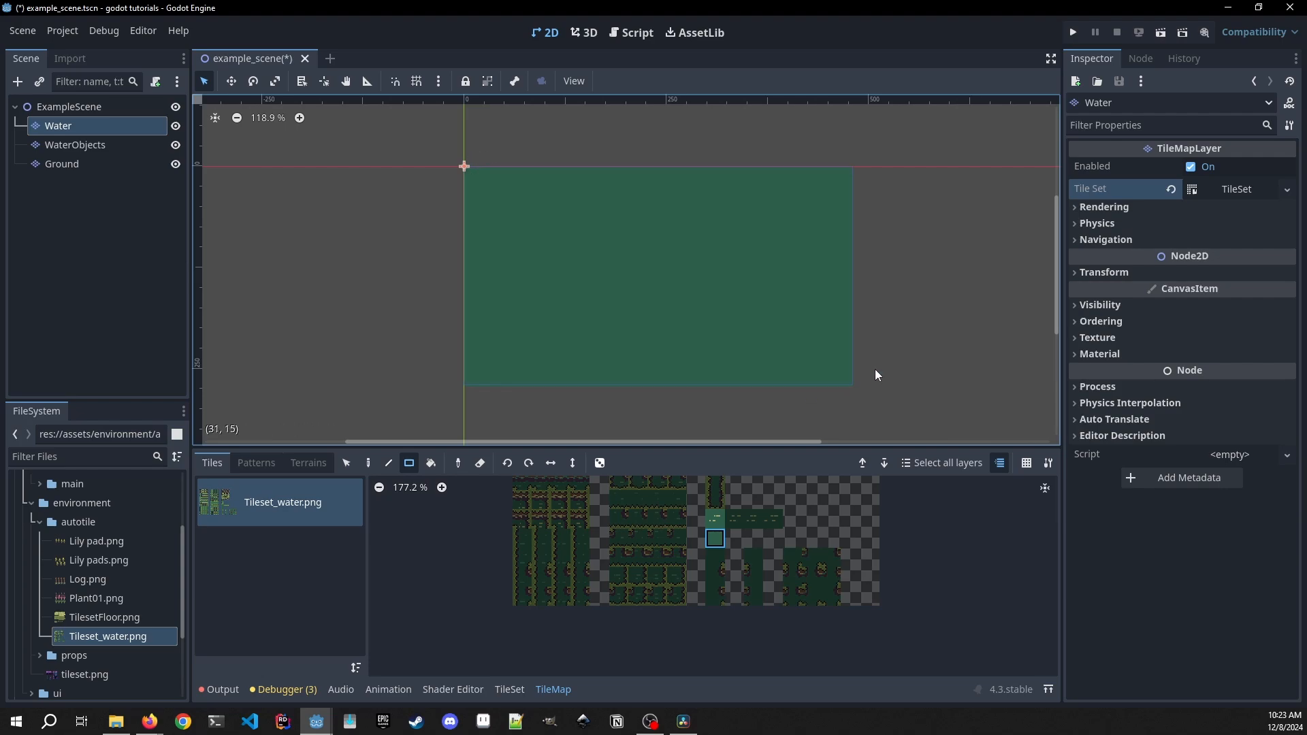
mouse_move(889, 369)
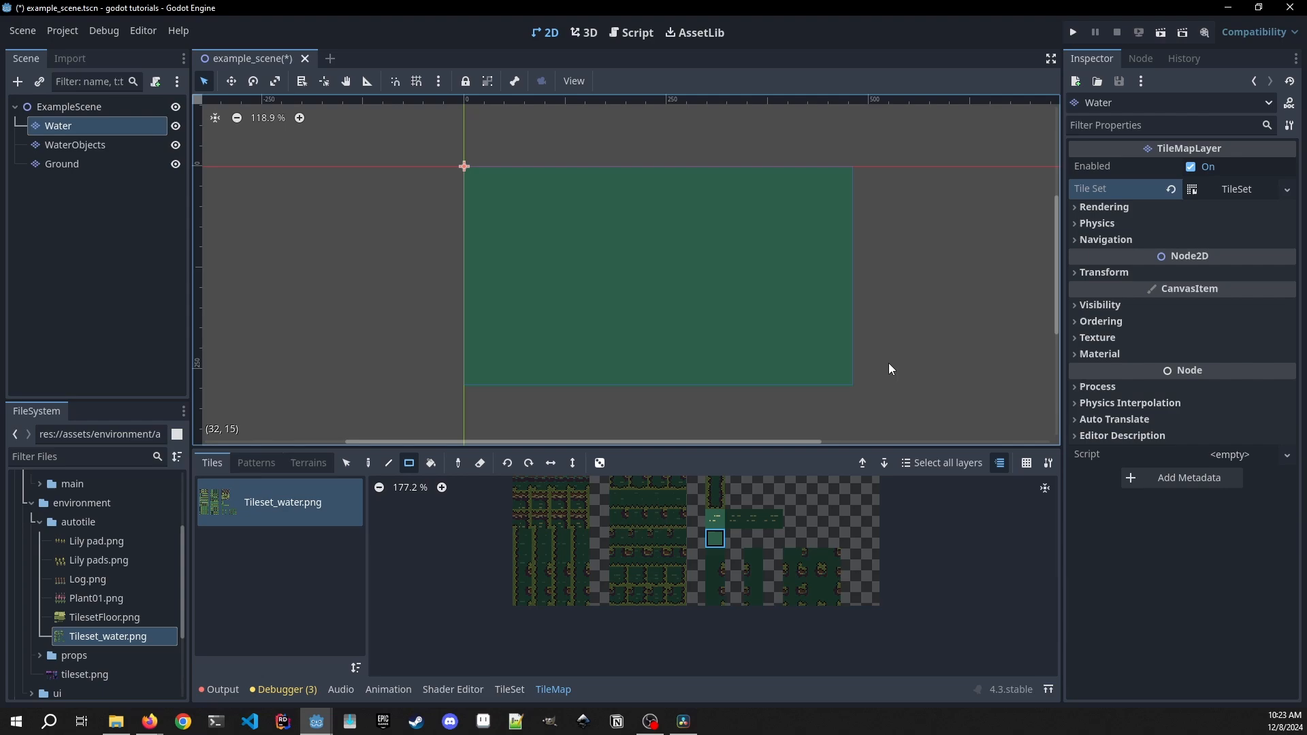
mouse_move(121, 163)
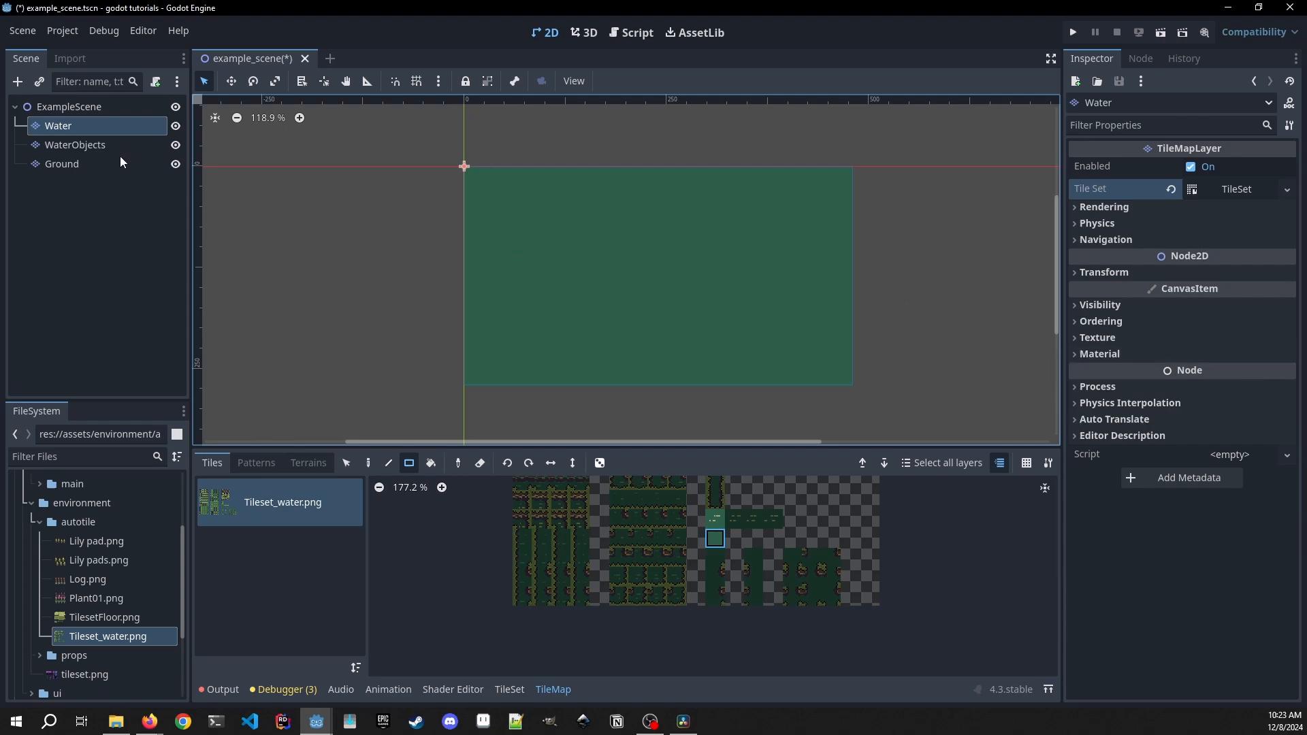
- Give the Ground layer a new TileSet using TilesetFloor.png as an atlas, then zoom the atlas
click(62, 164)
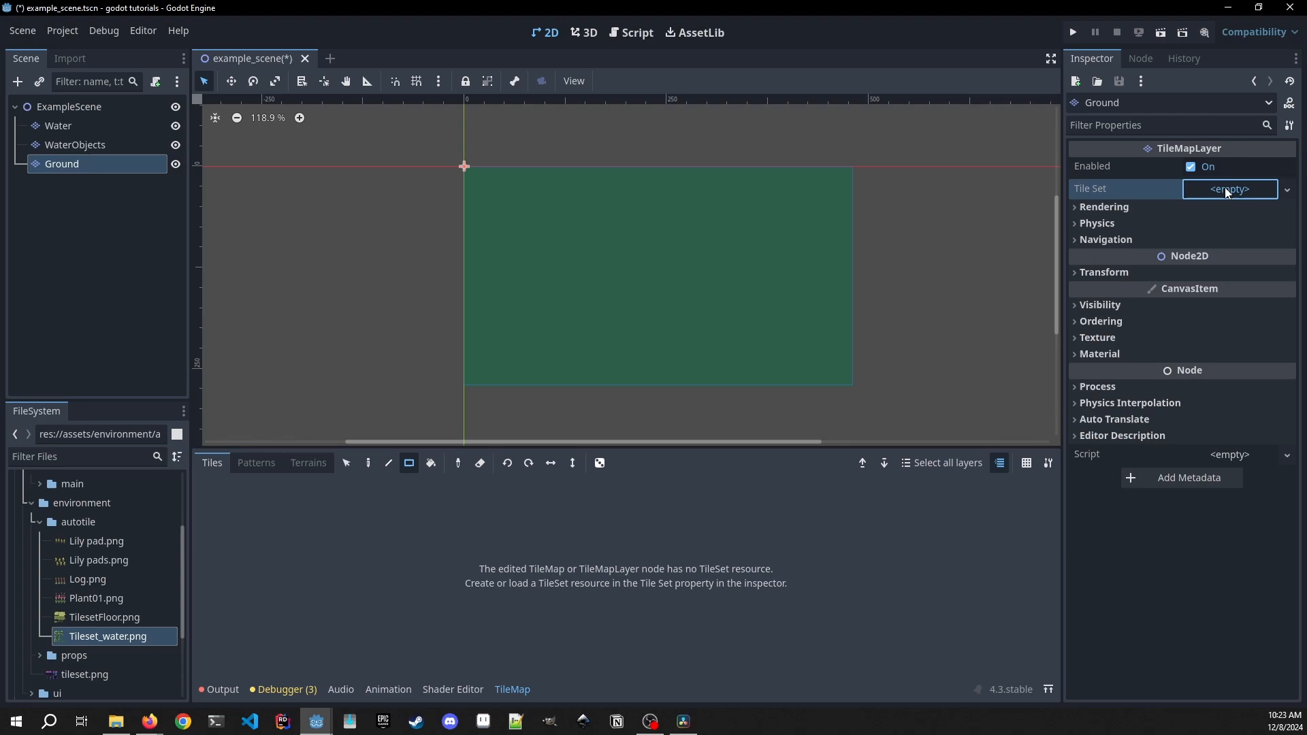
click(1230, 189)
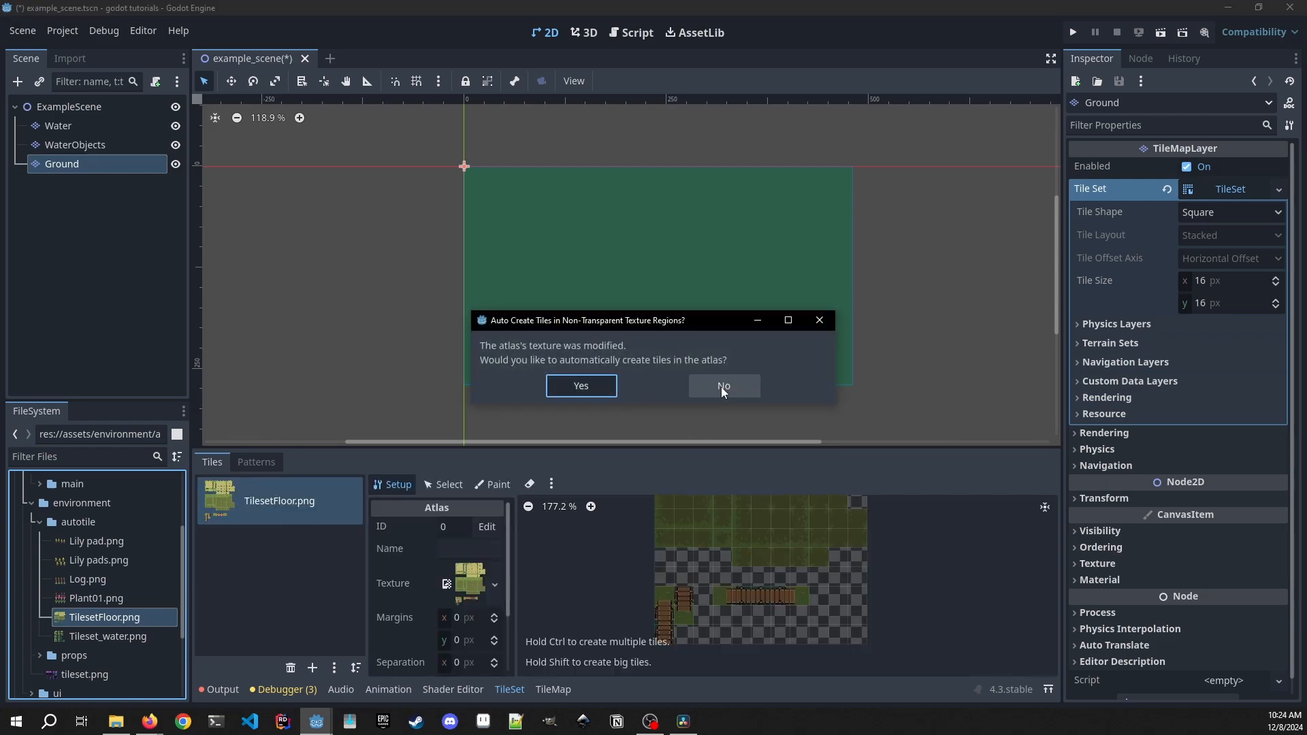
mouse_move(724, 392)
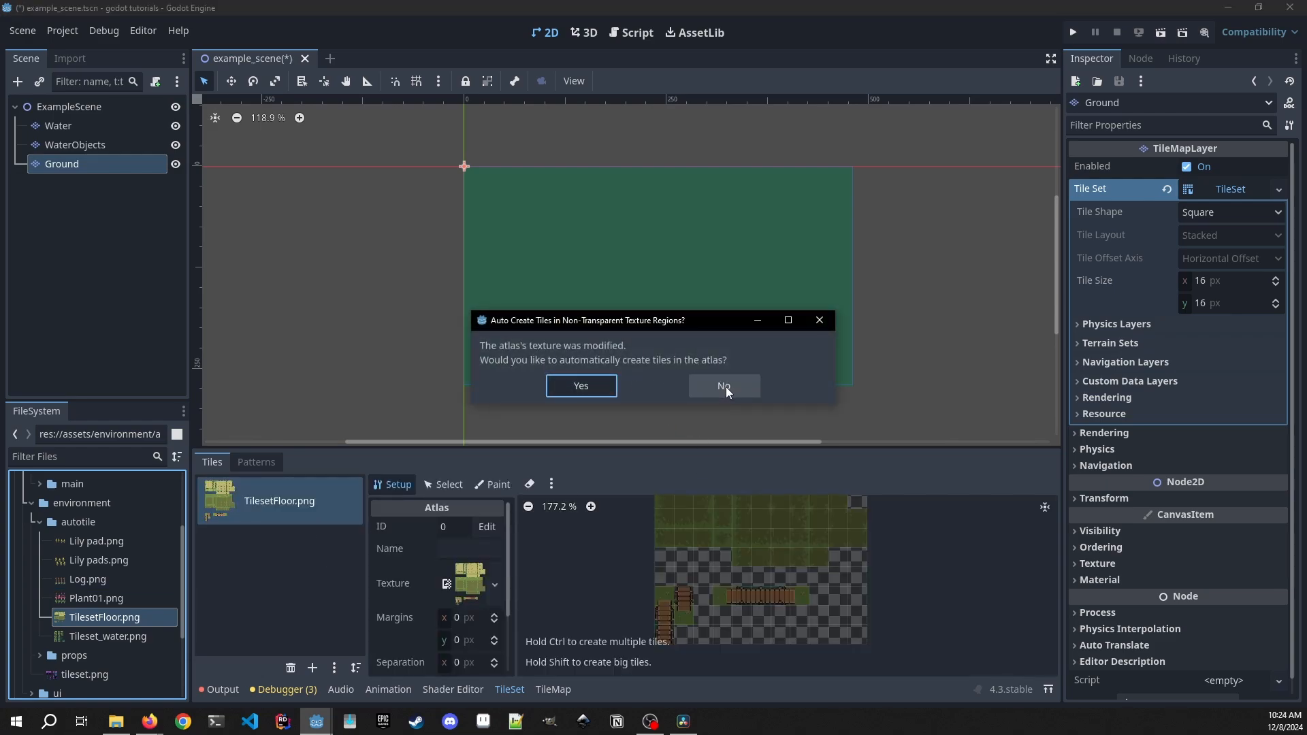
mouse_move(729, 400)
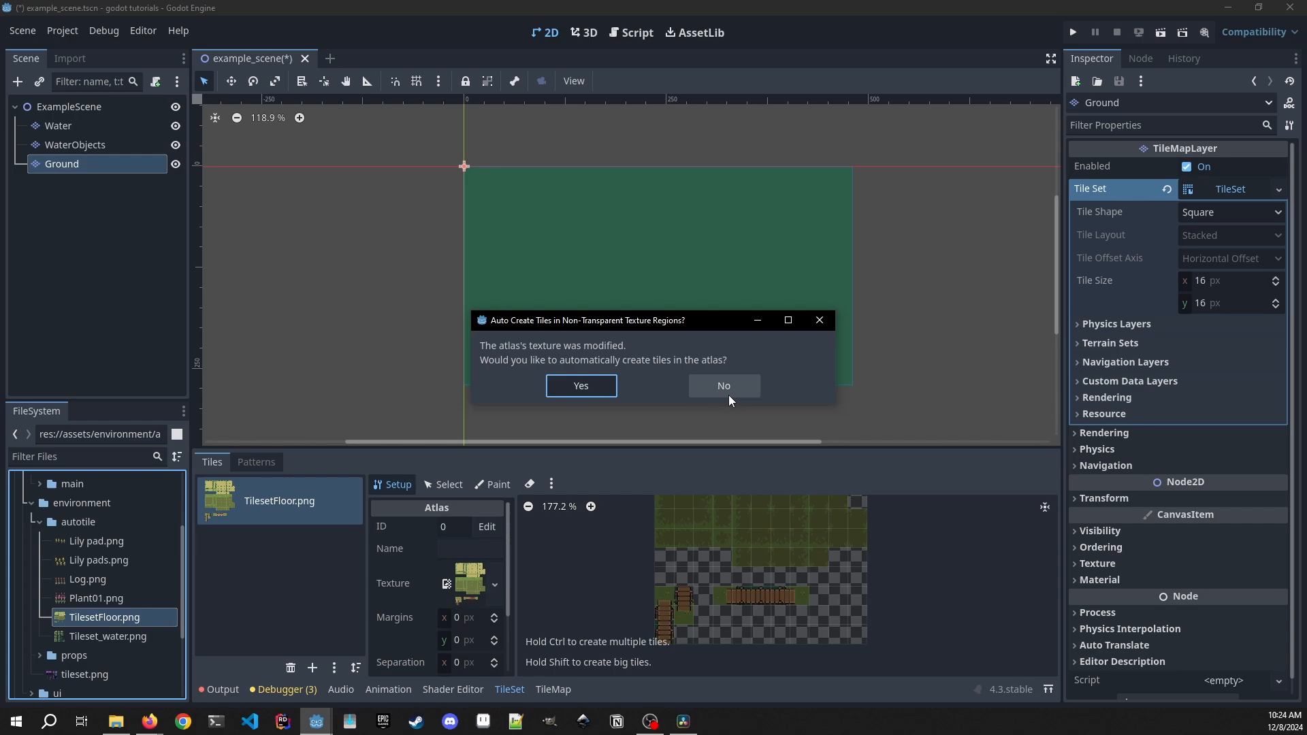
click(723, 385)
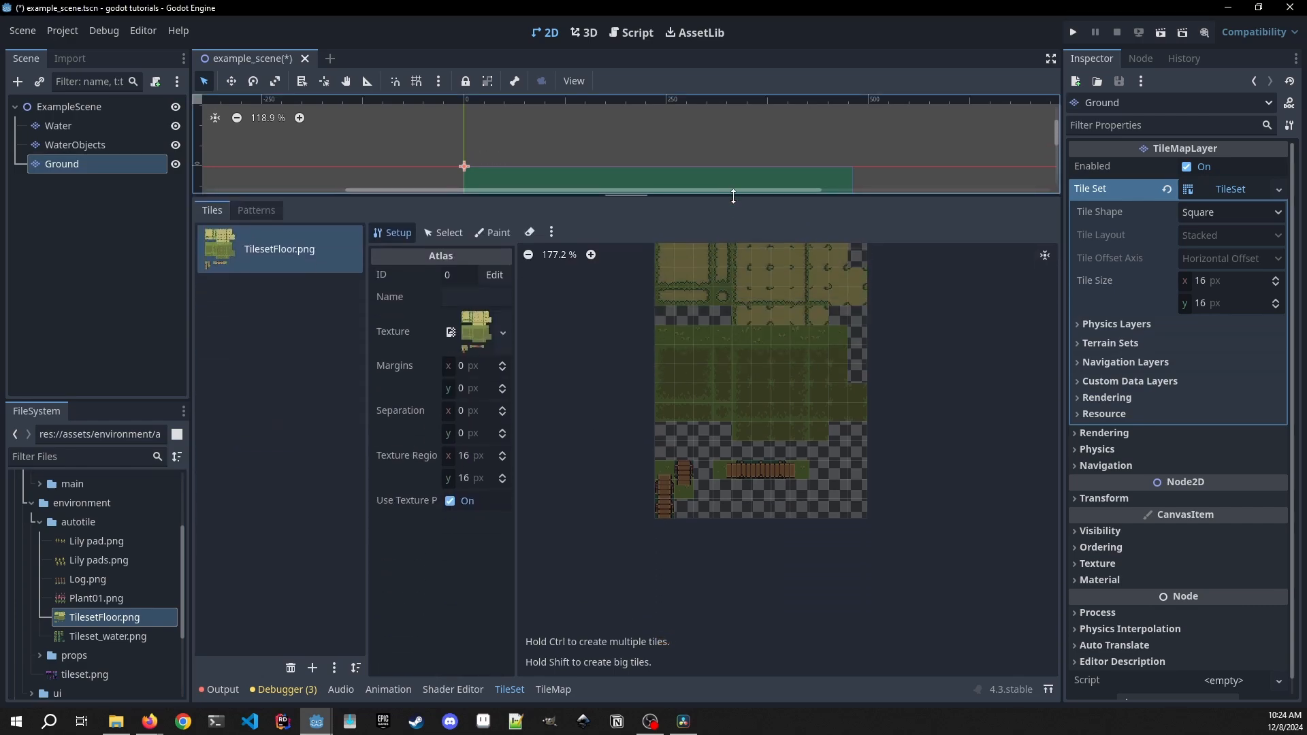
click(591, 255)
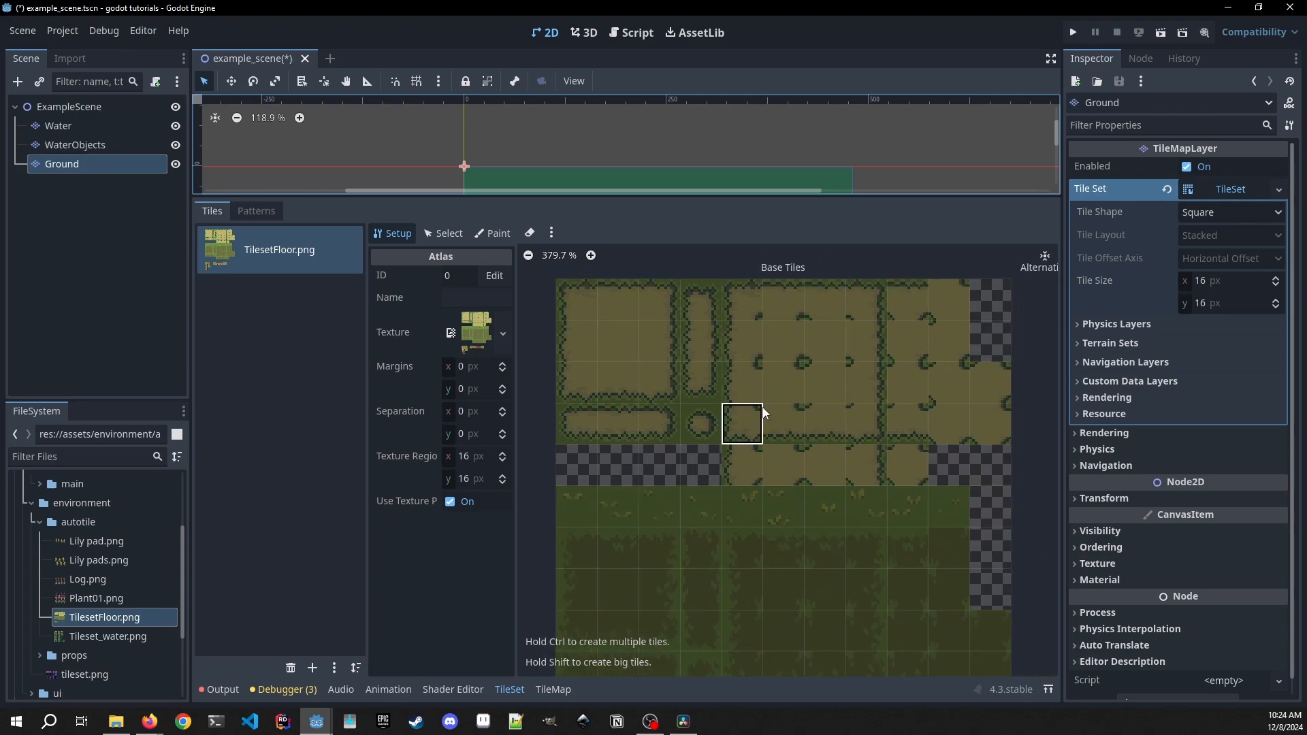
mouse_move(824, 381)
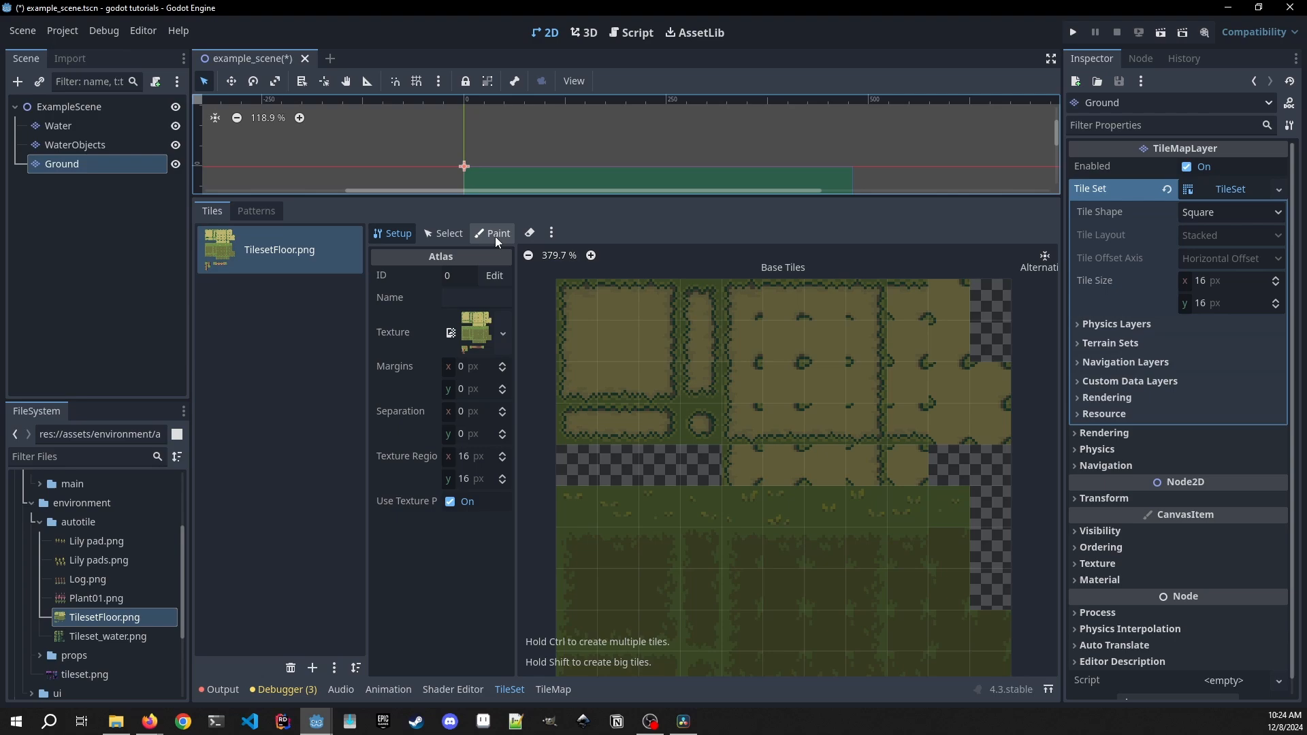
- Add a Match Corners terrain set holding a red terrain named 'ground'
click(497, 233)
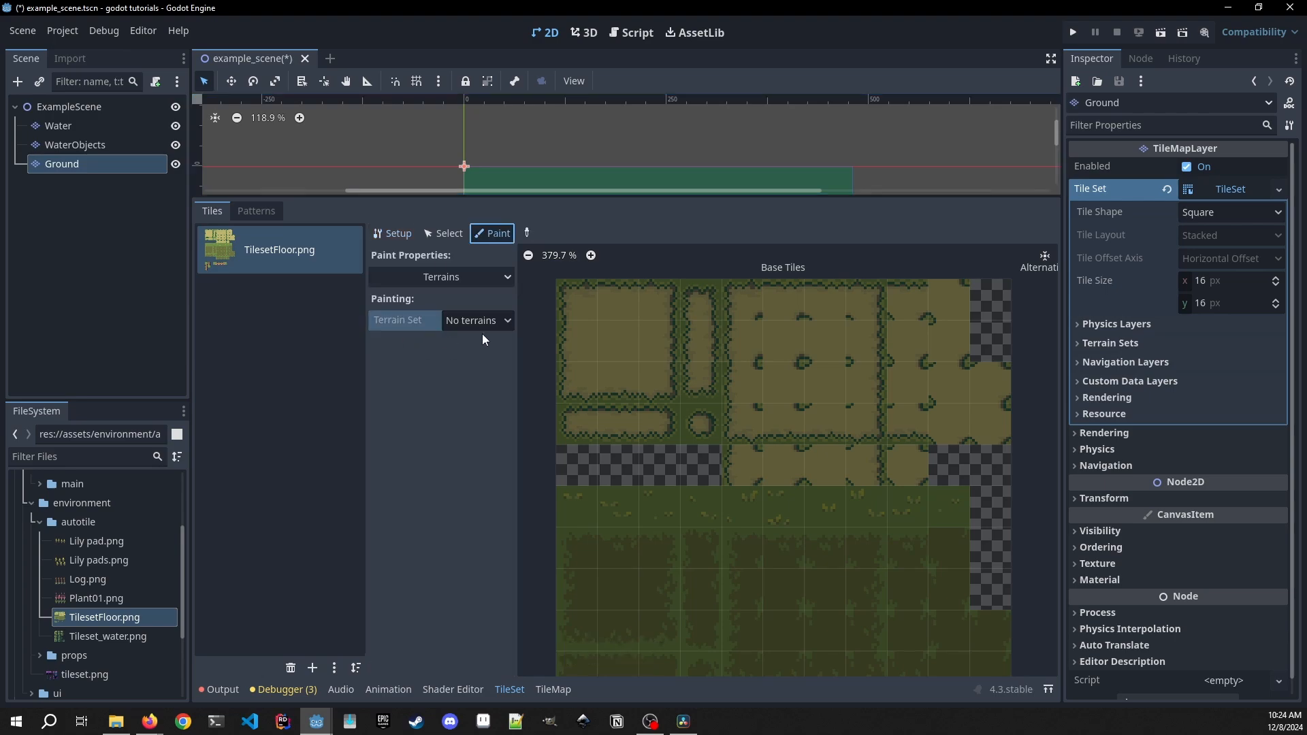
mouse_move(445, 331)
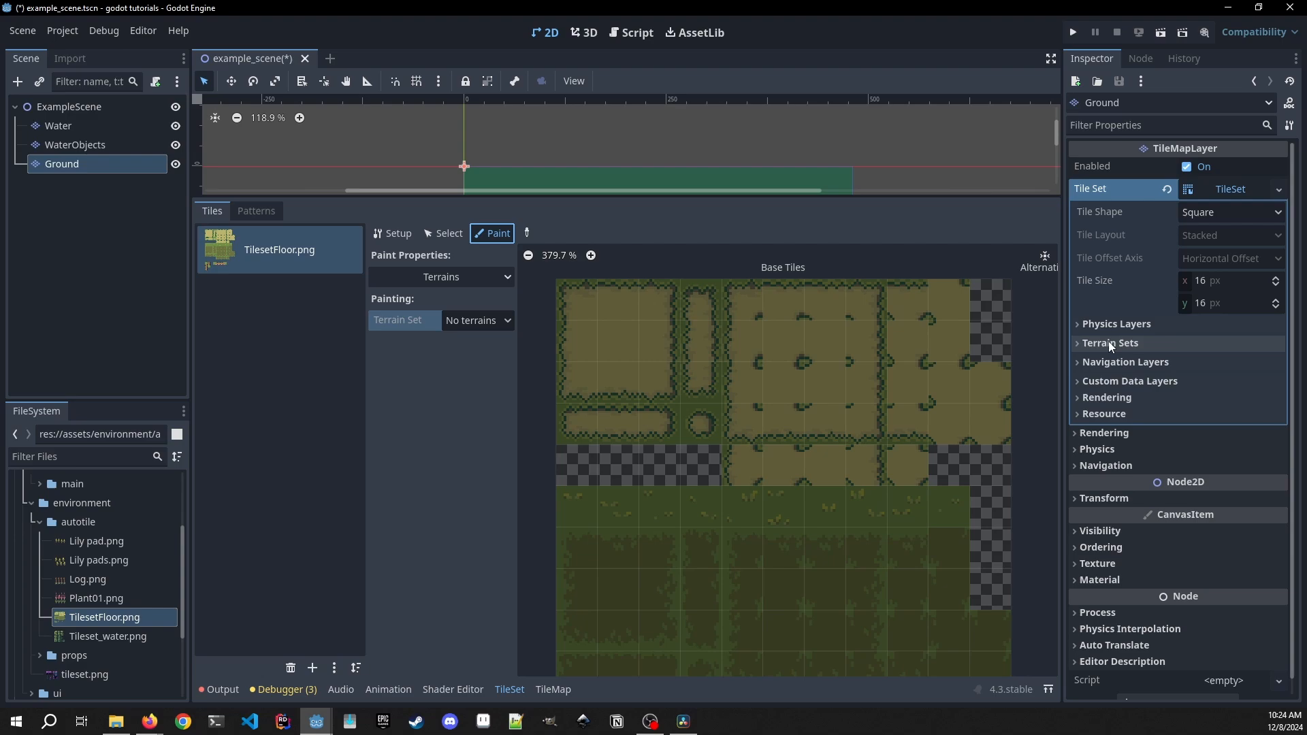
click(1110, 342)
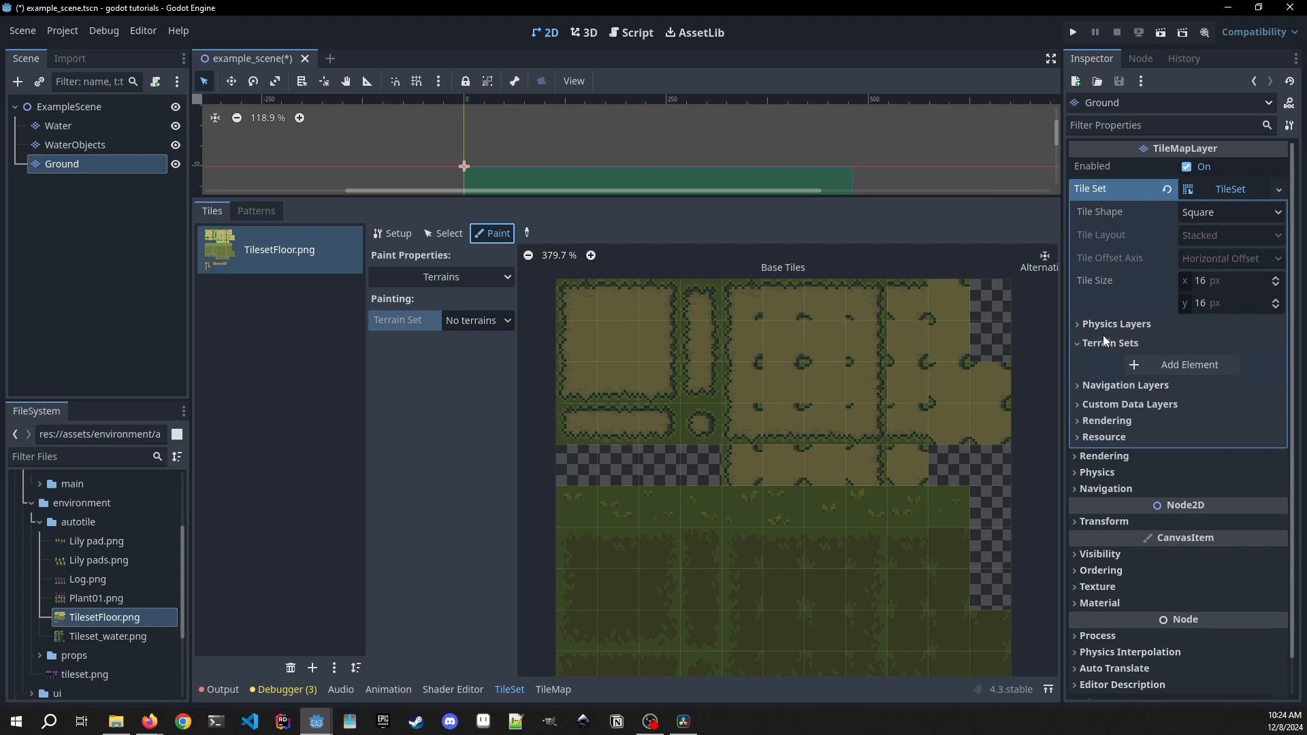
mouse_move(1191, 364)
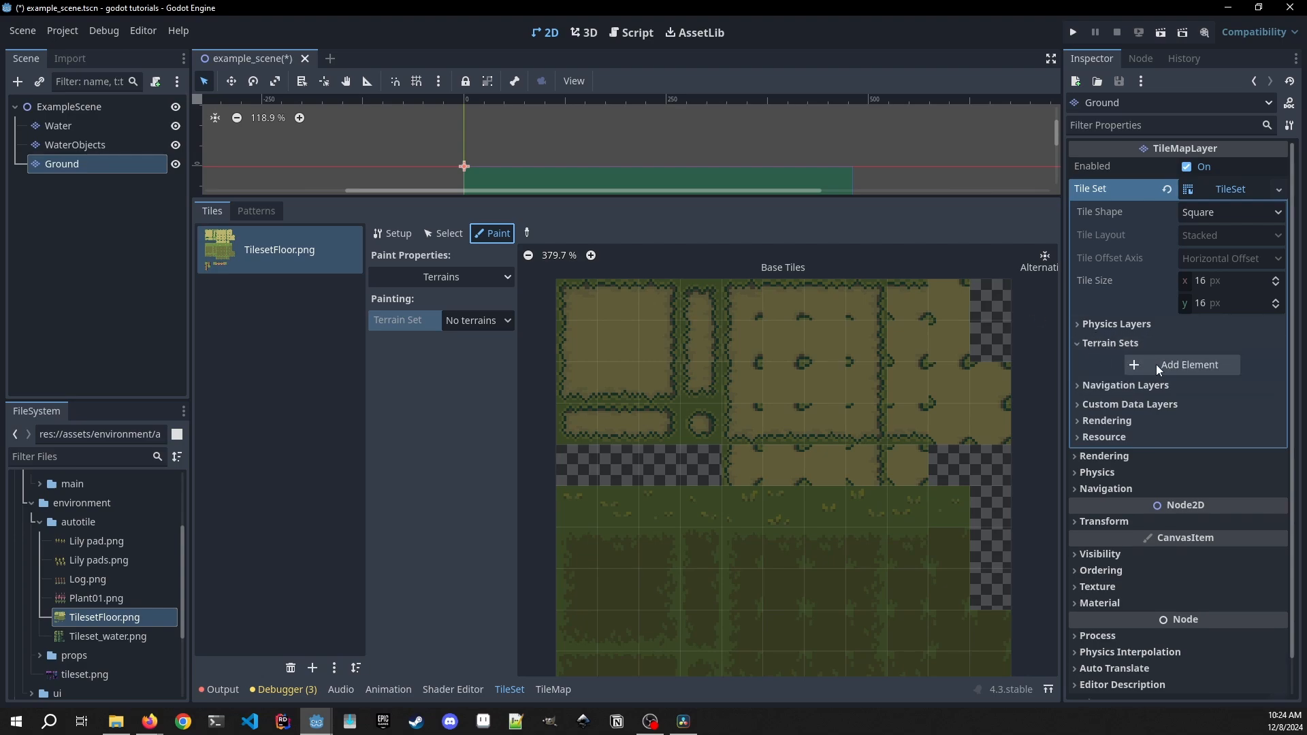
click(1189, 365)
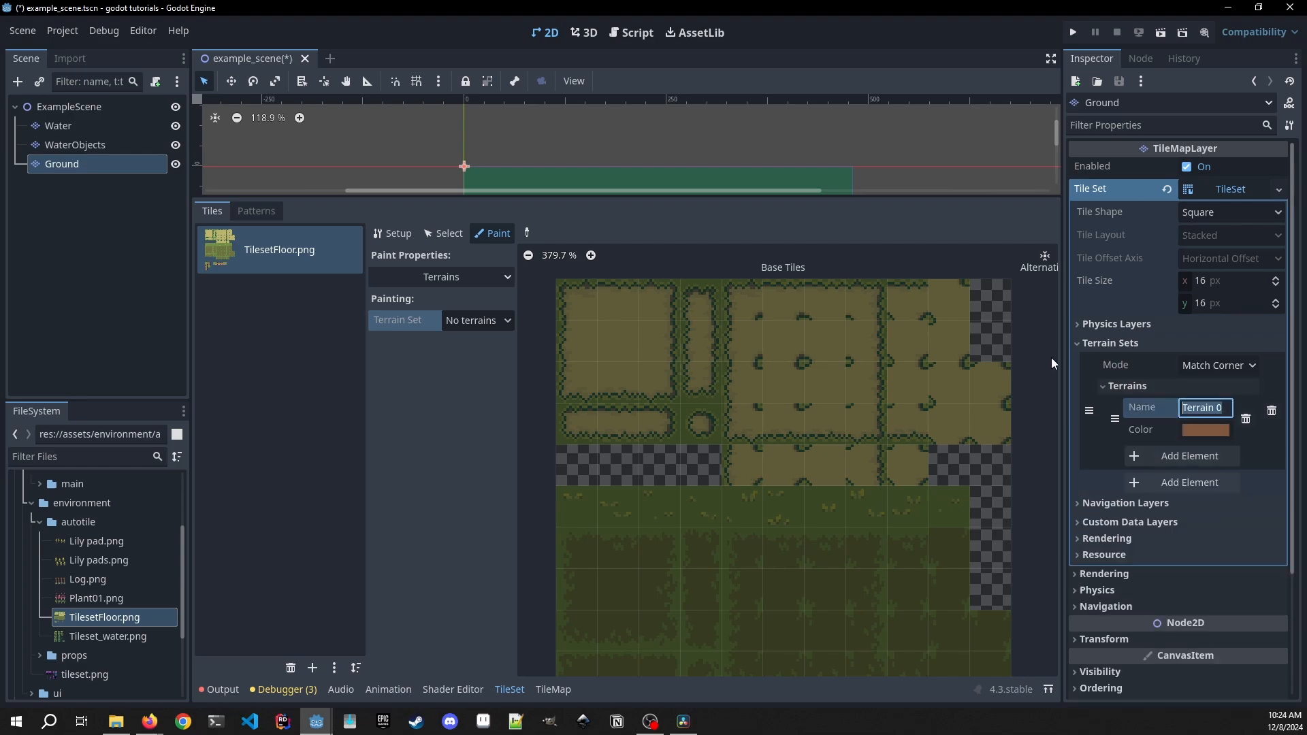
text(ground)
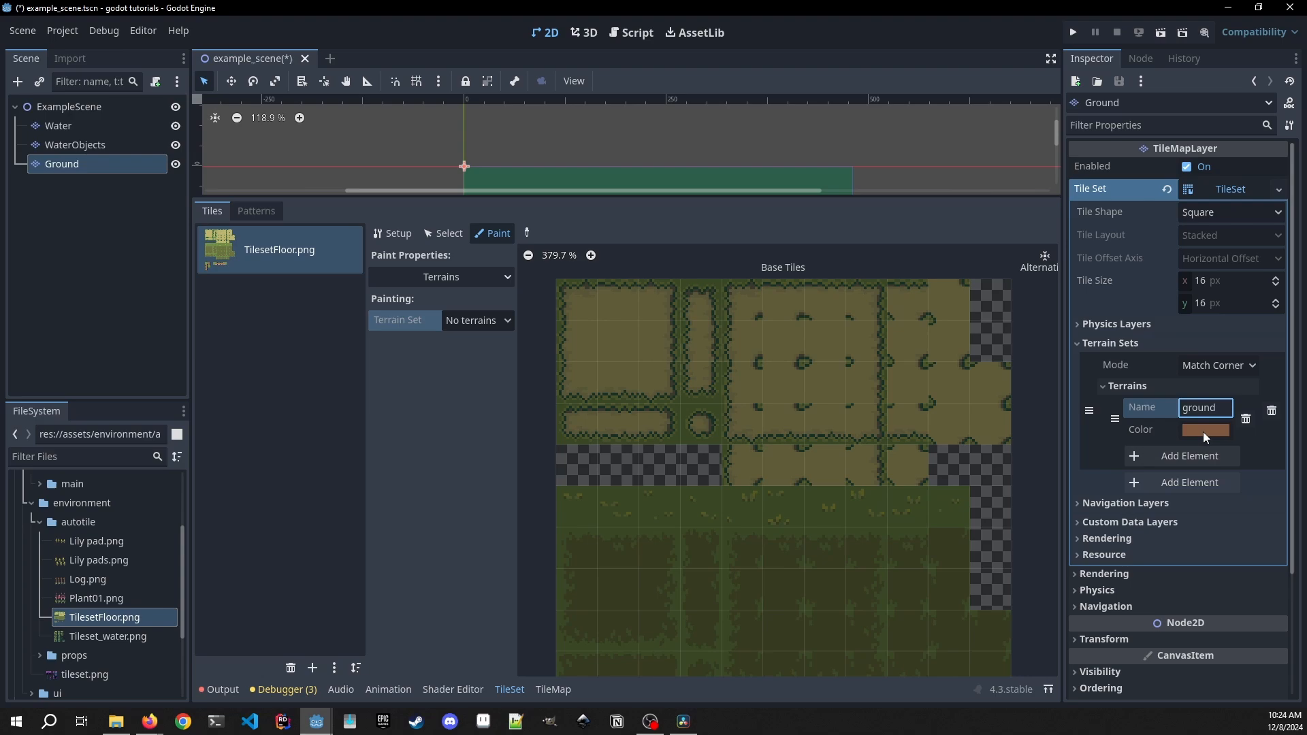
click(1206, 429)
text(ff0000)
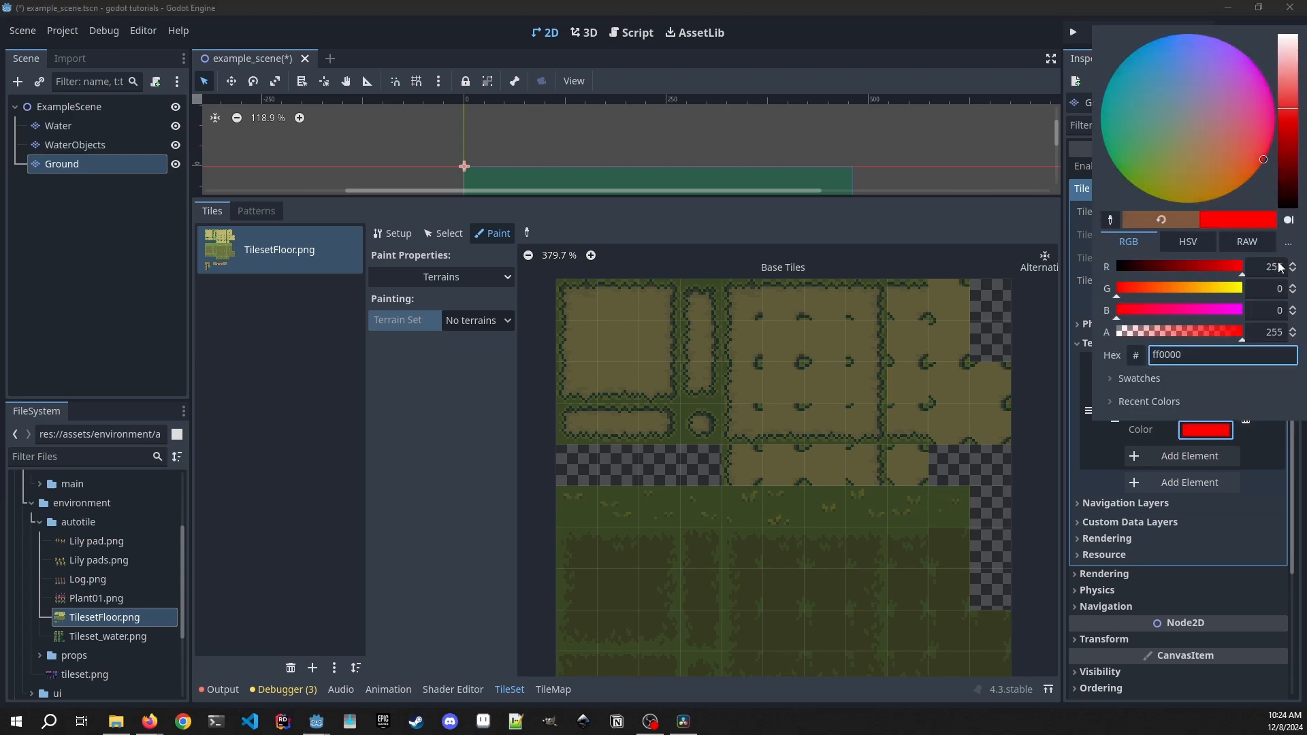
mouse_move(1288, 242)
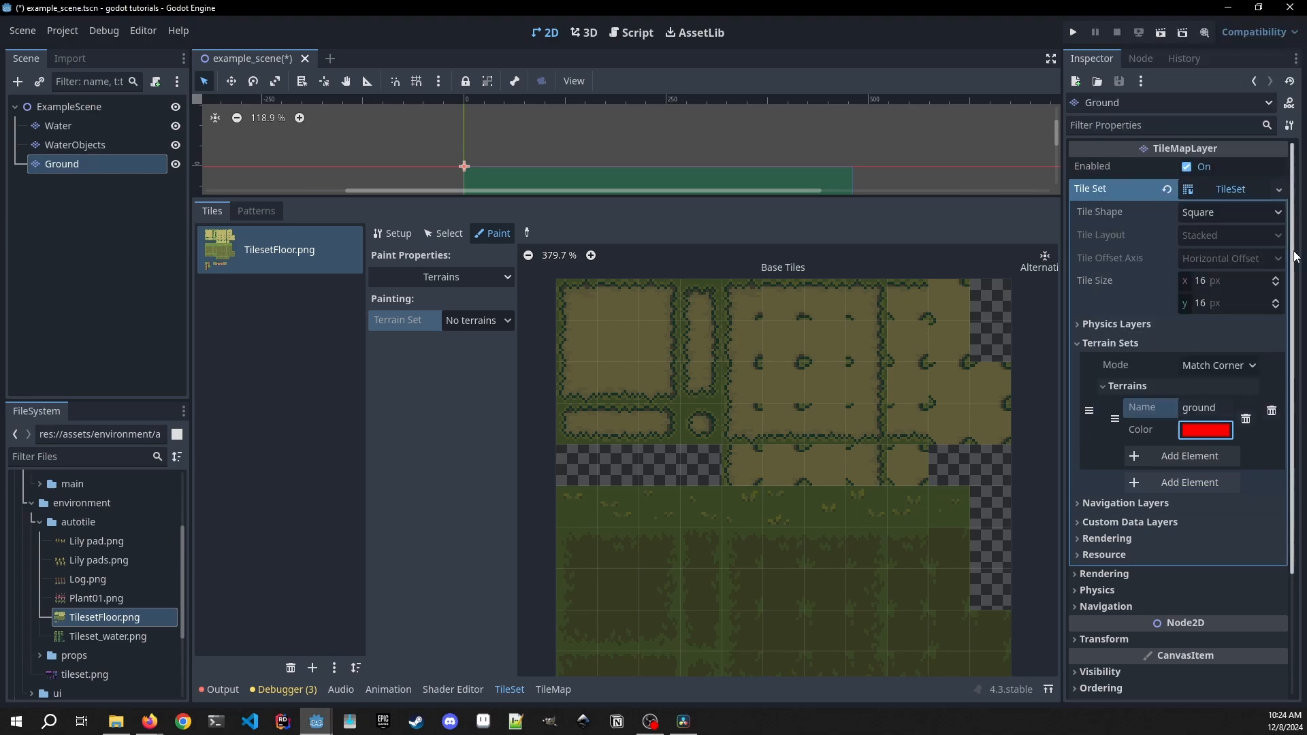
mouse_move(1144, 351)
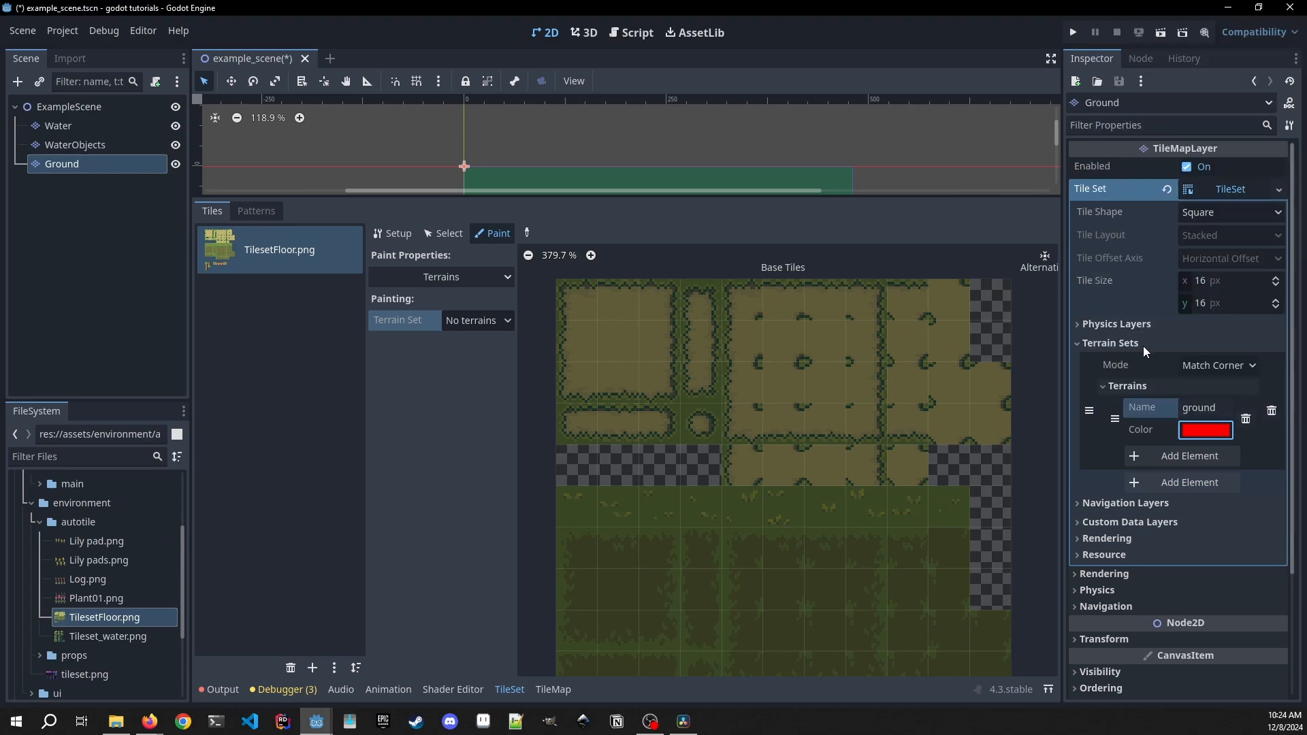
click(1217, 364)
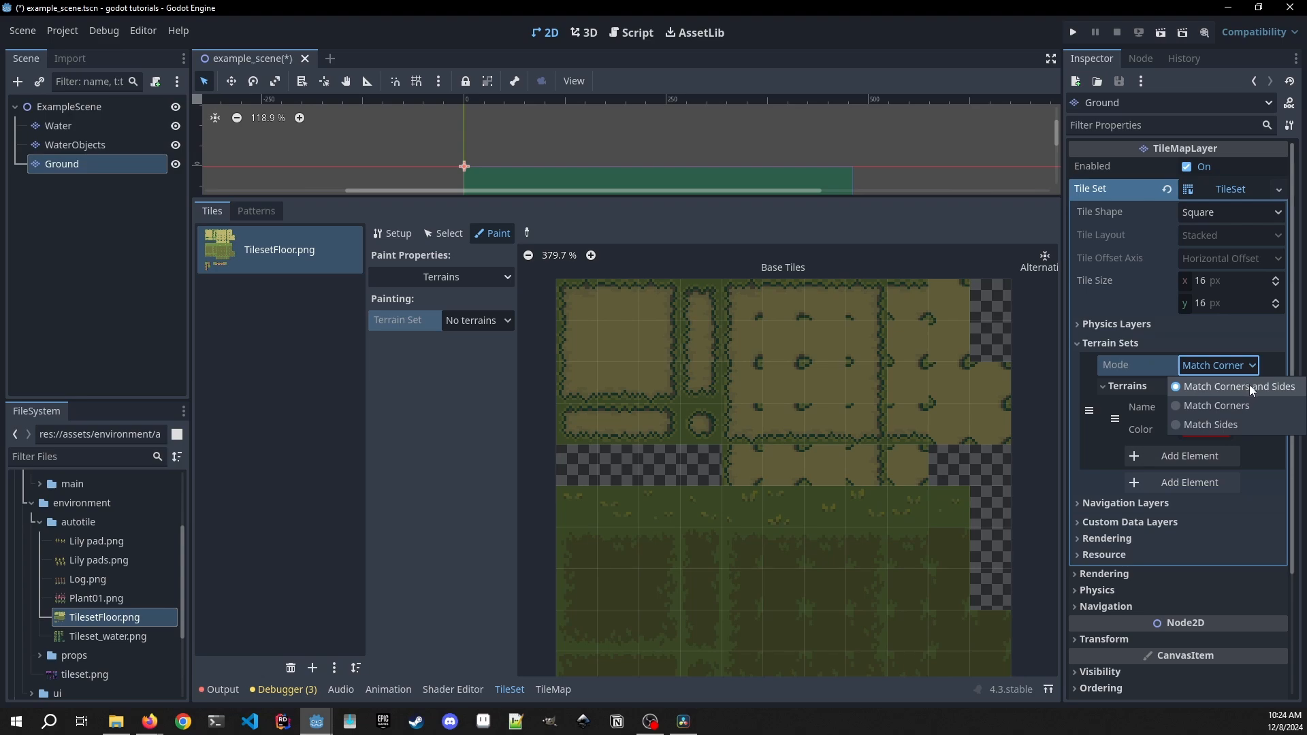
mouse_move(1210, 424)
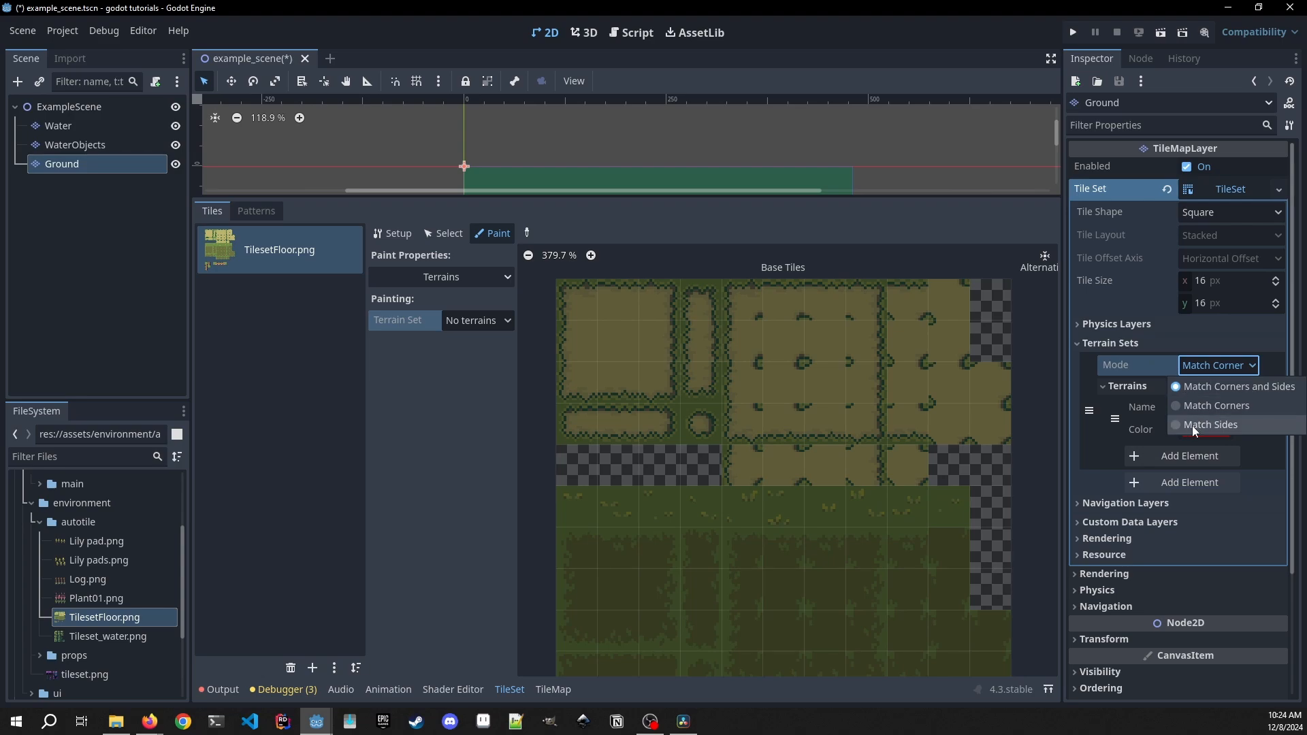
mouse_move(1212, 333)
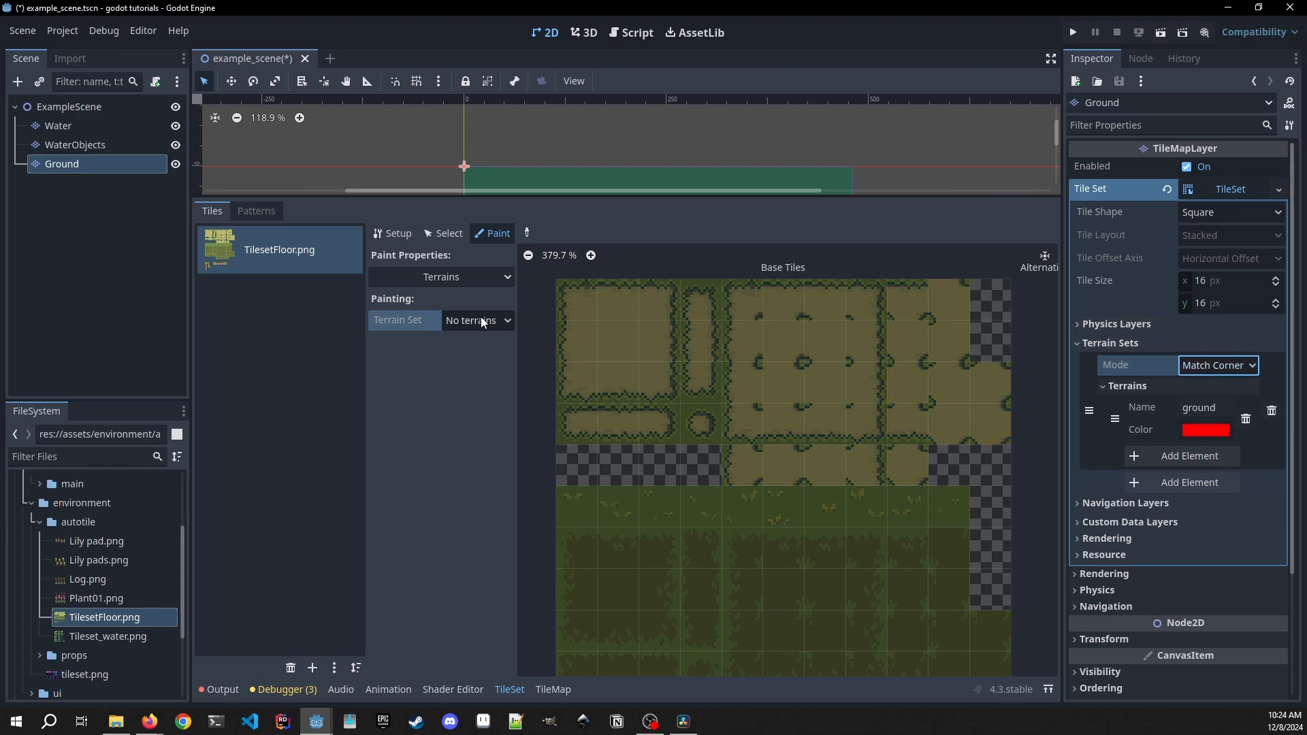
- Pick Terrain Set 0 and the ground terrain for painting, then return to Setup
click(476, 319)
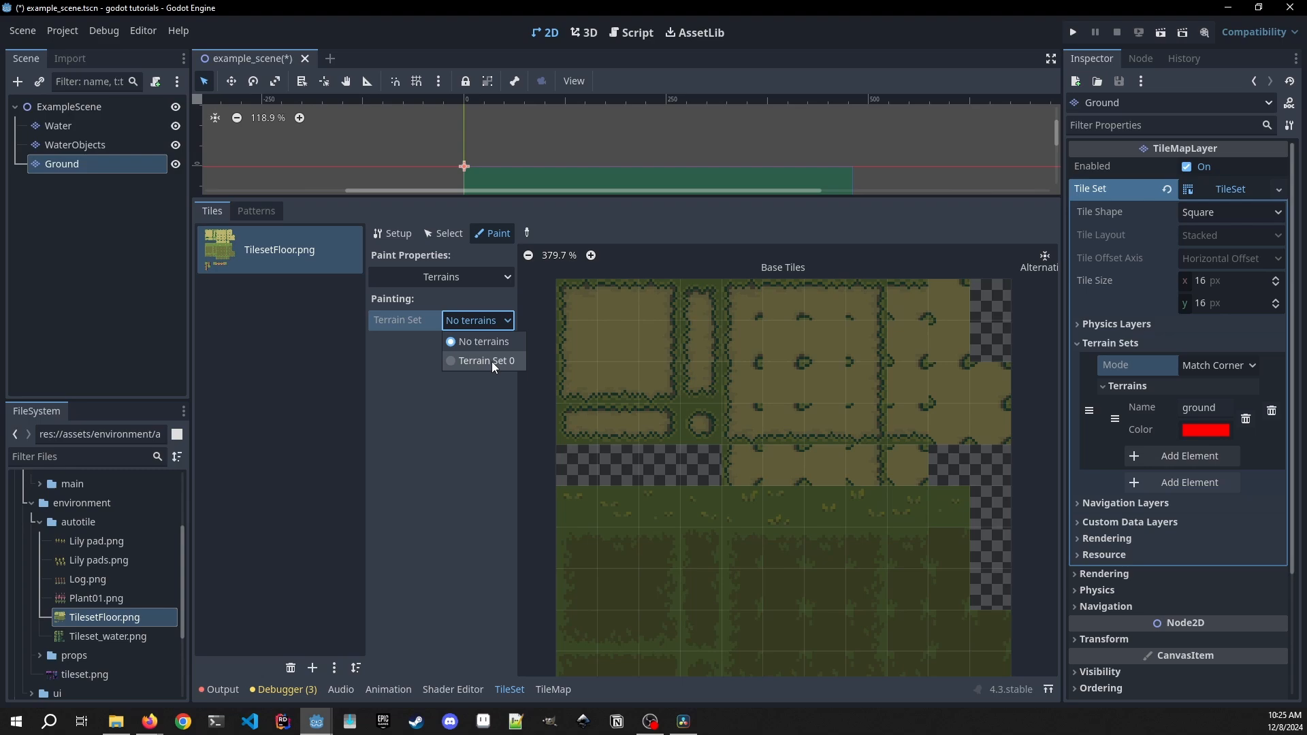
mouse_move(1146, 390)
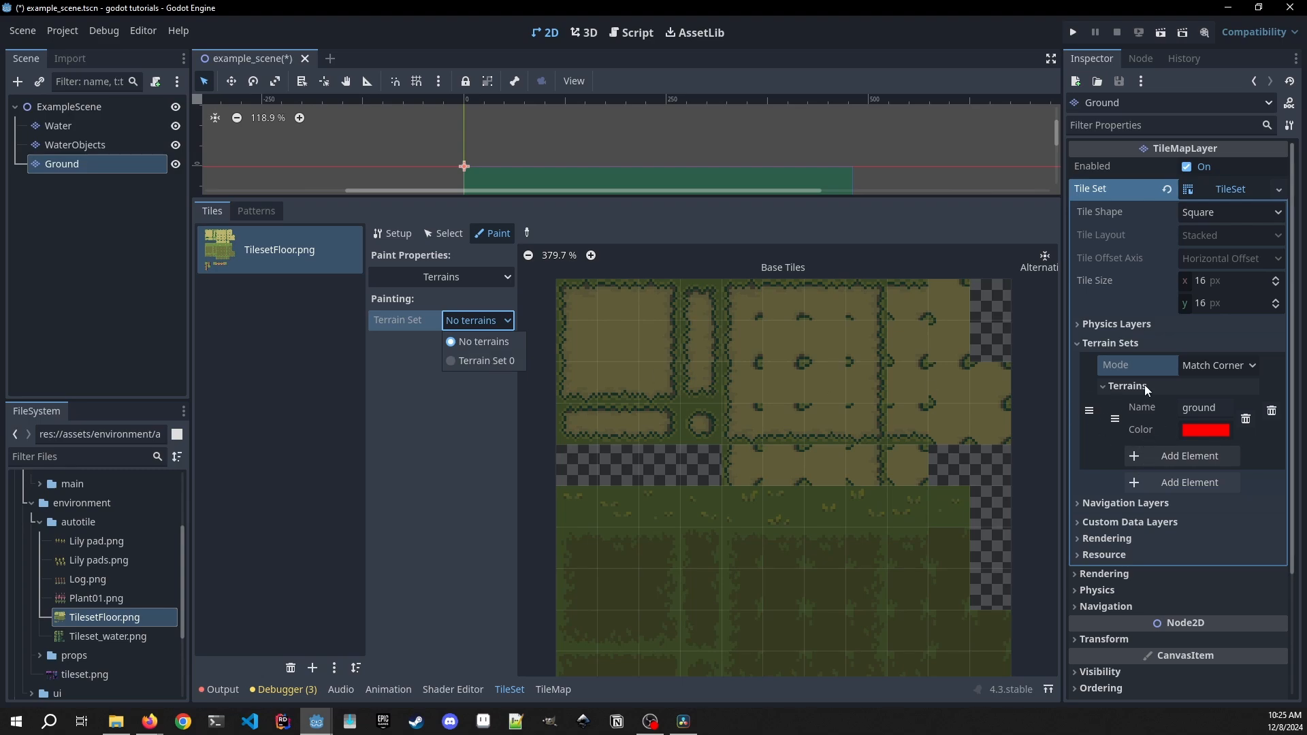
click(486, 360)
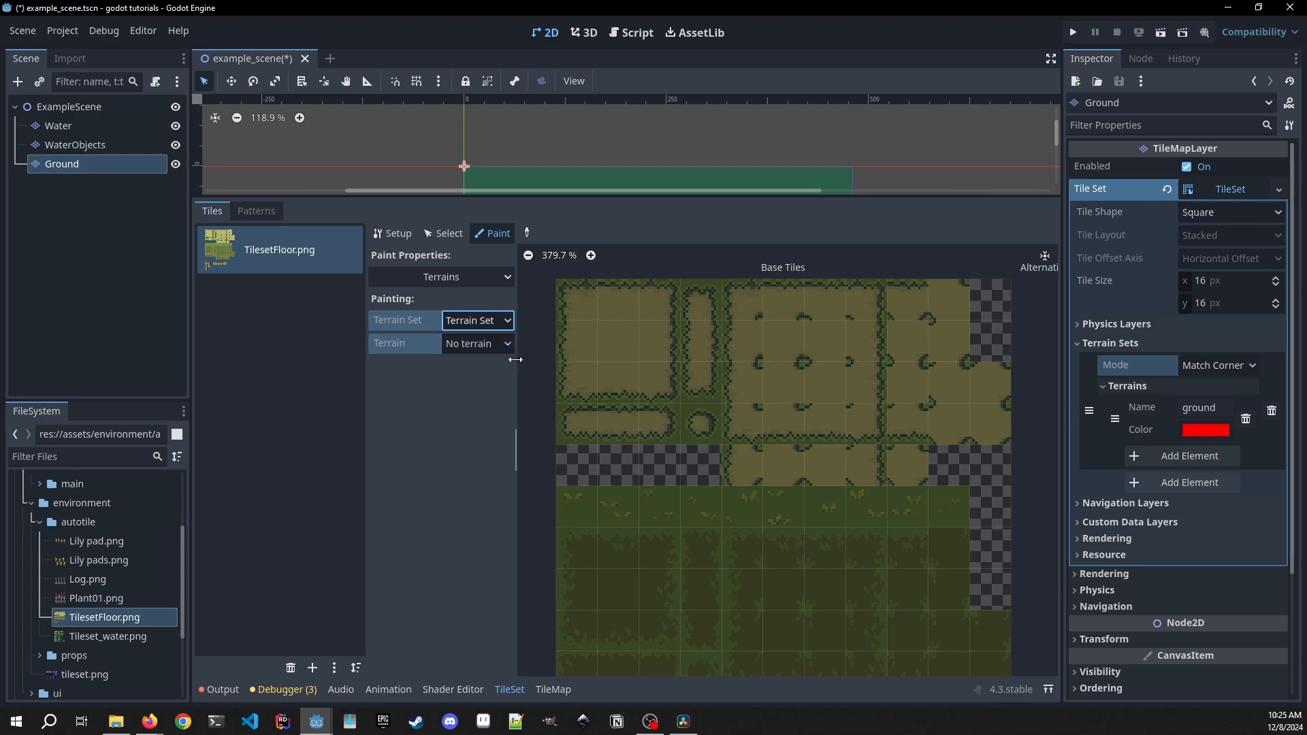
click(476, 342)
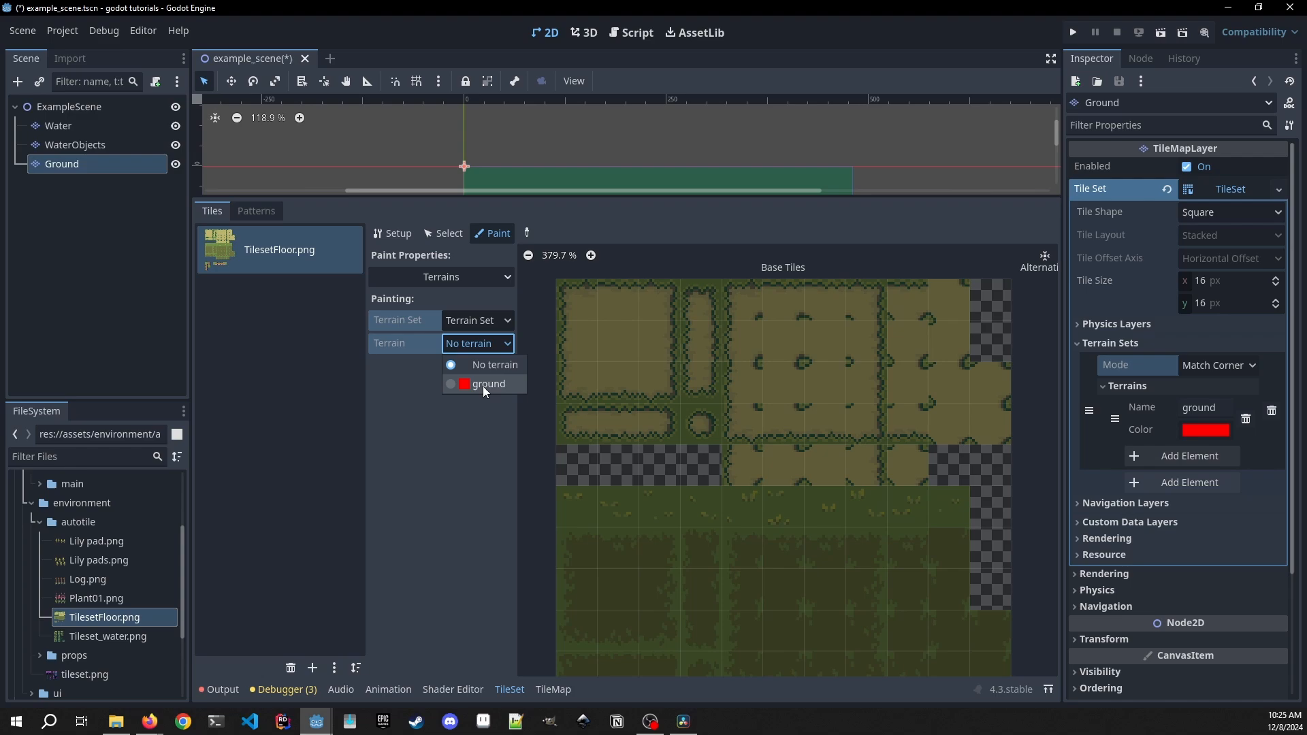
click(487, 383)
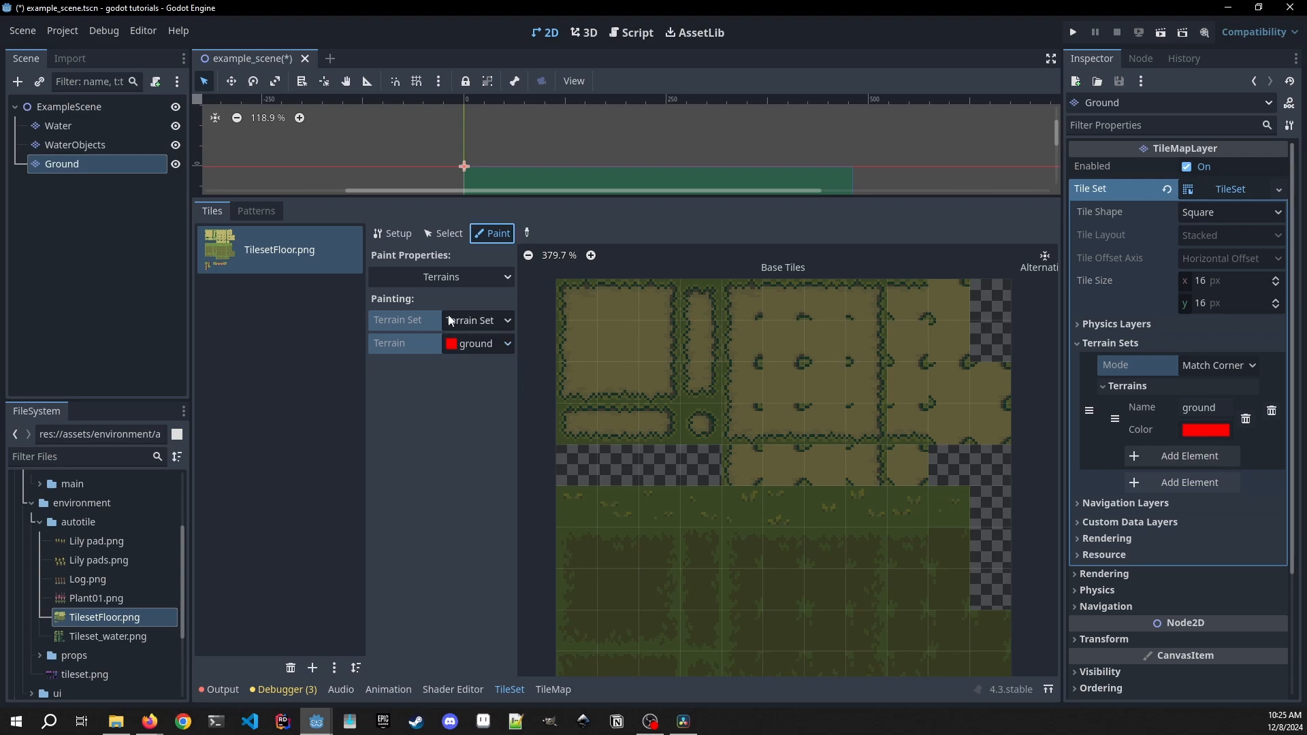
click(392, 232)
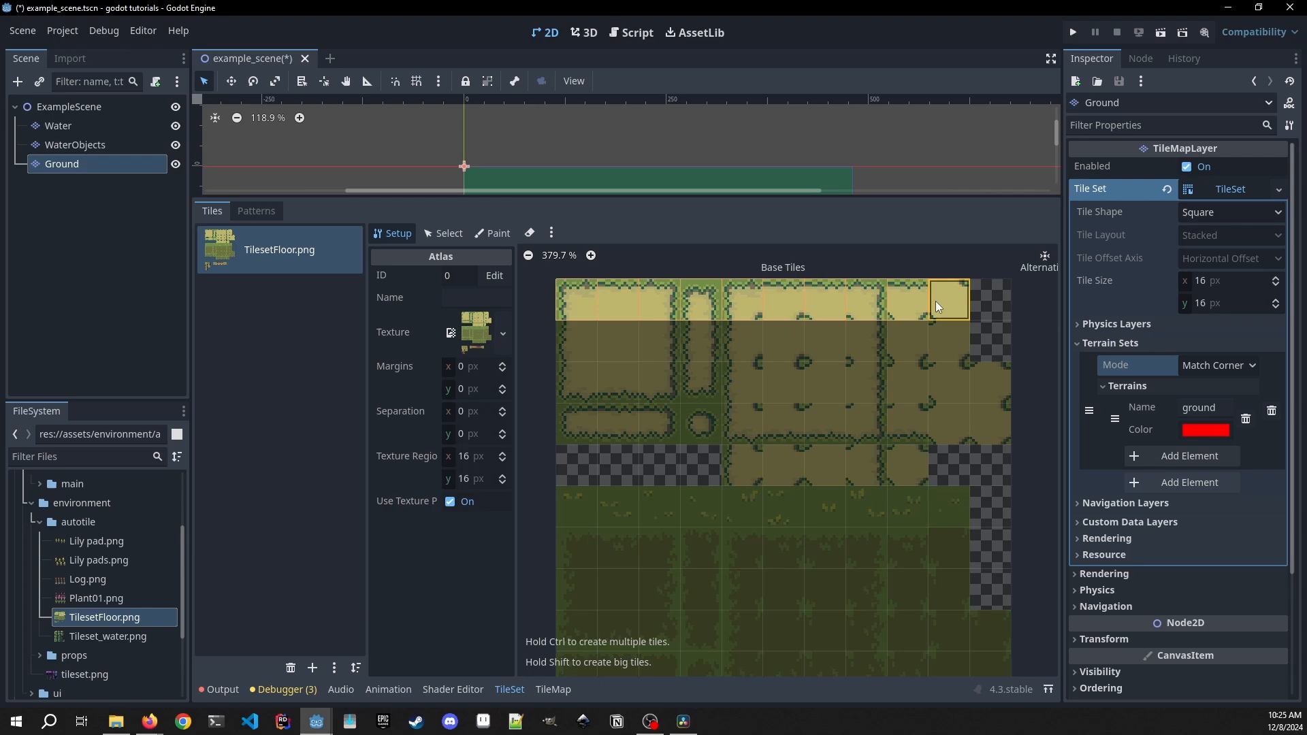
- Drag across the sand island region of TilesetFloor.png to create its tiles
click(617, 379)
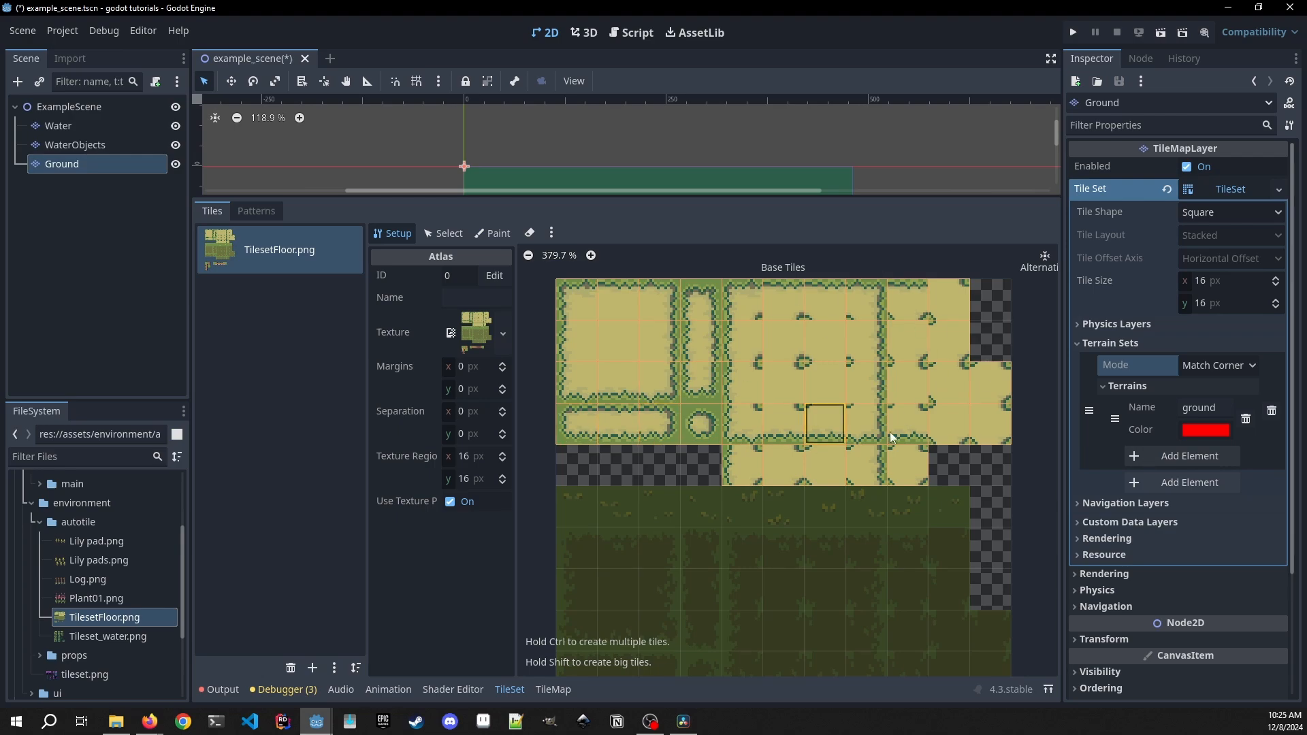
mouse_move(768, 465)
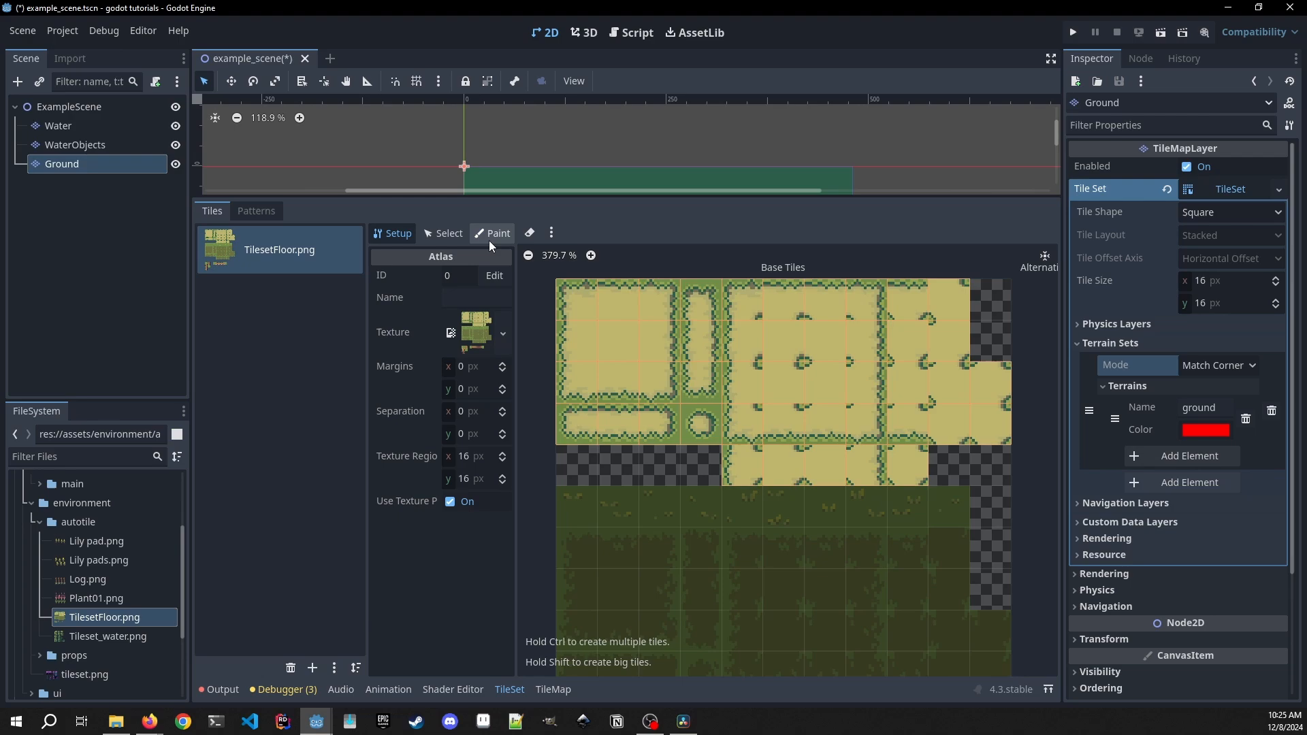
- Paint ground terrain bits over the horizontal strip, large square and remaining island tiles
click(497, 233)
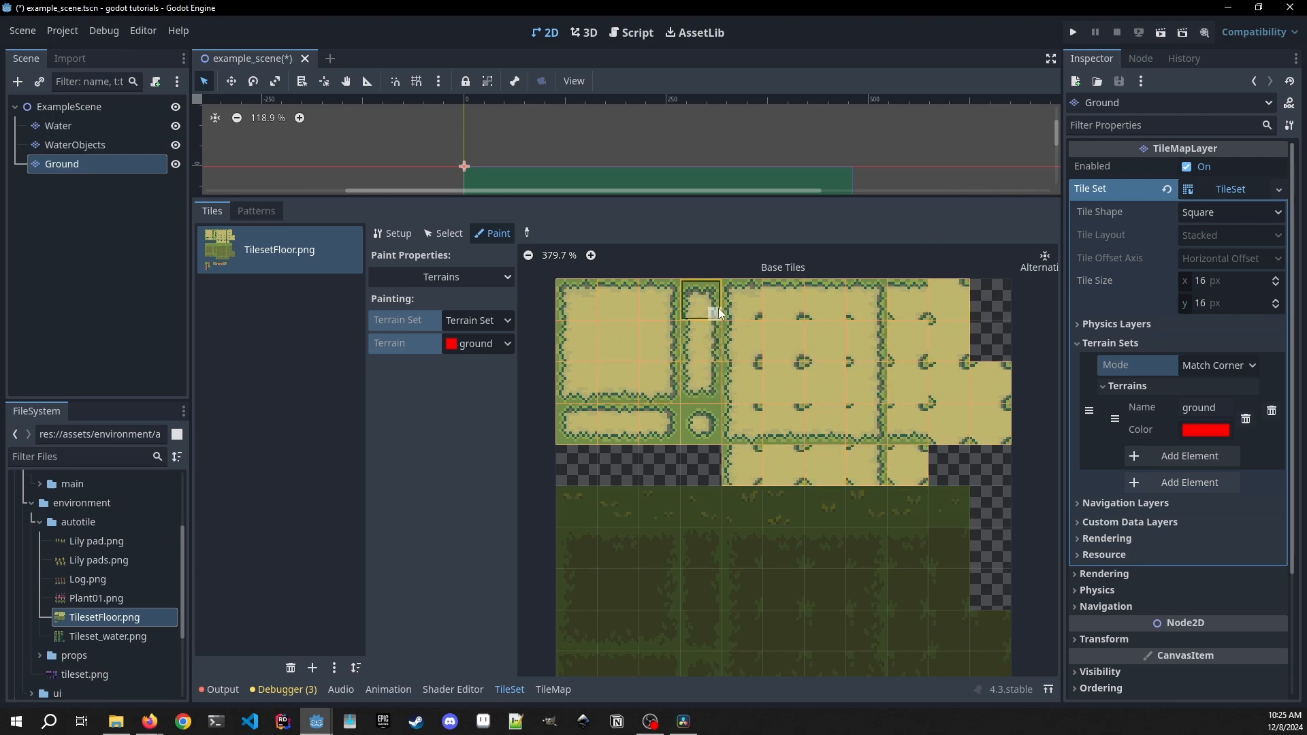
mouse_move(712, 308)
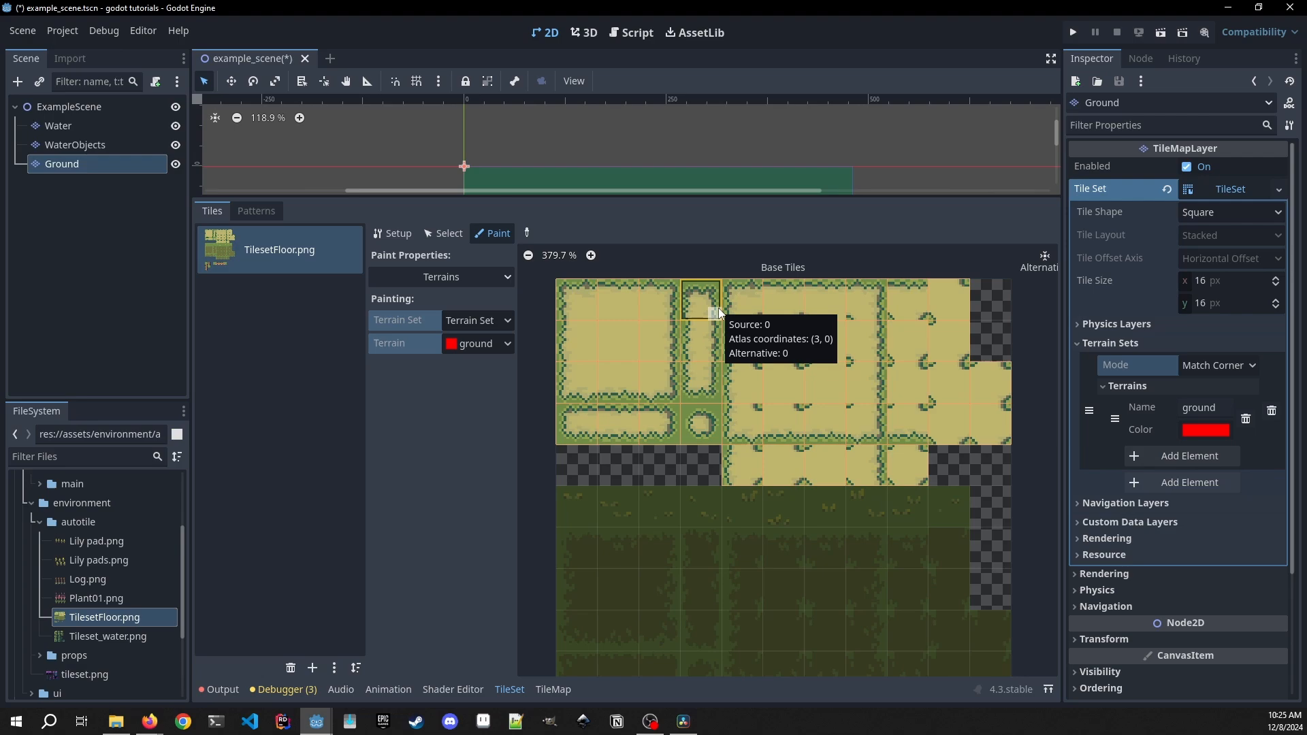
mouse_move(576, 423)
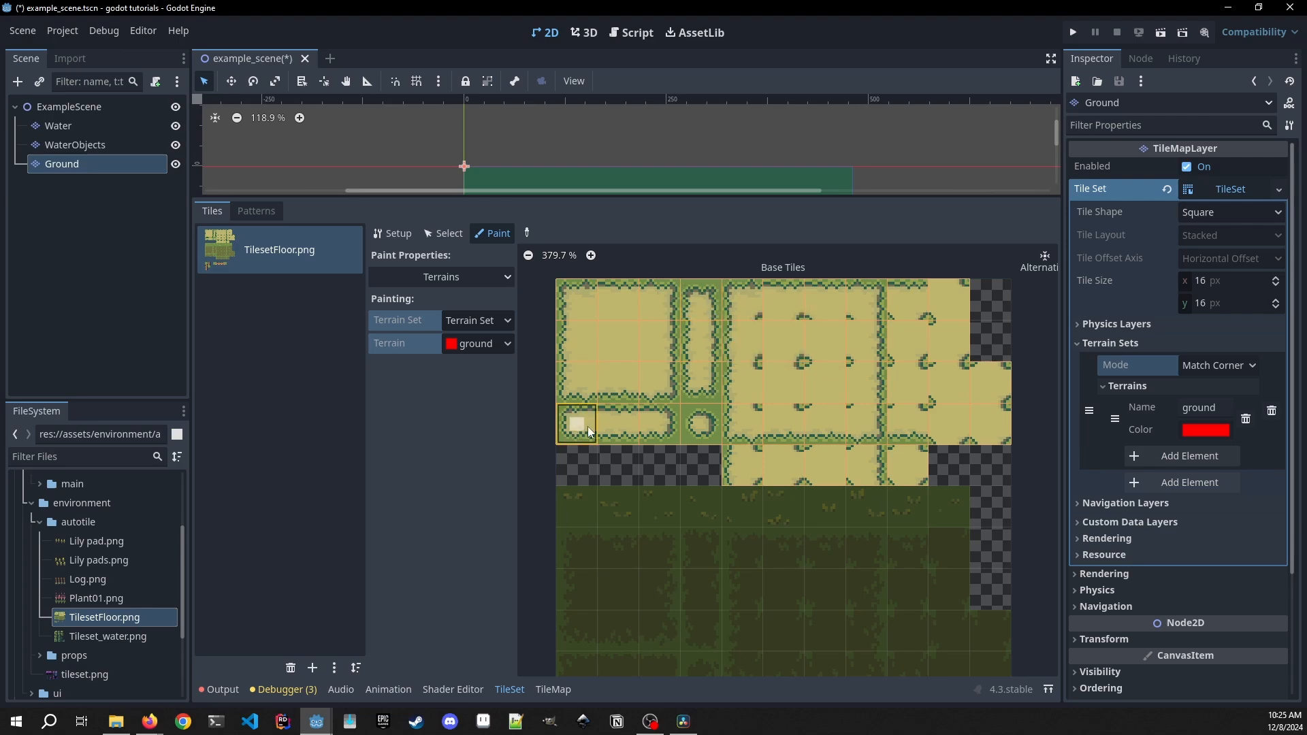
click(578, 423)
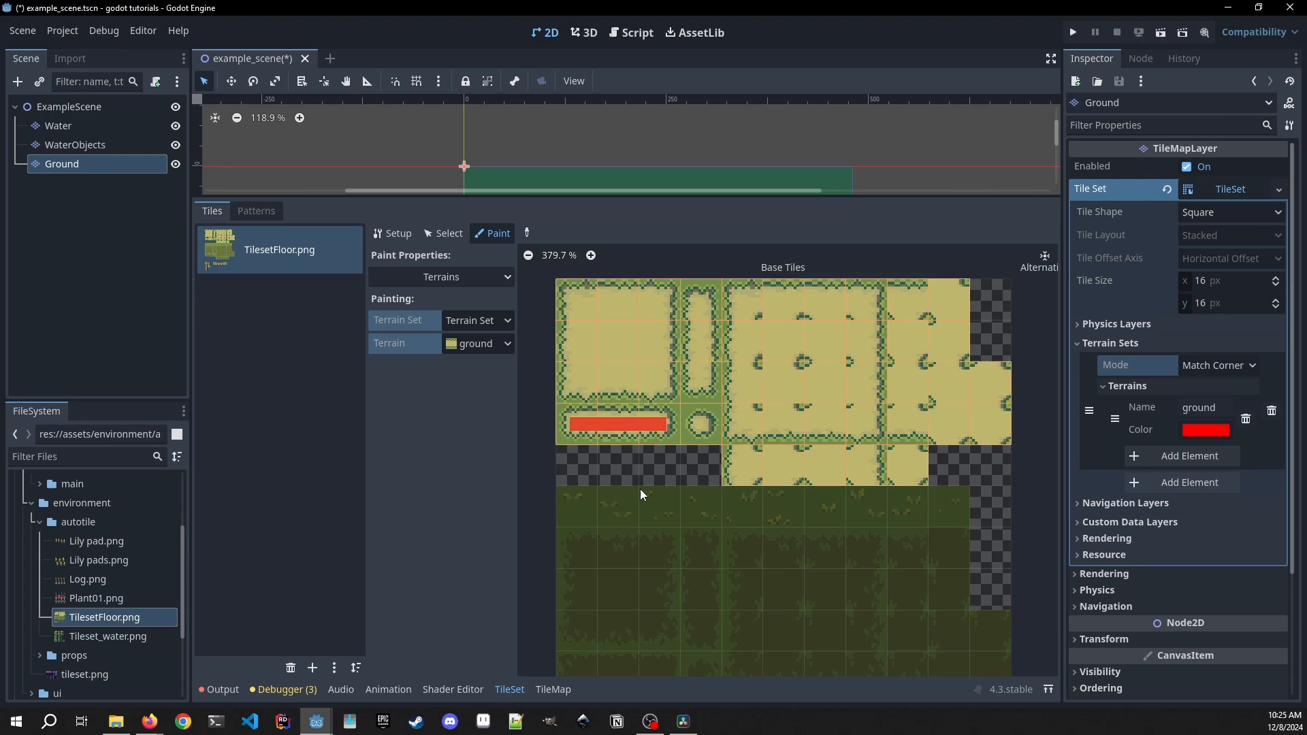
mouse_move(650, 411)
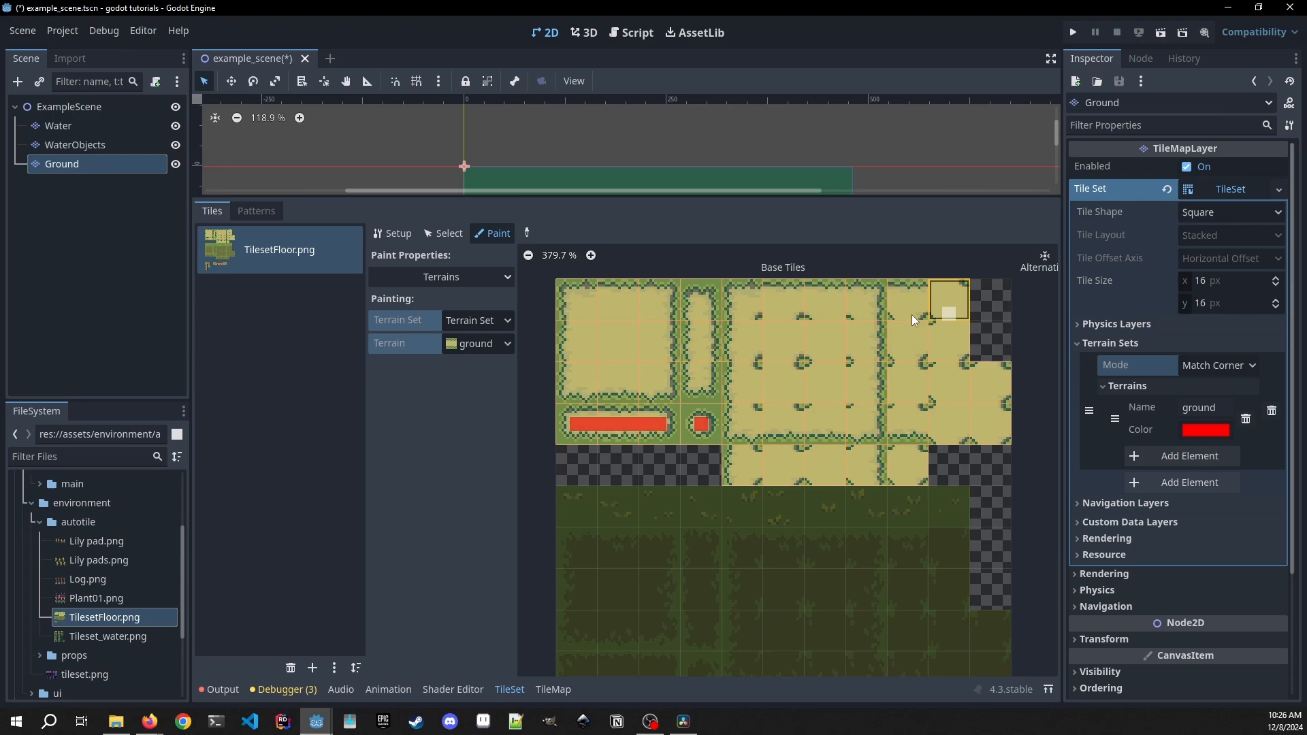
mouse_move(608, 308)
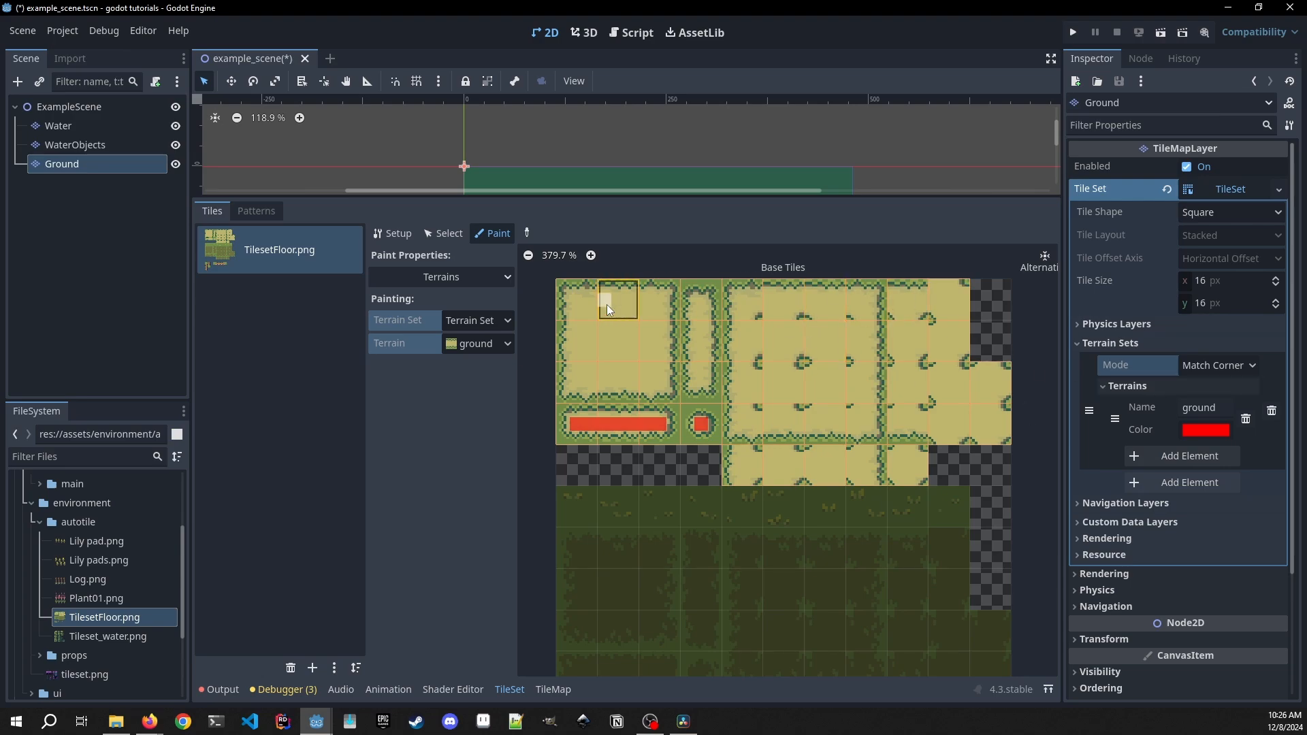
mouse_move(825, 392)
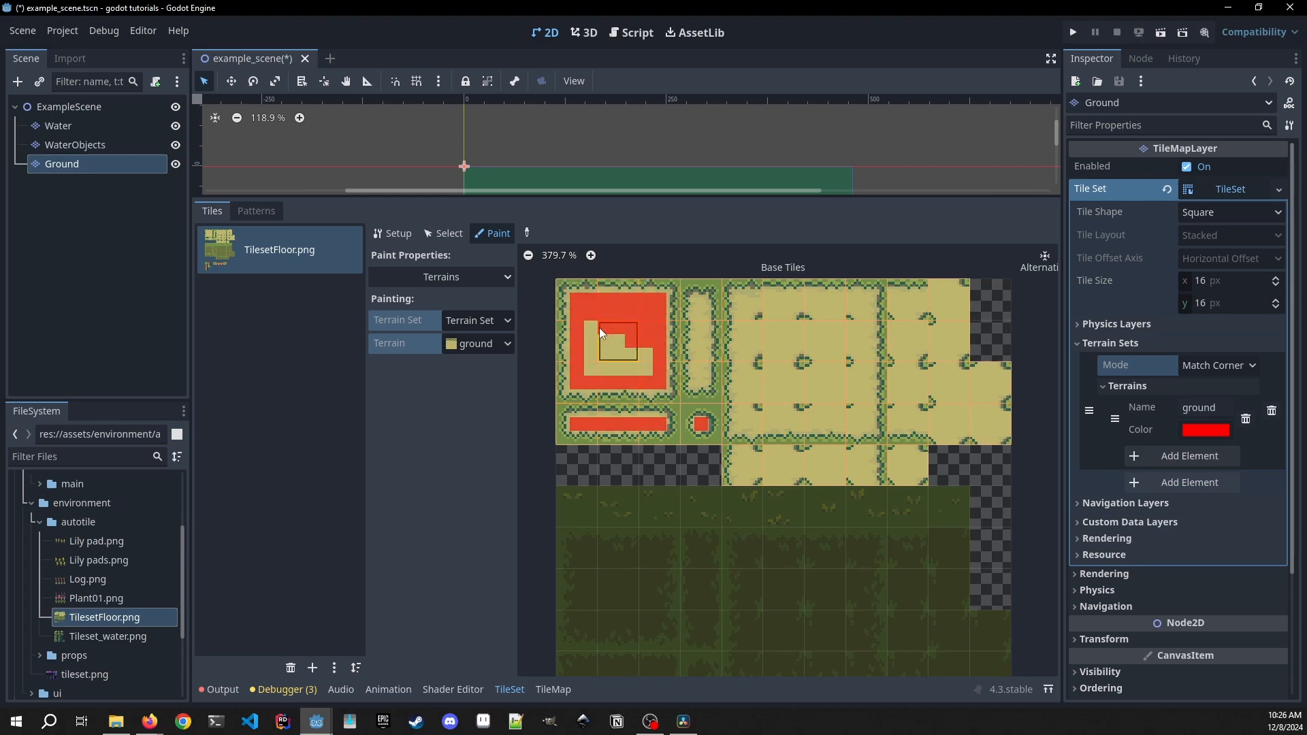
click(591, 375)
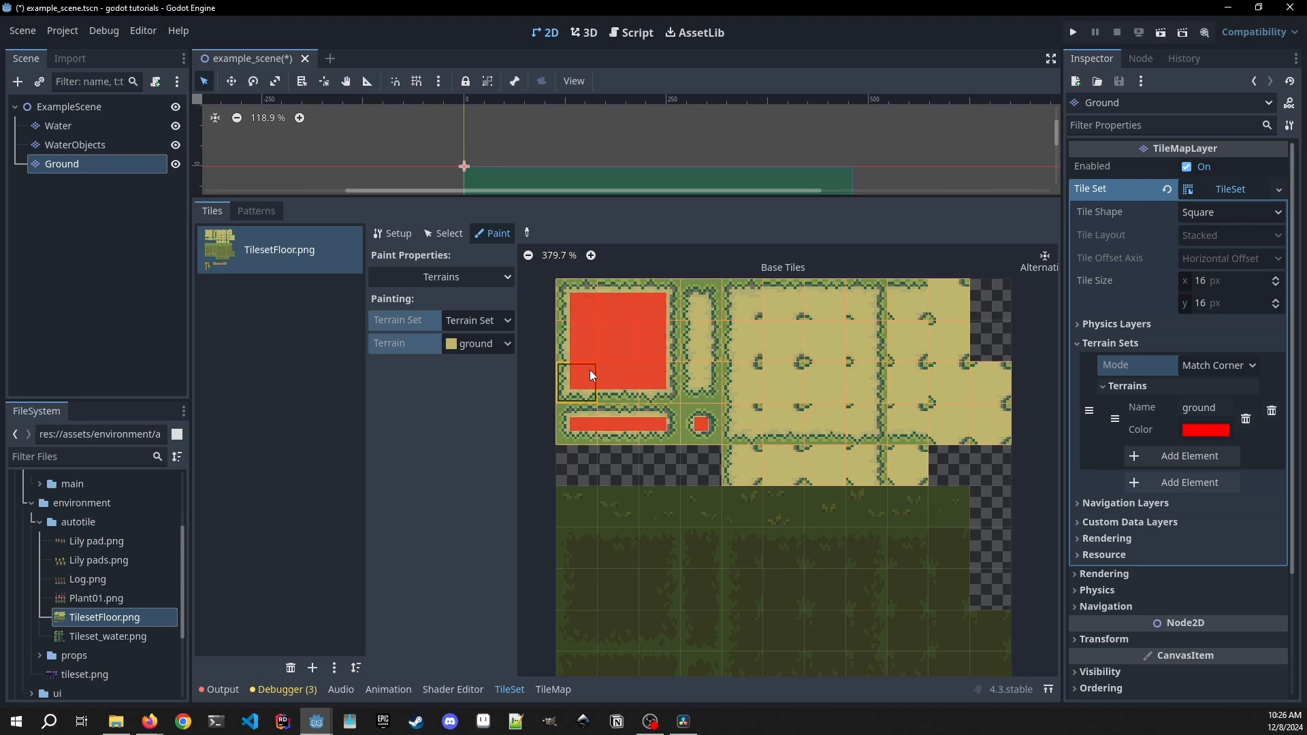
mouse_move(750, 333)
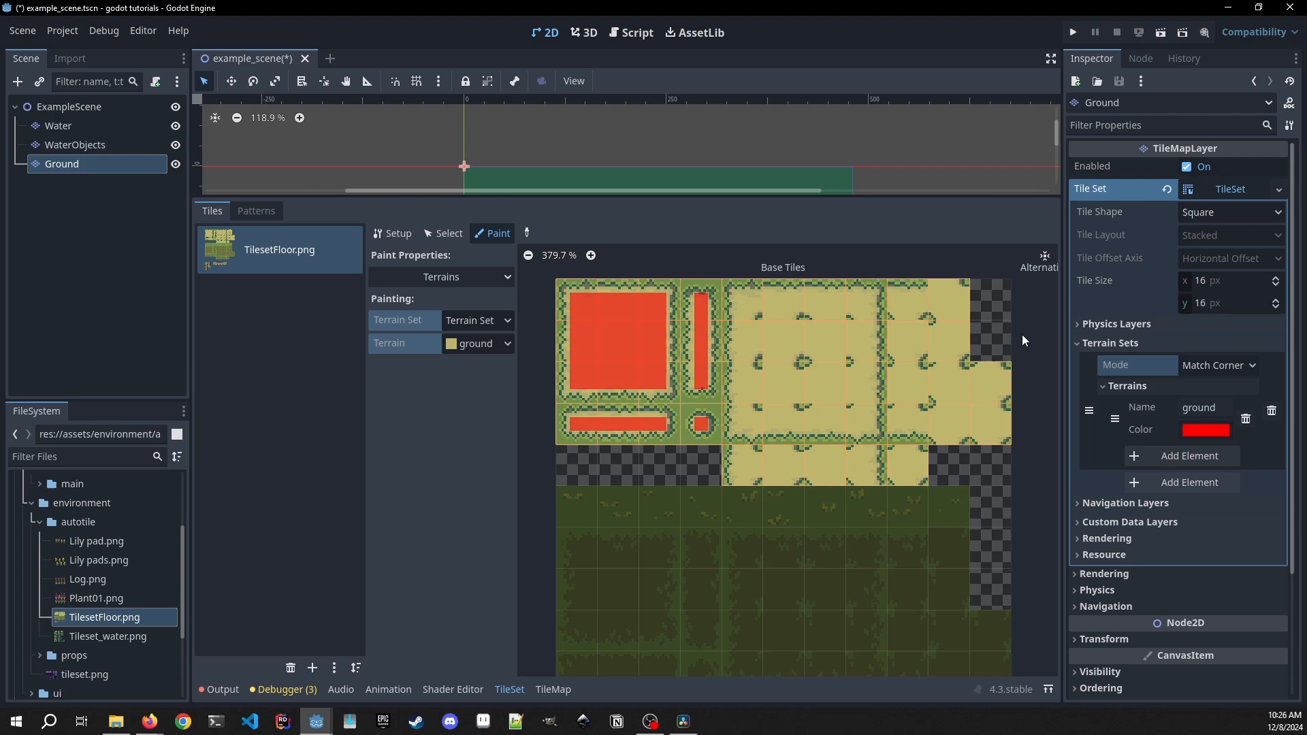
click(744, 302)
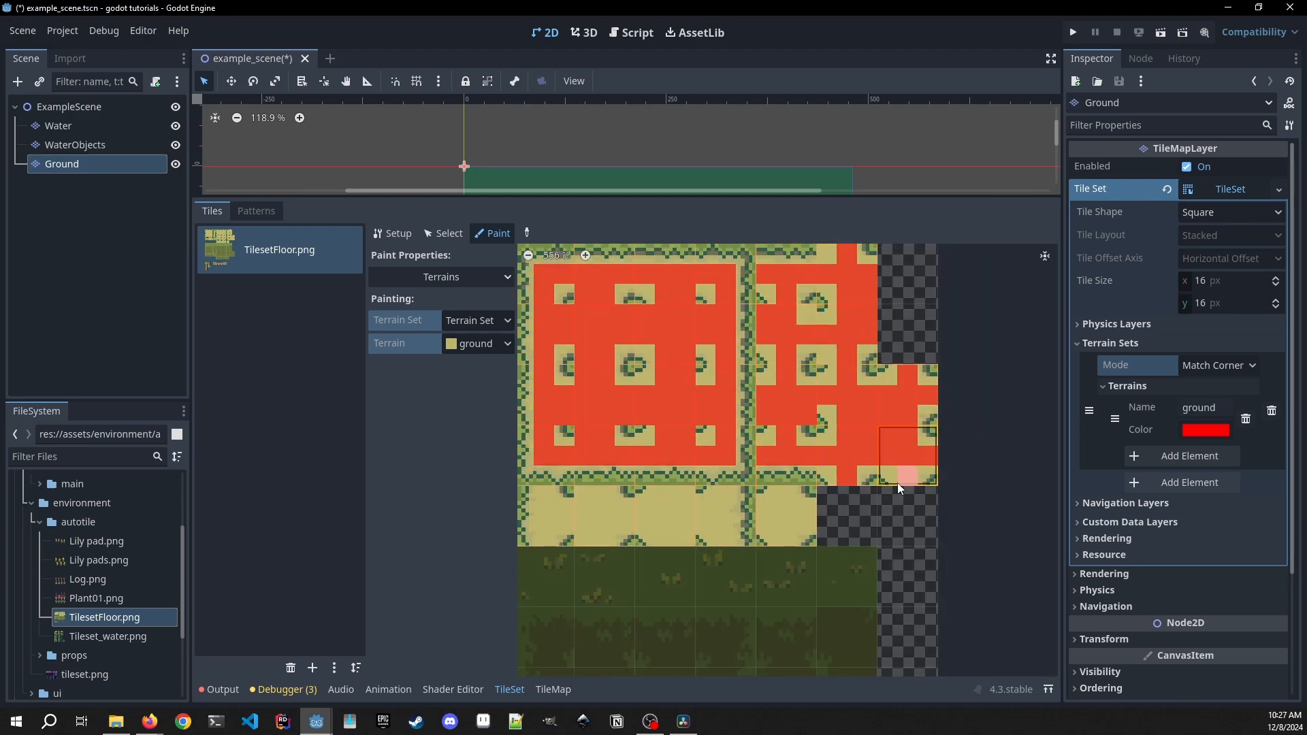
scroll(down, 3)
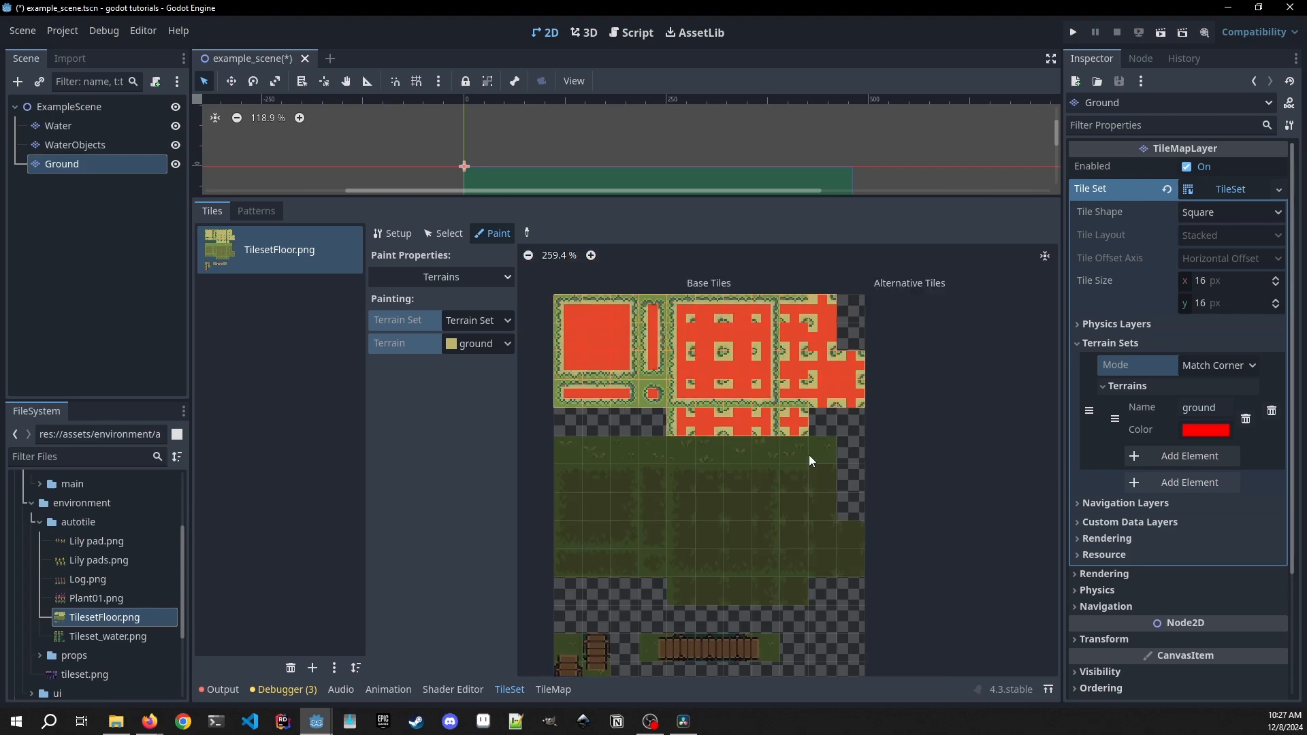
mouse_move(881, 354)
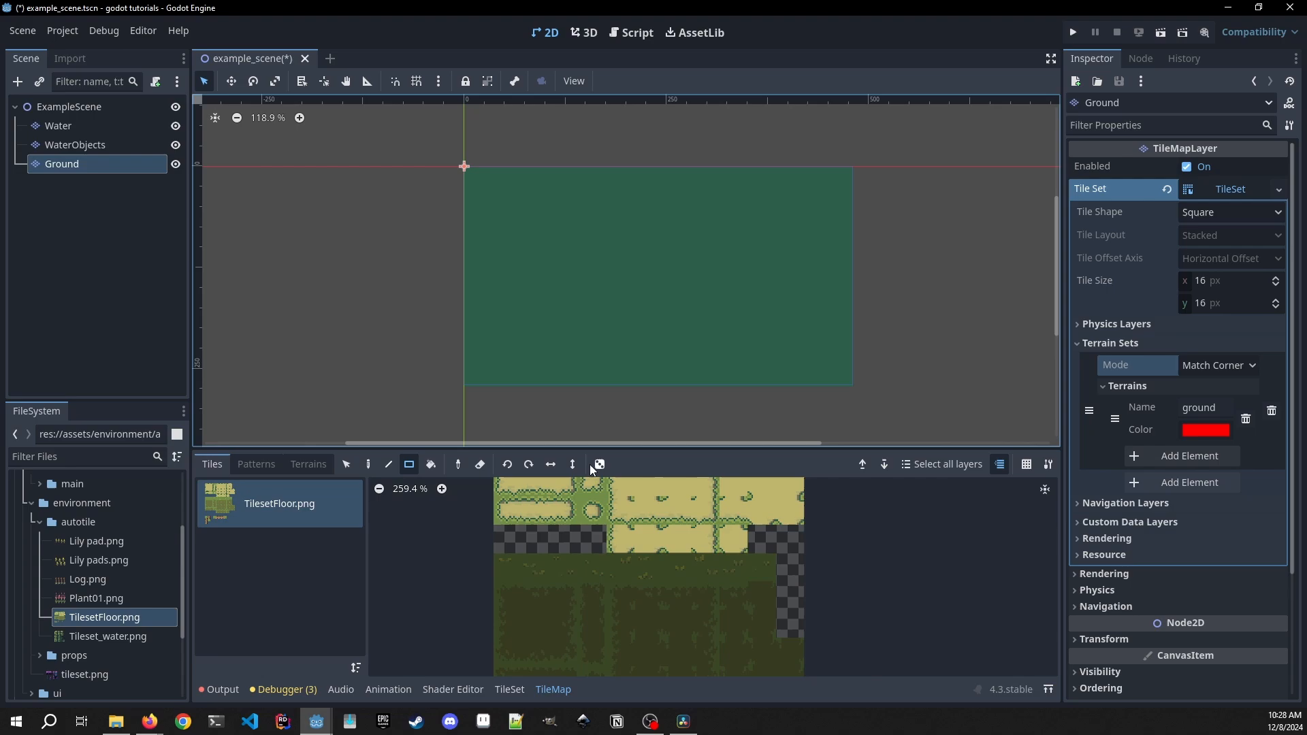
- Show the Terrains tab in the TileMap panel
click(307, 464)
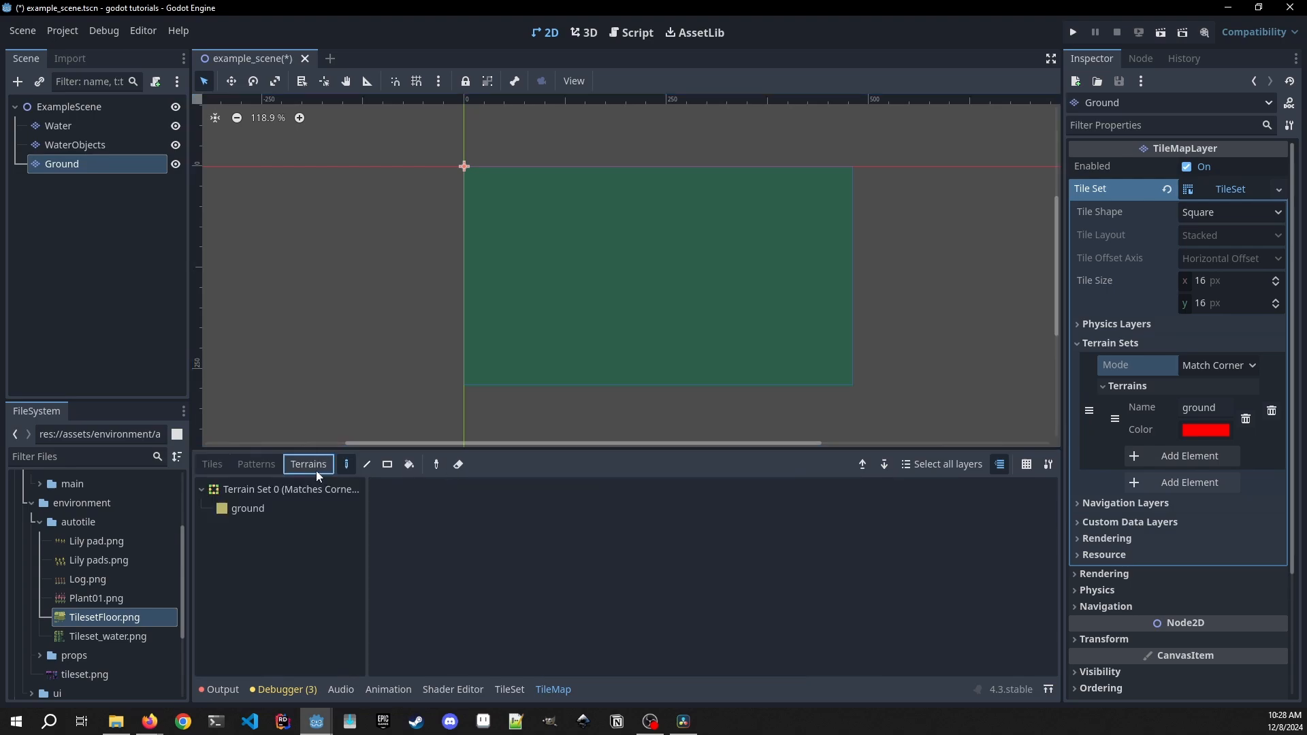
- Paint ground-terrain islands over the water using the paint and rectangle tools
click(247, 508)
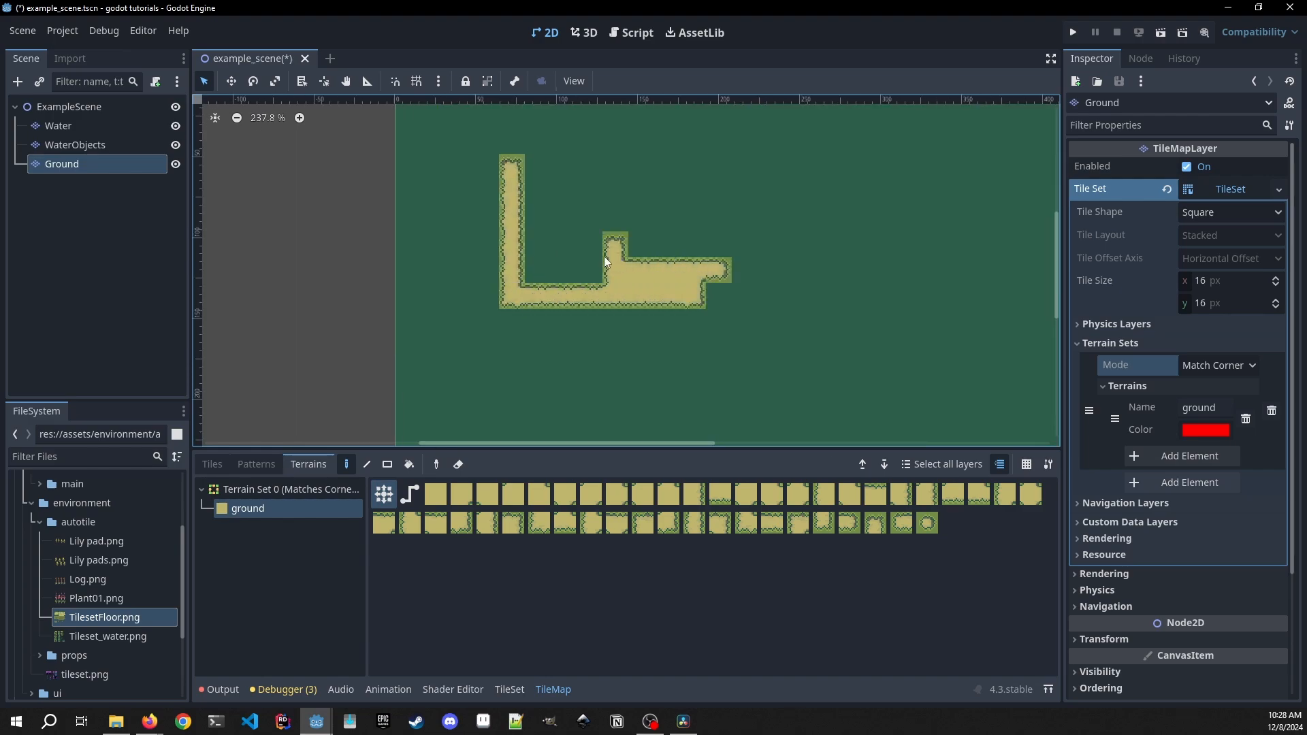
click(588, 200)
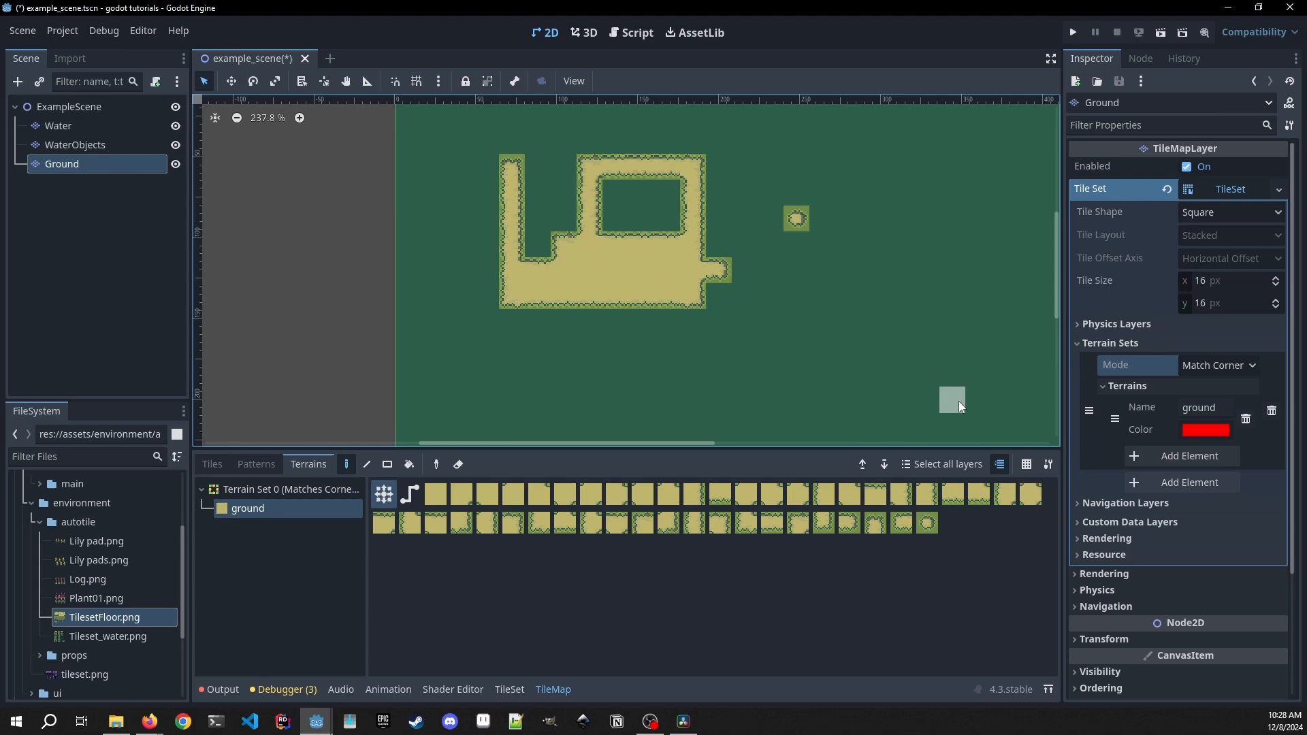
mouse_move(821, 270)
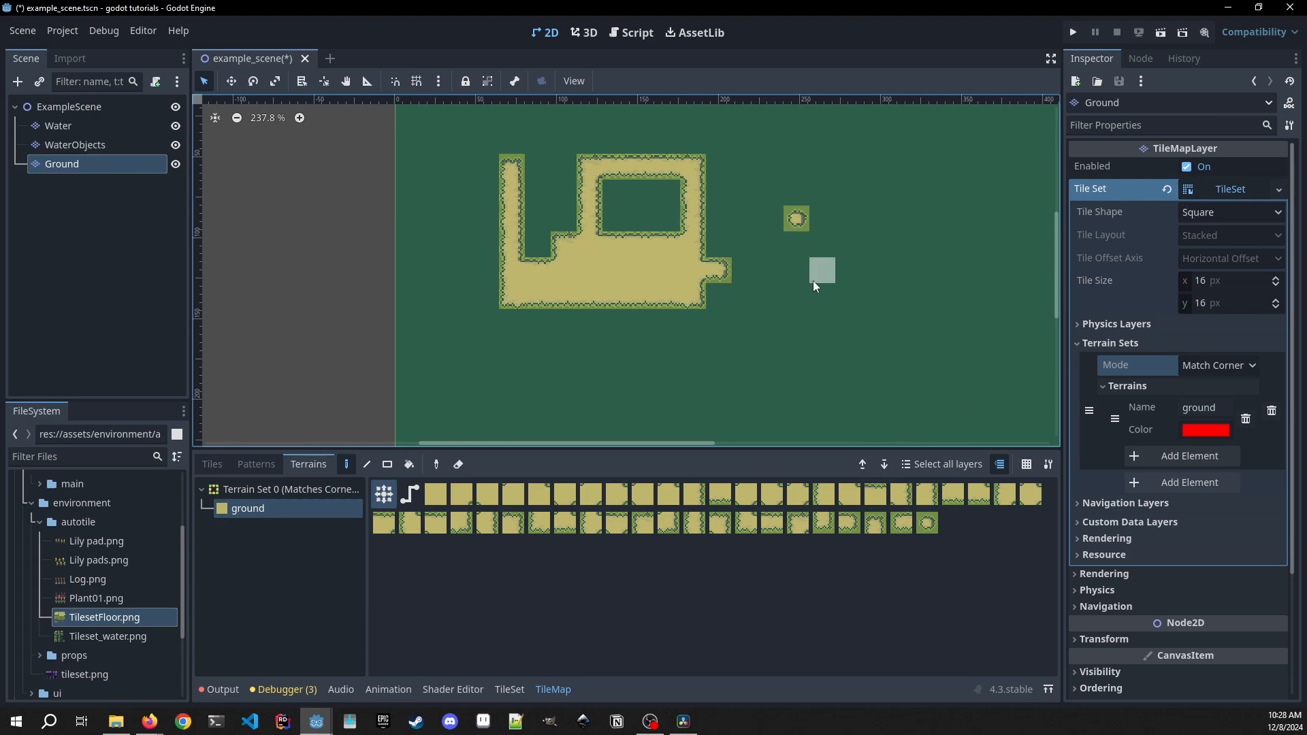
mouse_move(782, 219)
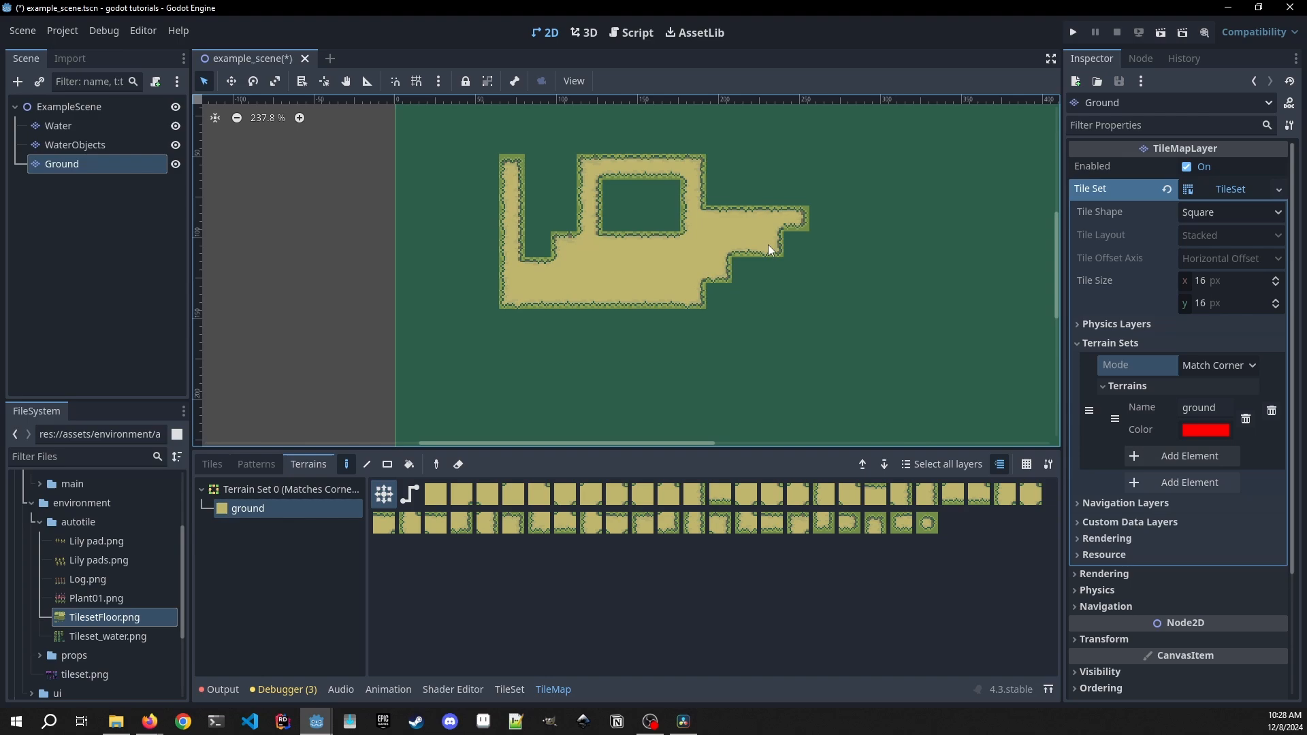
click(792, 175)
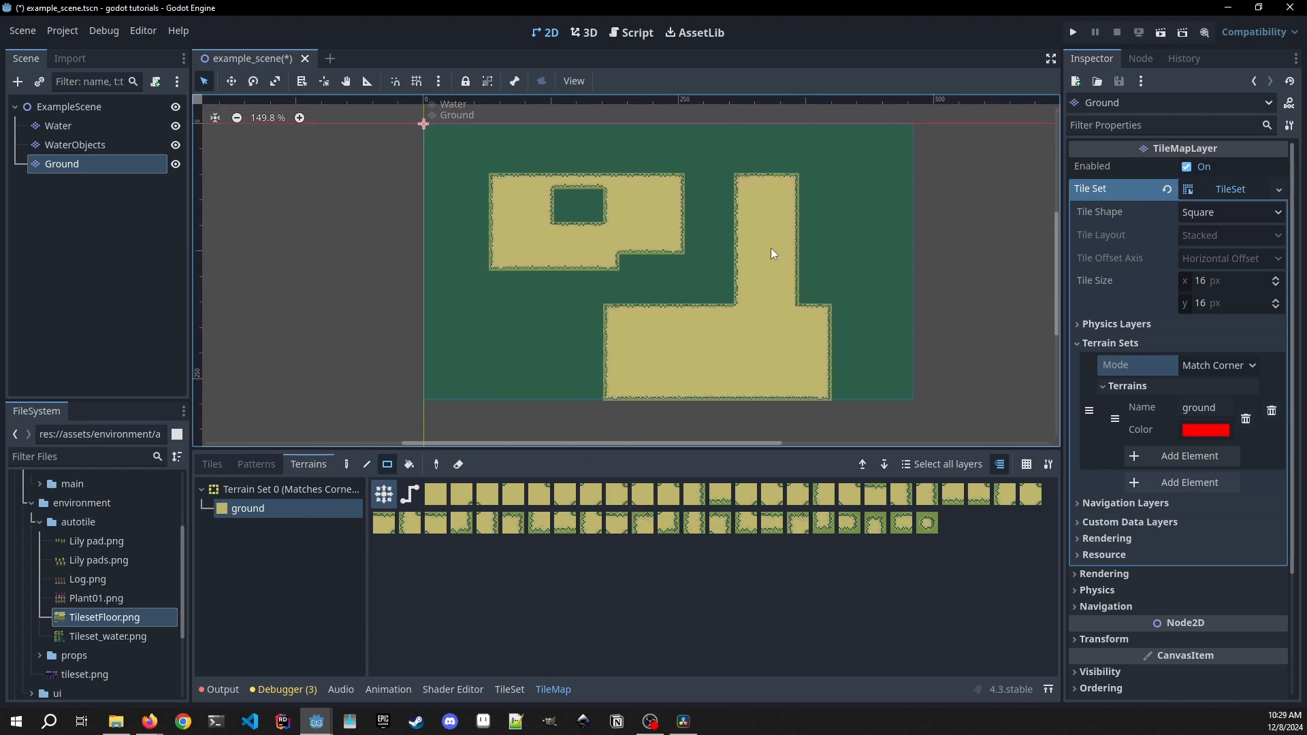
click(75, 145)
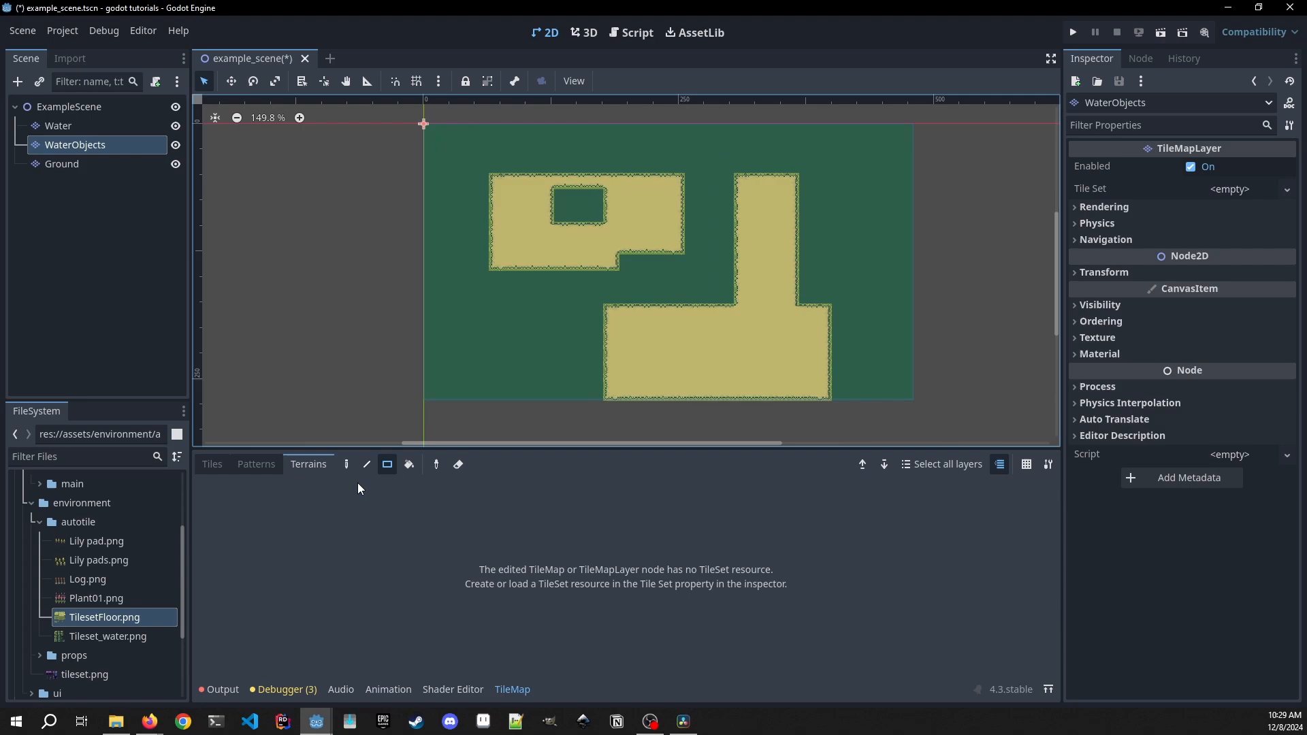
- Give WaterObjects a new tile set and add Tileset_water.png as an atlas
click(1285, 188)
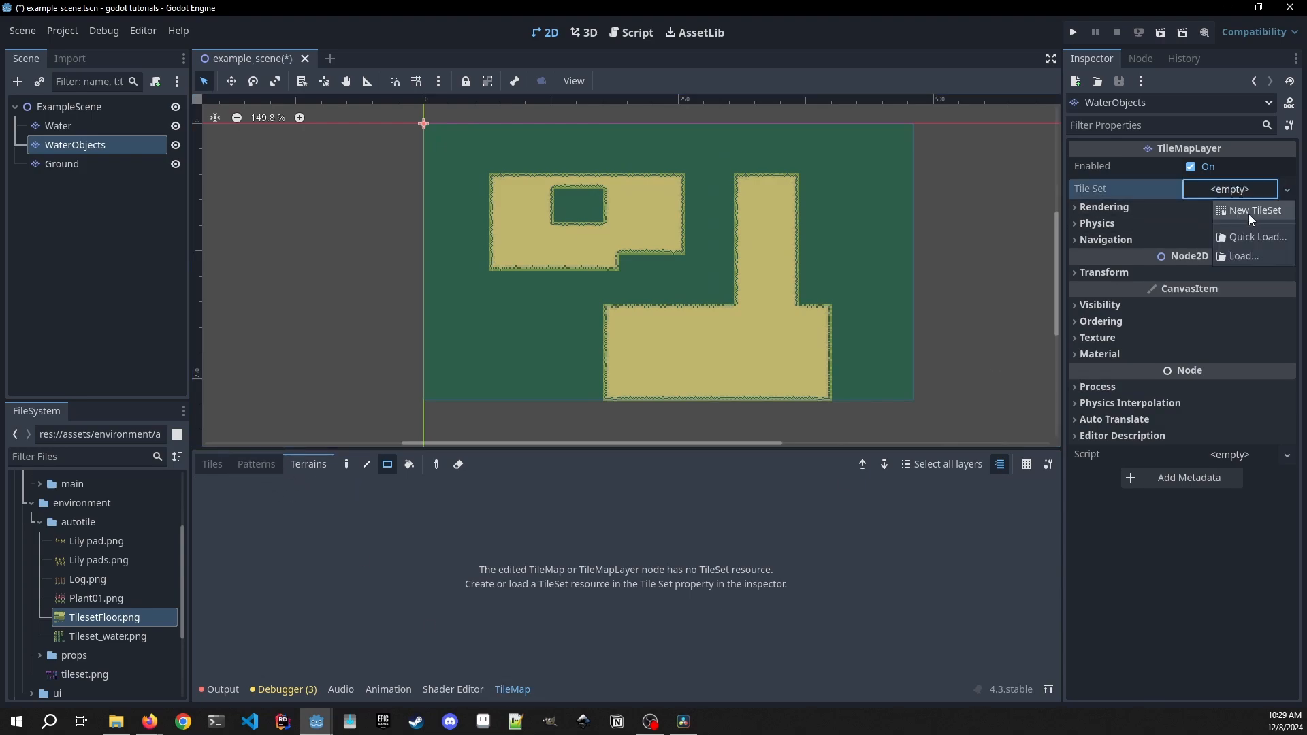
click(1251, 209)
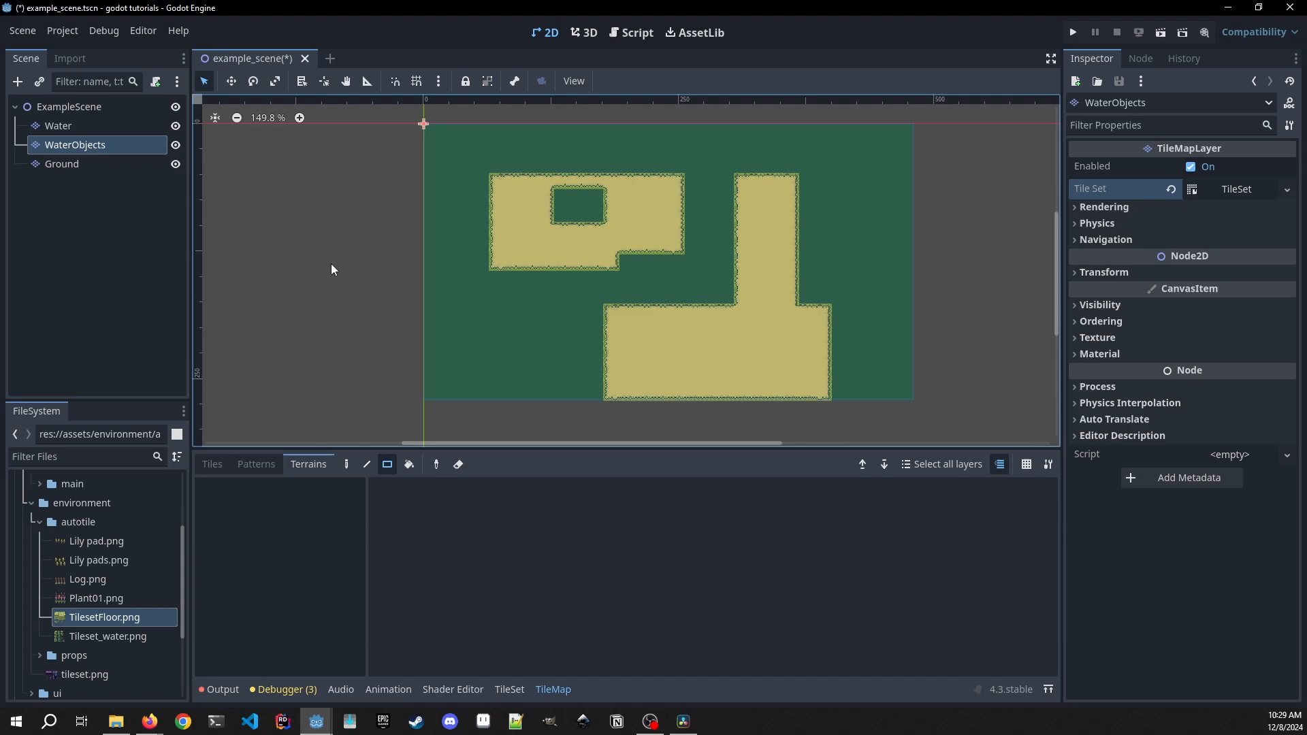
mouse_move(230, 680)
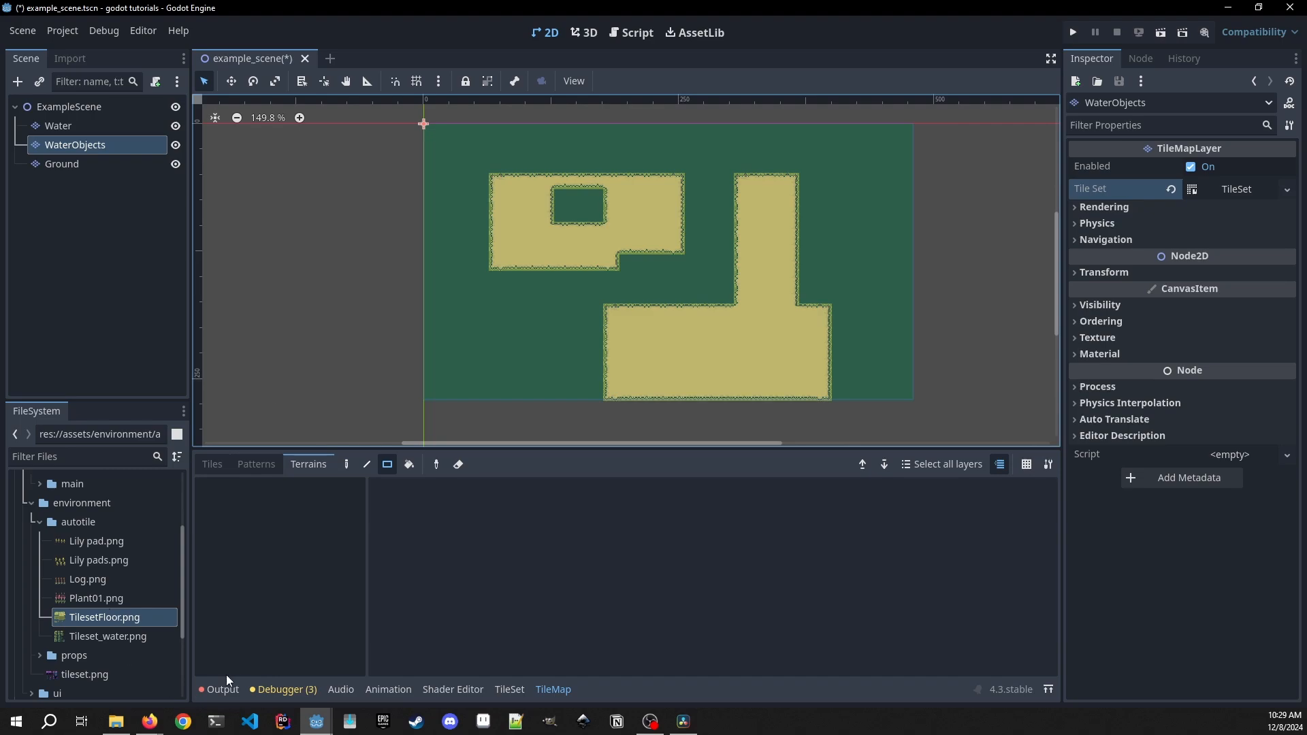
mouse_move(103, 612)
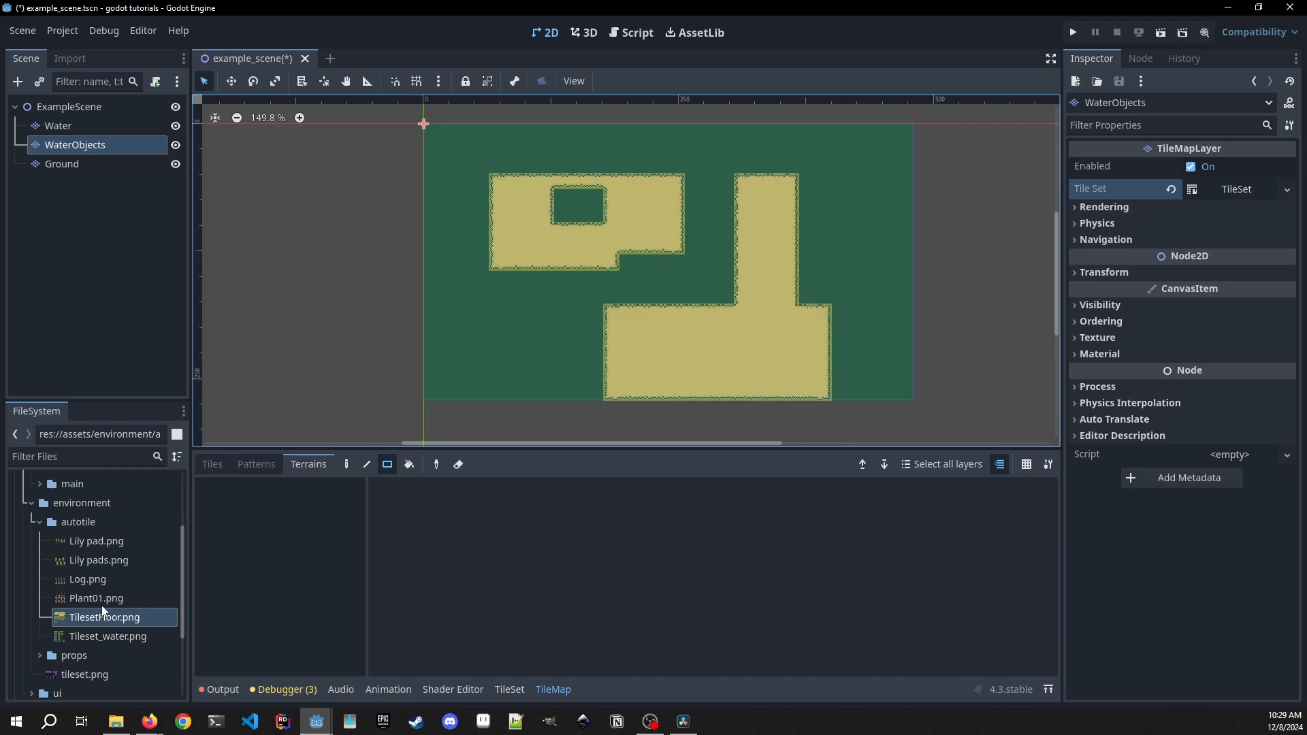
click(108, 636)
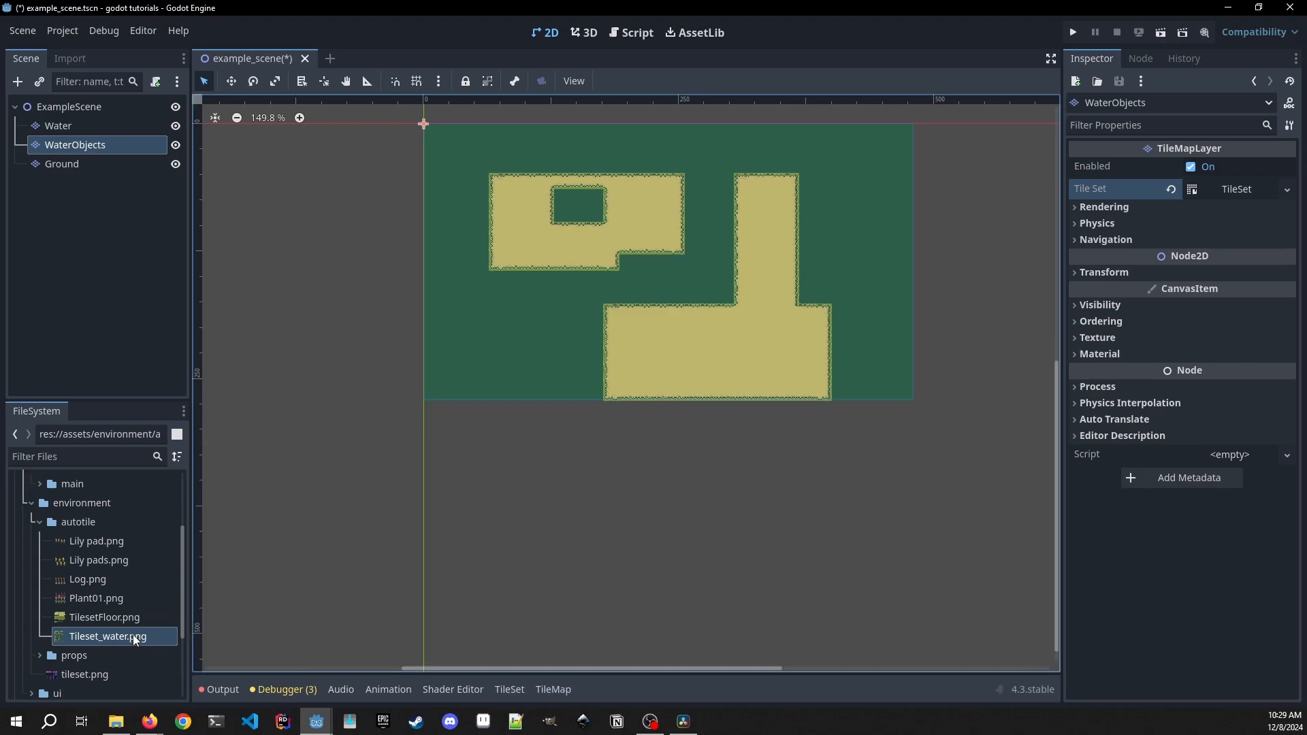
double_click(107, 636)
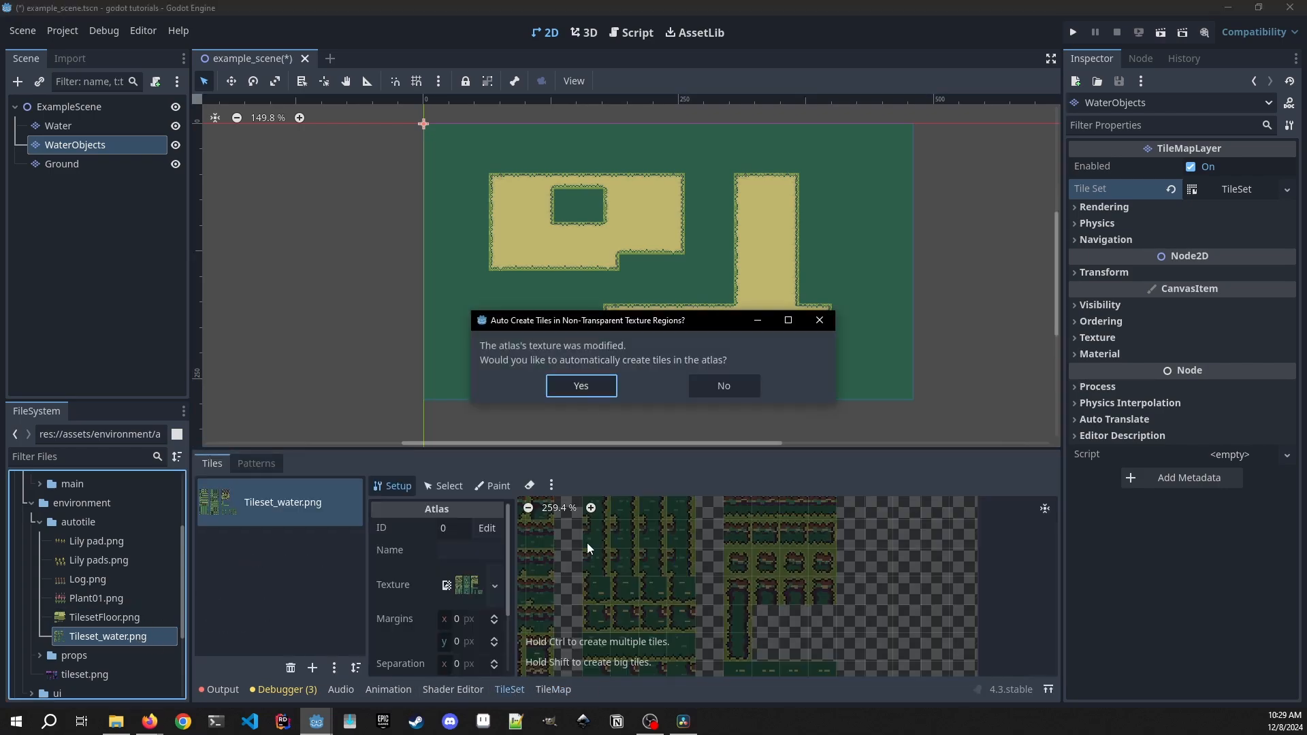
mouse_move(580, 385)
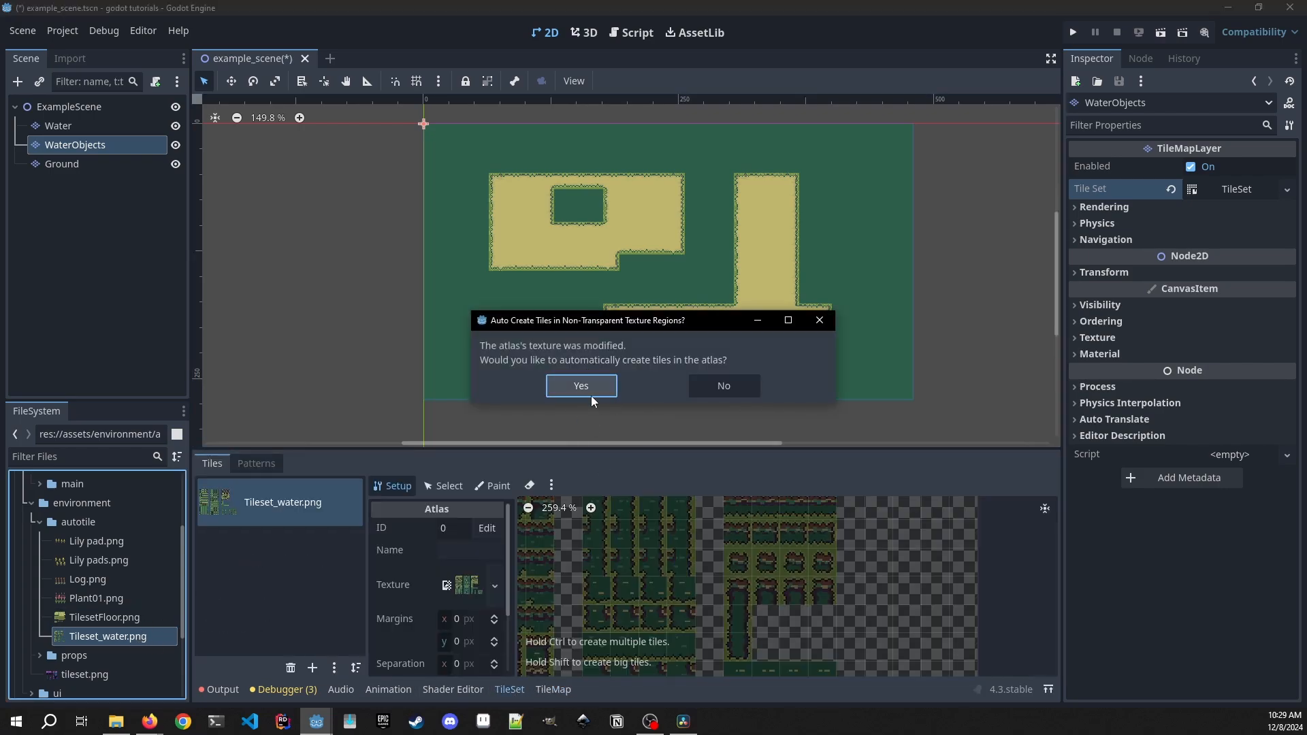
- Auto-create tiles from the water atlas and delete the extra ripple tiles
click(580, 385)
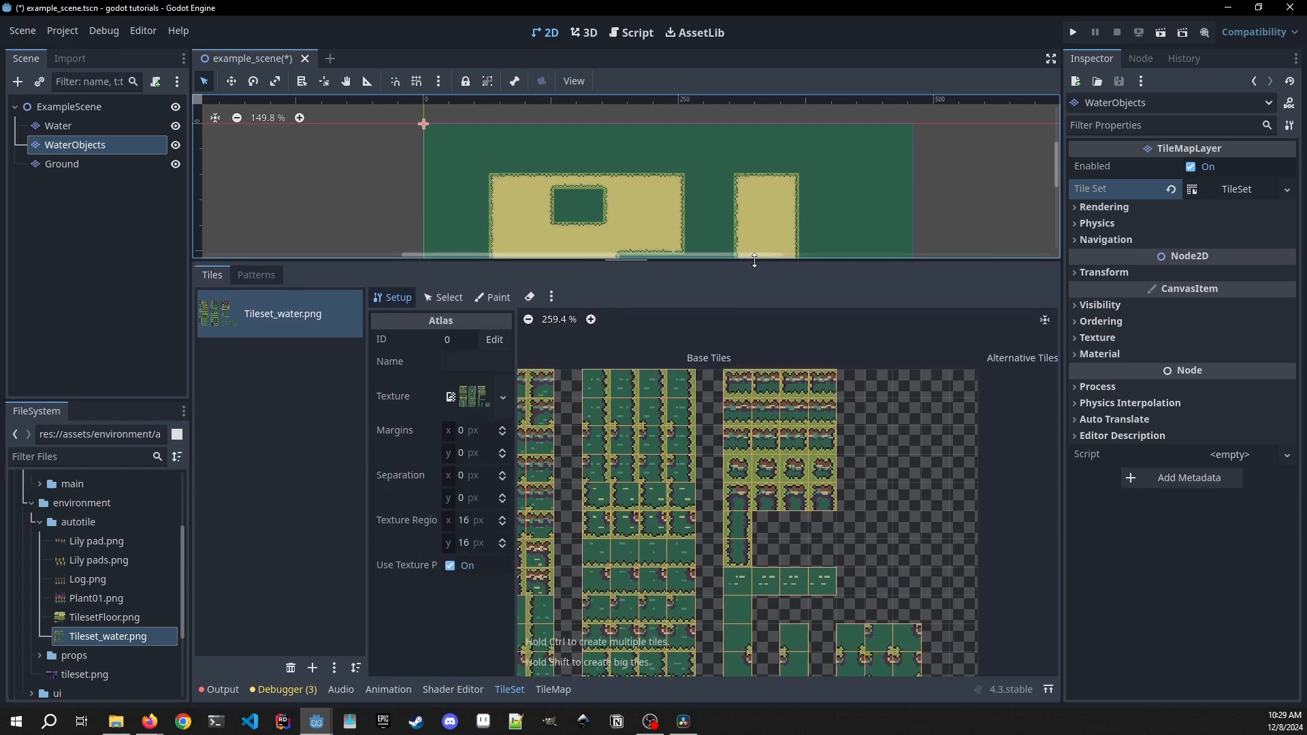
click(448, 297)
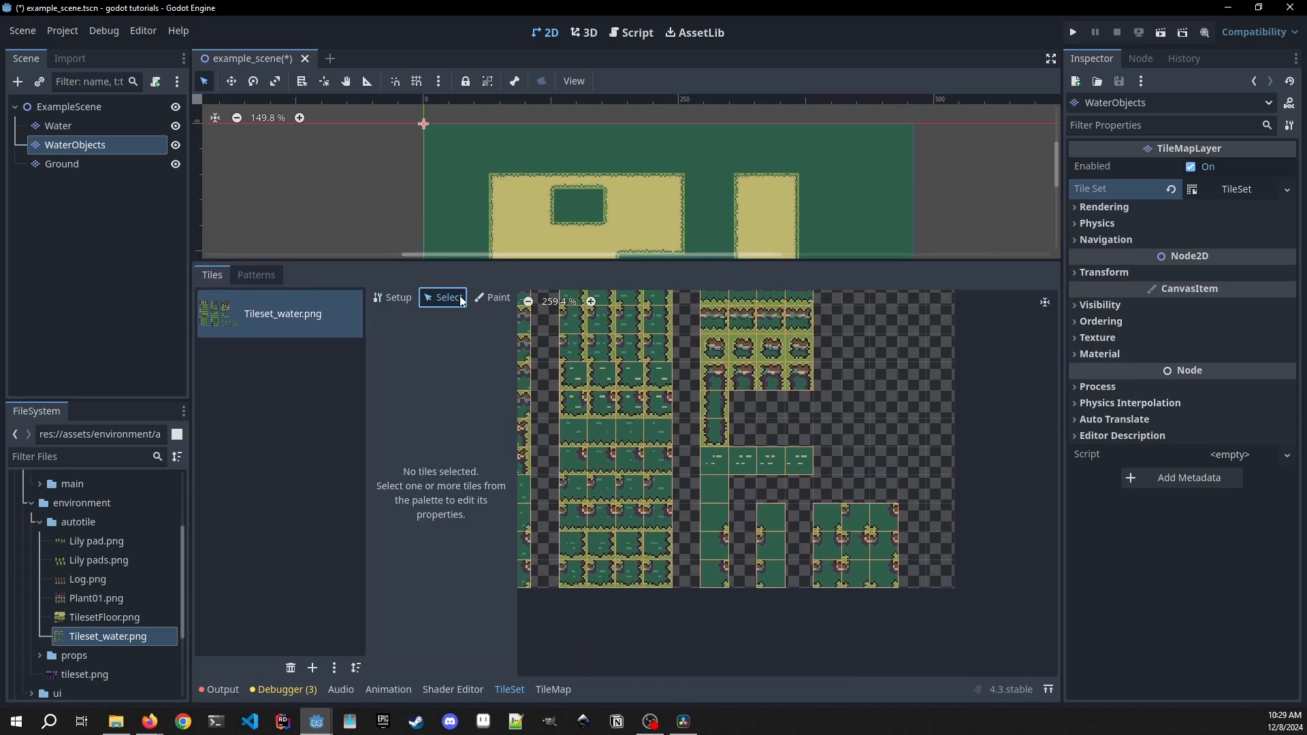
click(713, 468)
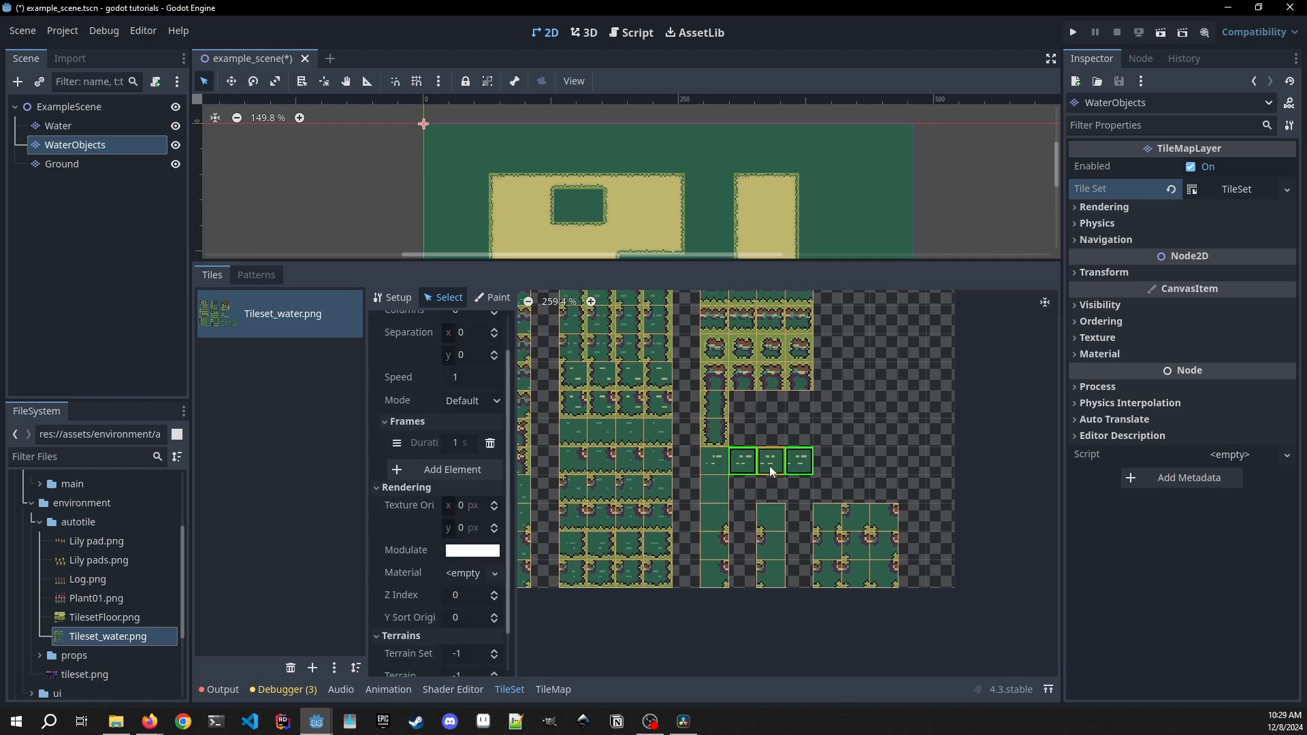
click(771, 469)
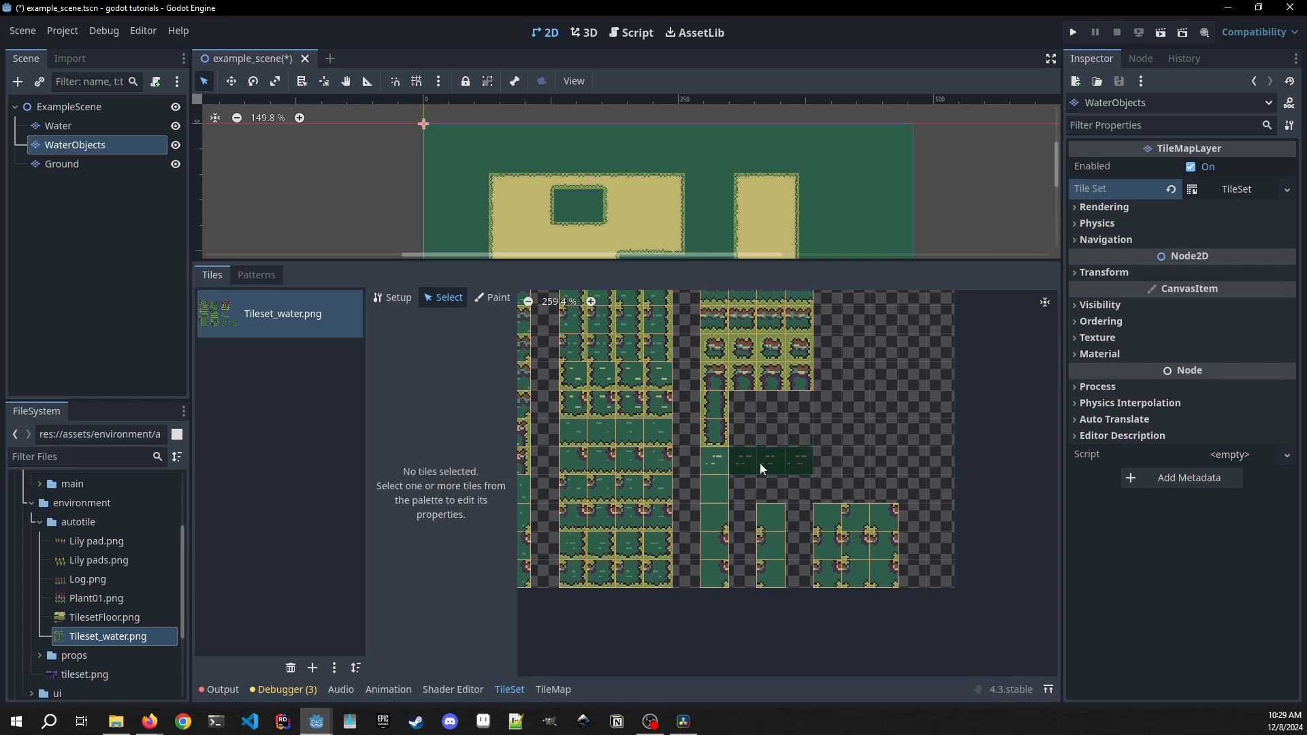
- Add animation frames to the first ripple tile with 0.2 frame duration
click(714, 469)
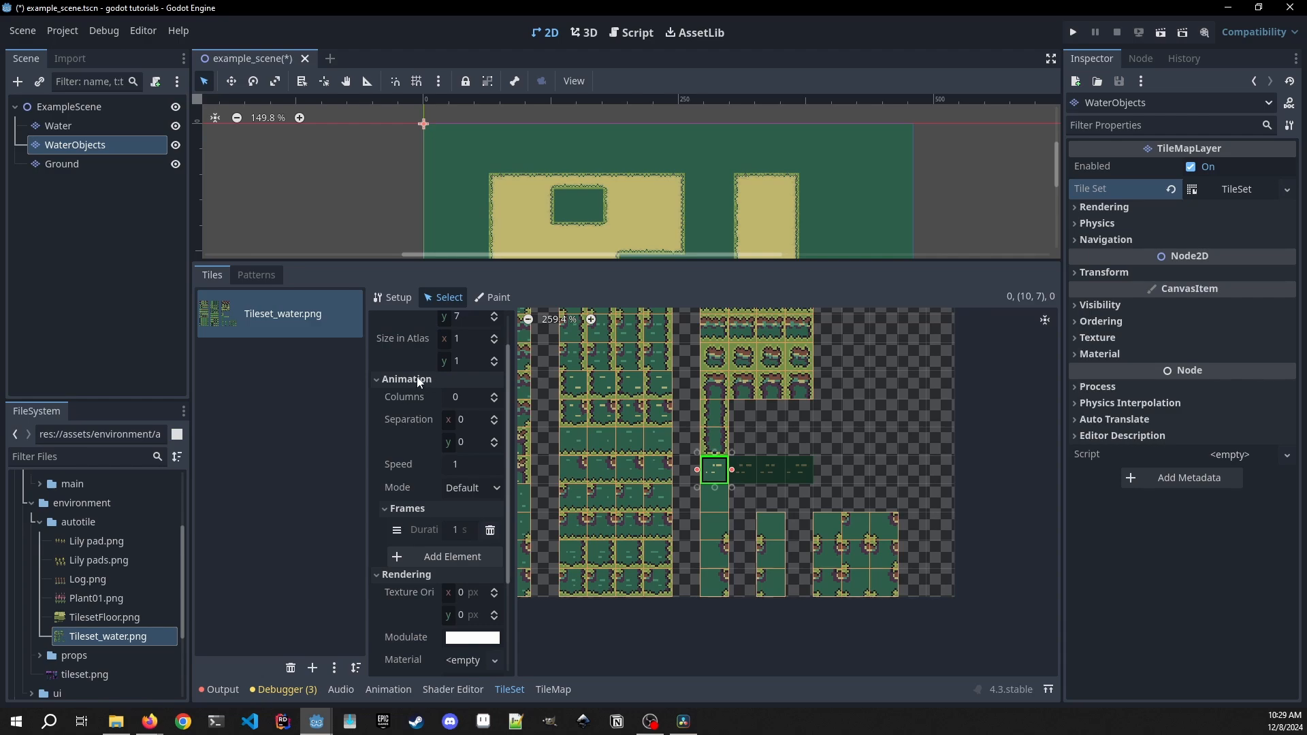
mouse_move(416, 529)
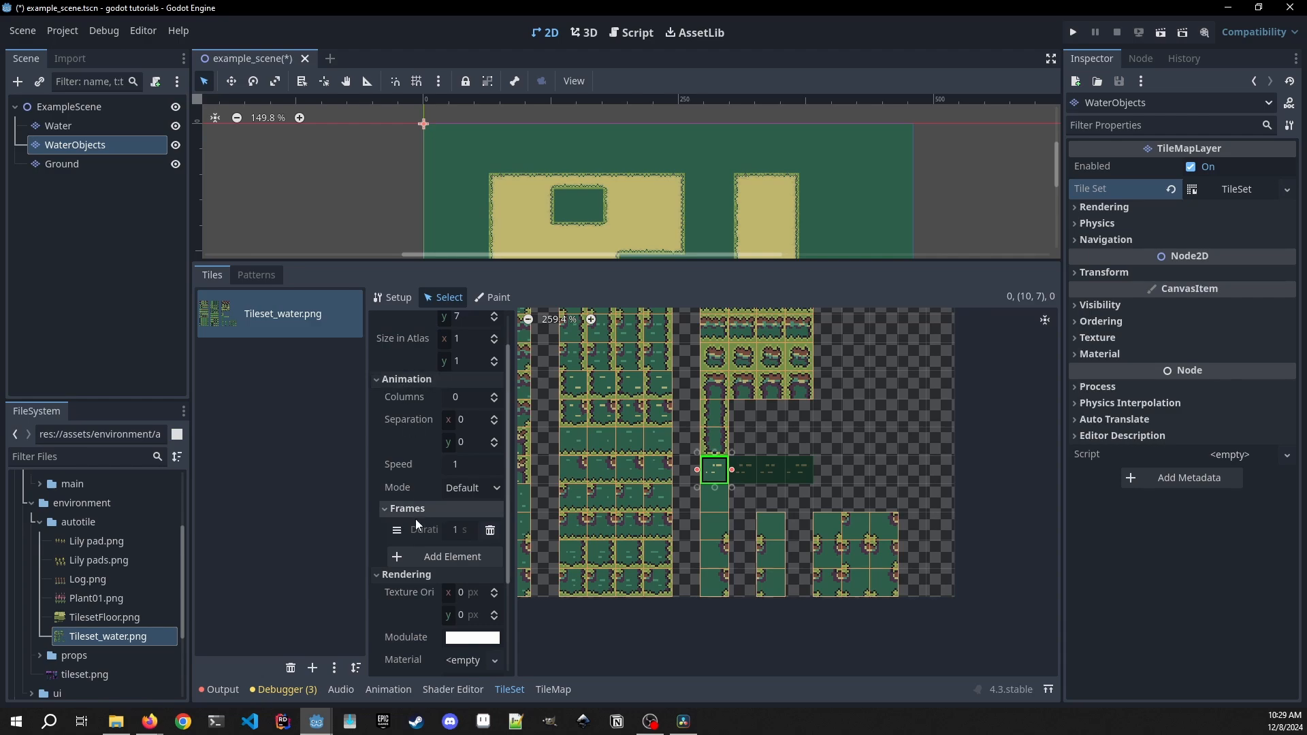
mouse_move(409, 492)
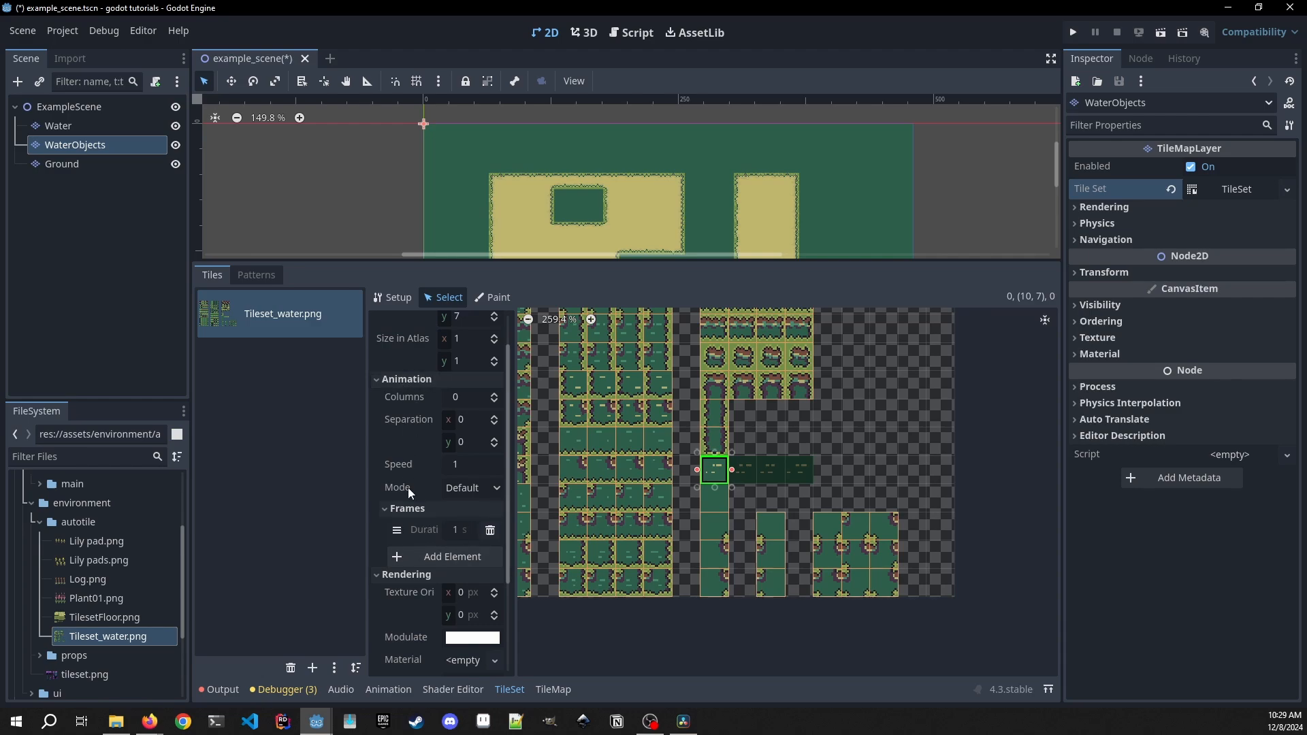
mouse_move(445, 556)
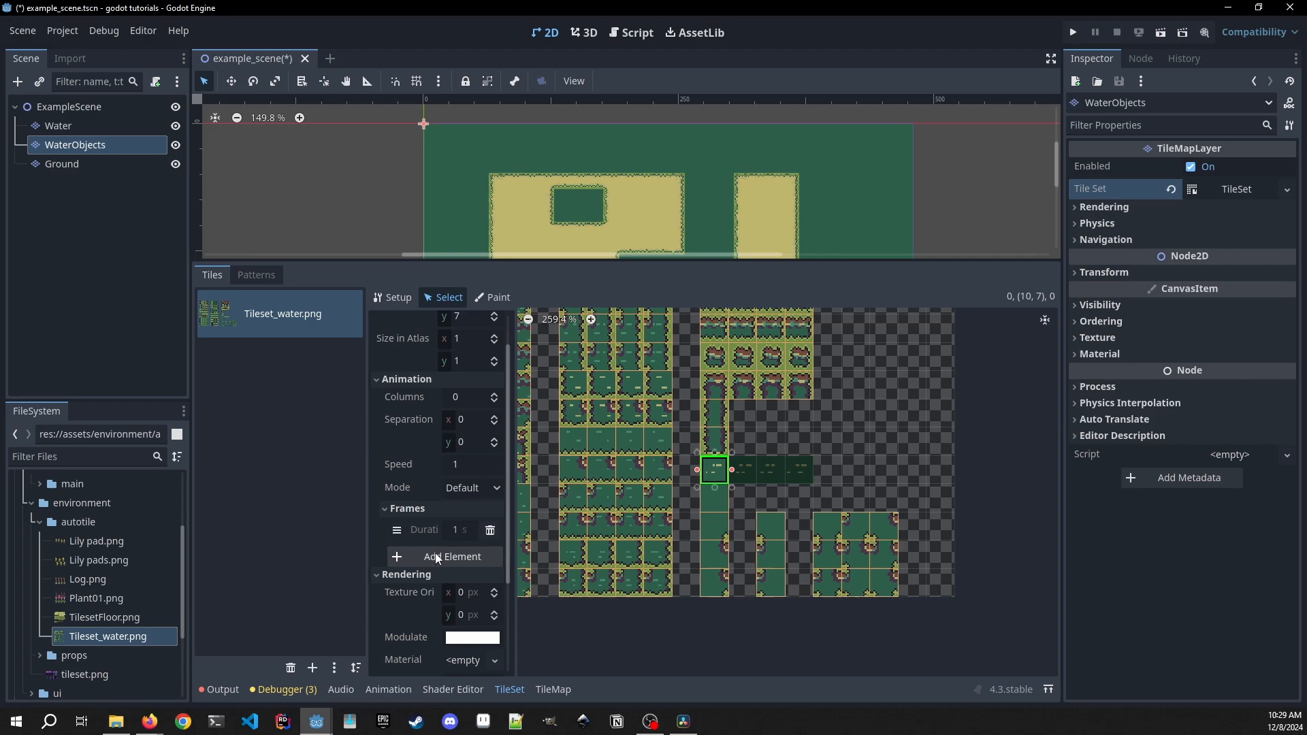
click(452, 556)
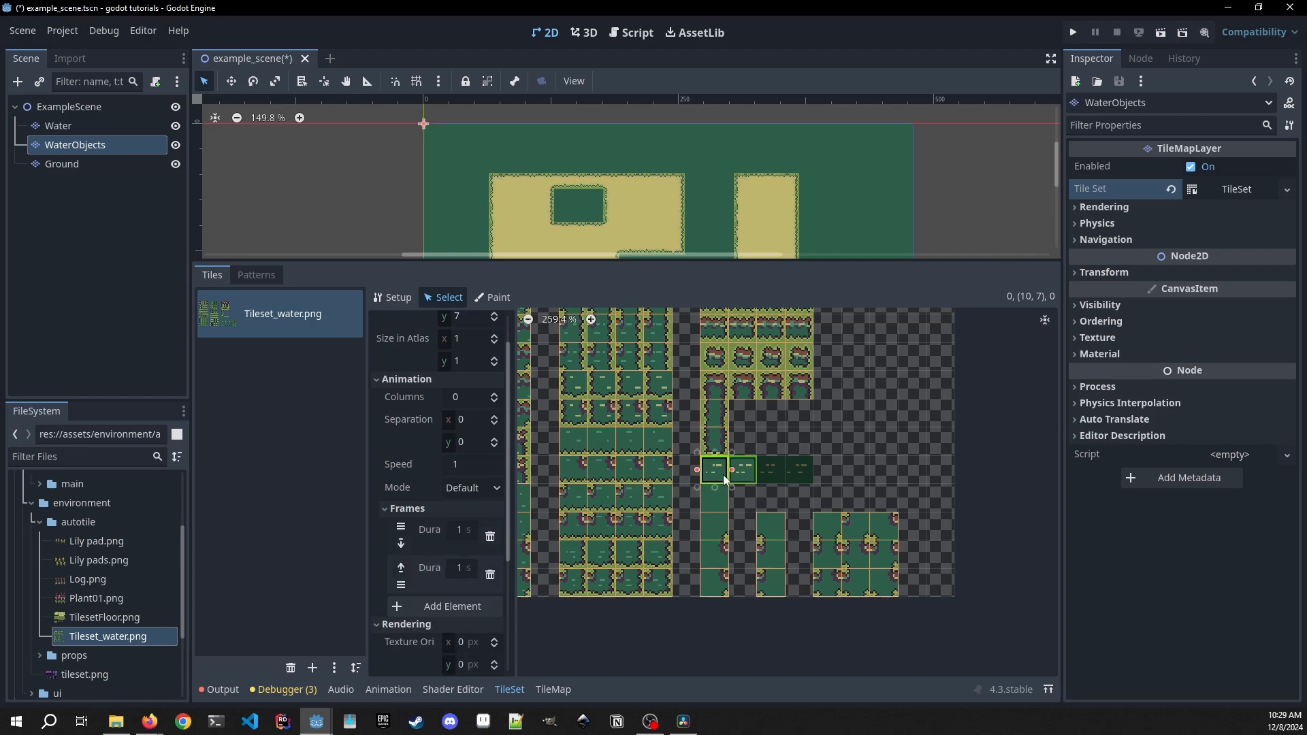
mouse_move(746, 471)
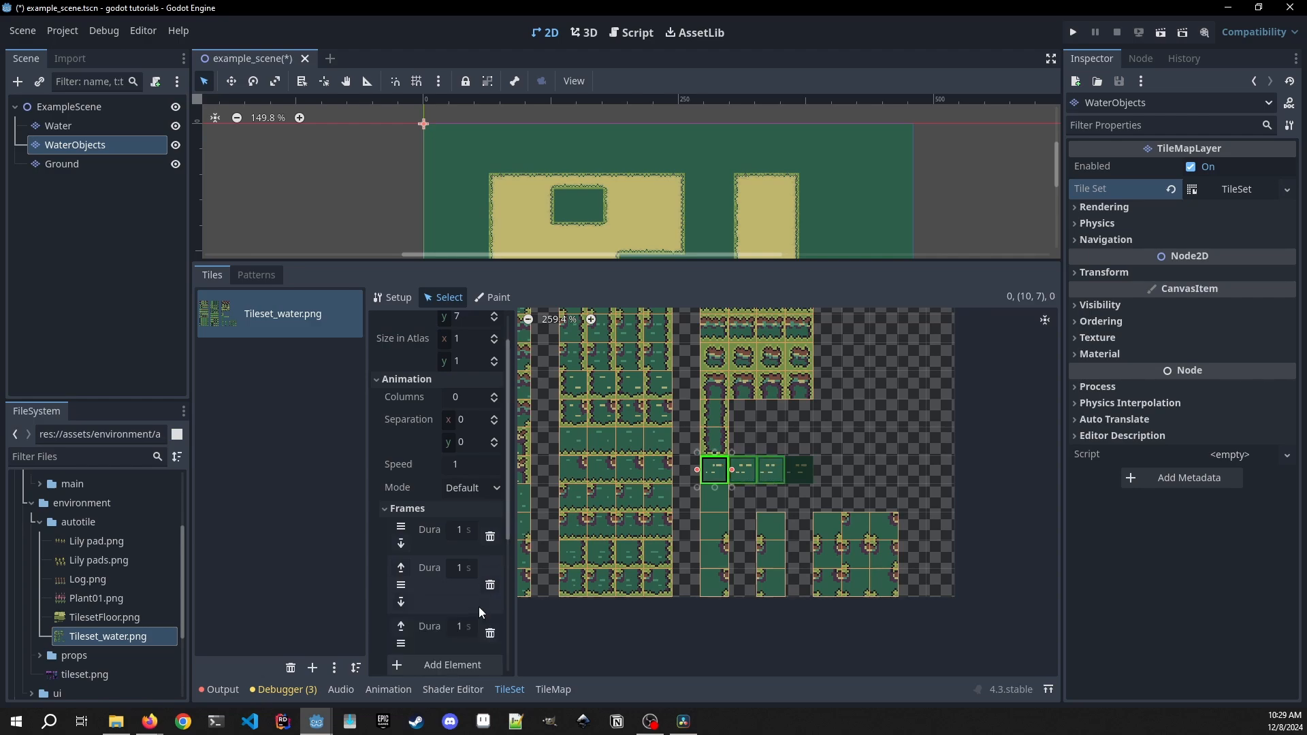
scroll(down, 3)
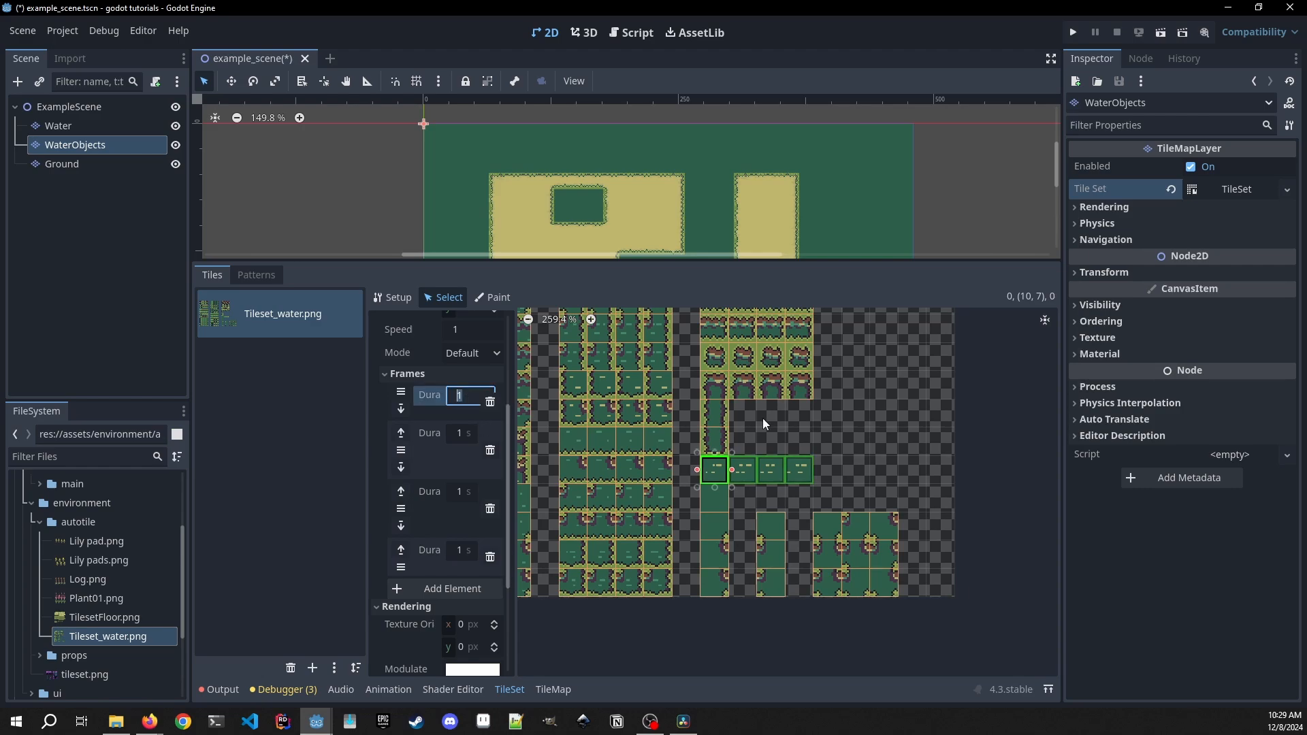
text(0.2)
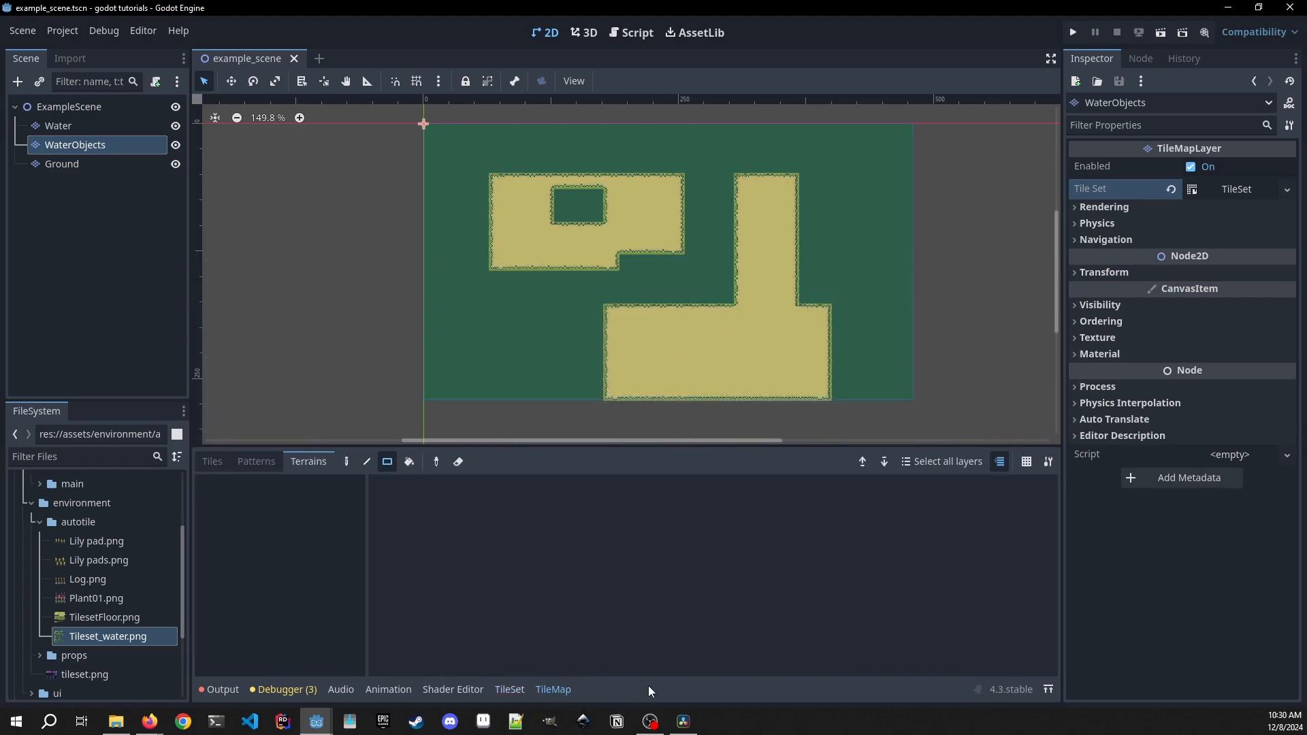
- Bring up the WaterObjects tiles and locate the ripple tile for painting onto the water
click(211, 461)
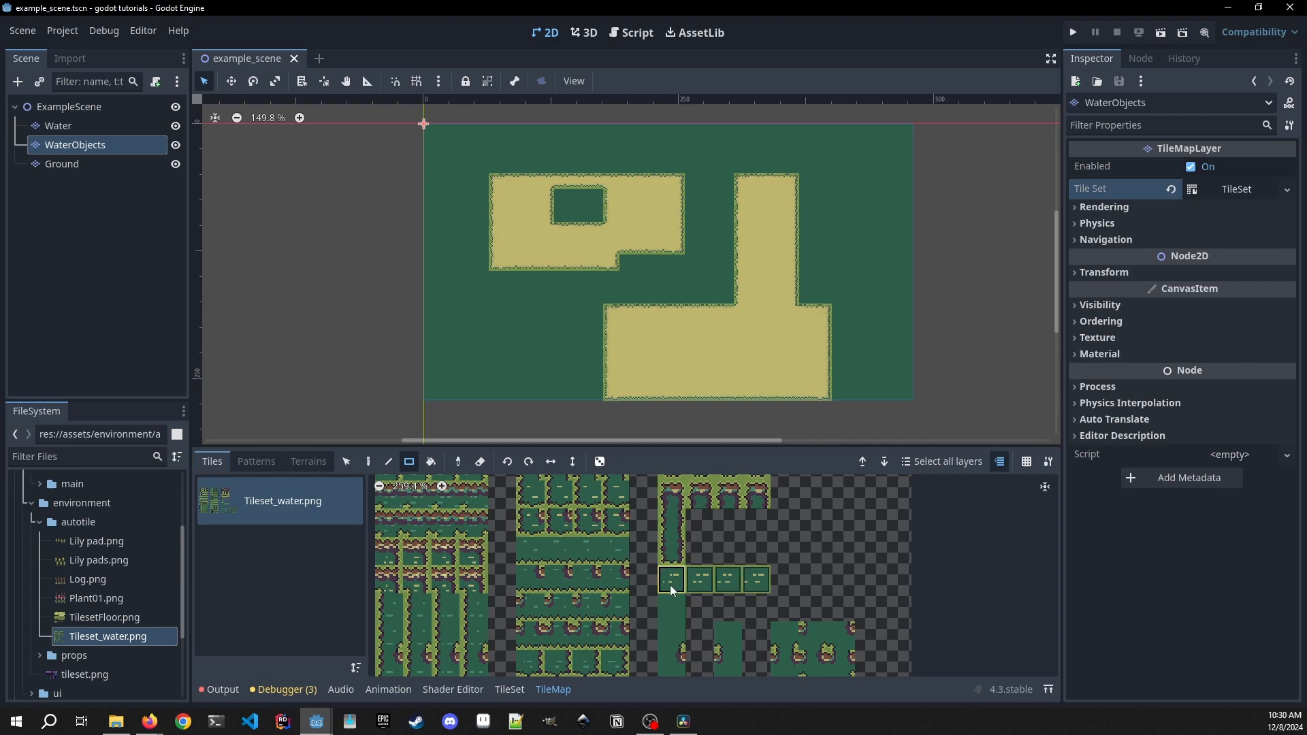
mouse_move(490, 333)
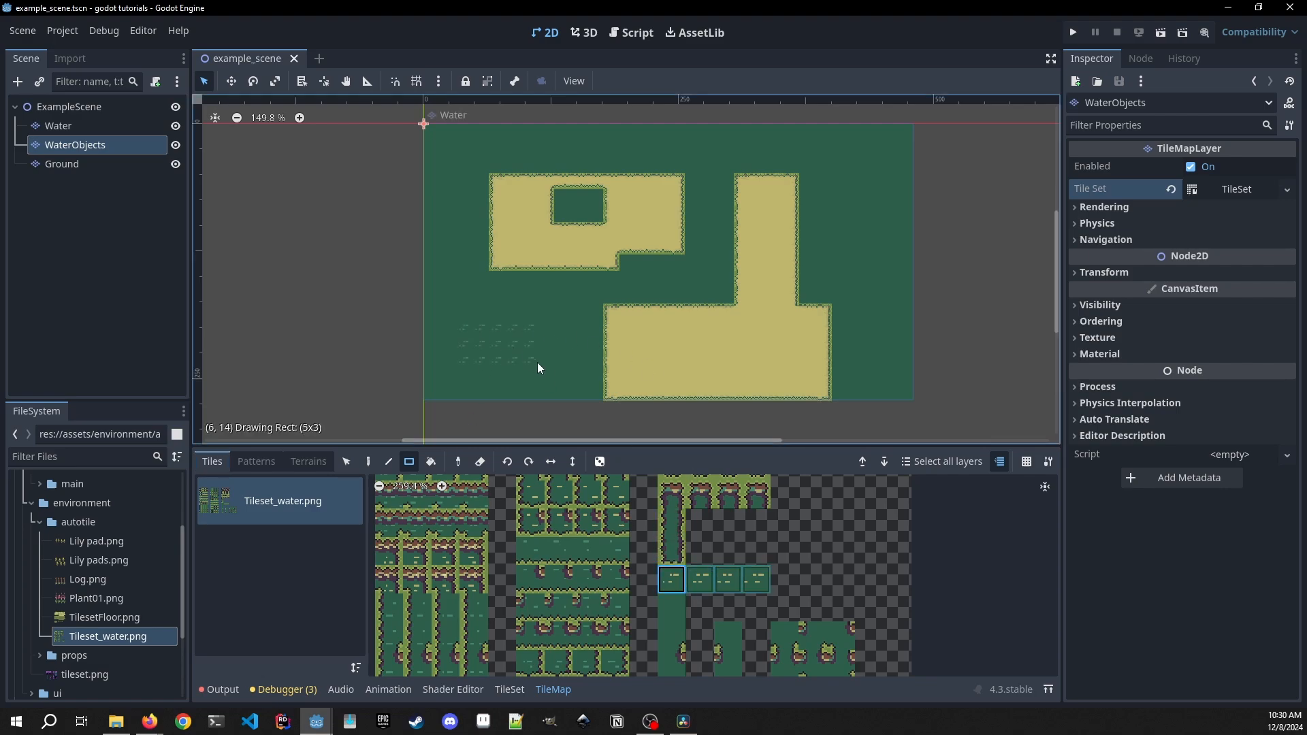
scroll(up, 3)
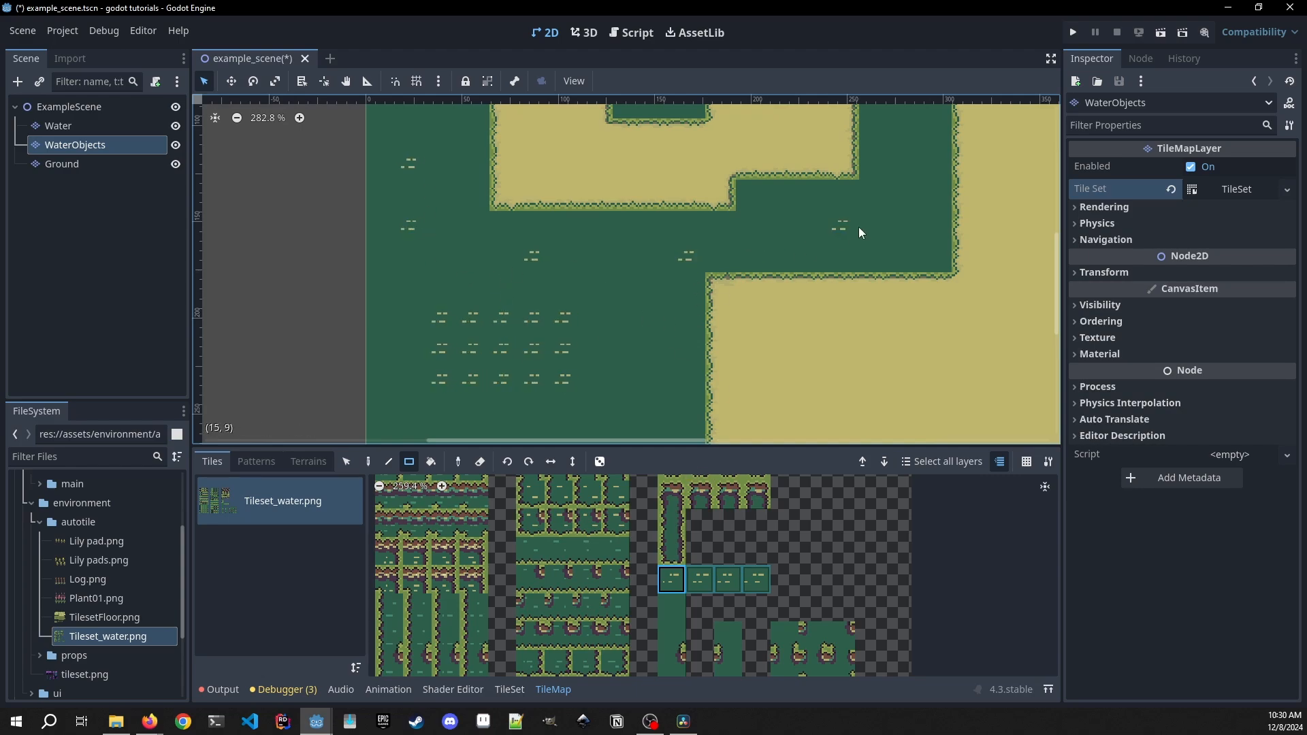
scroll(down, 3)
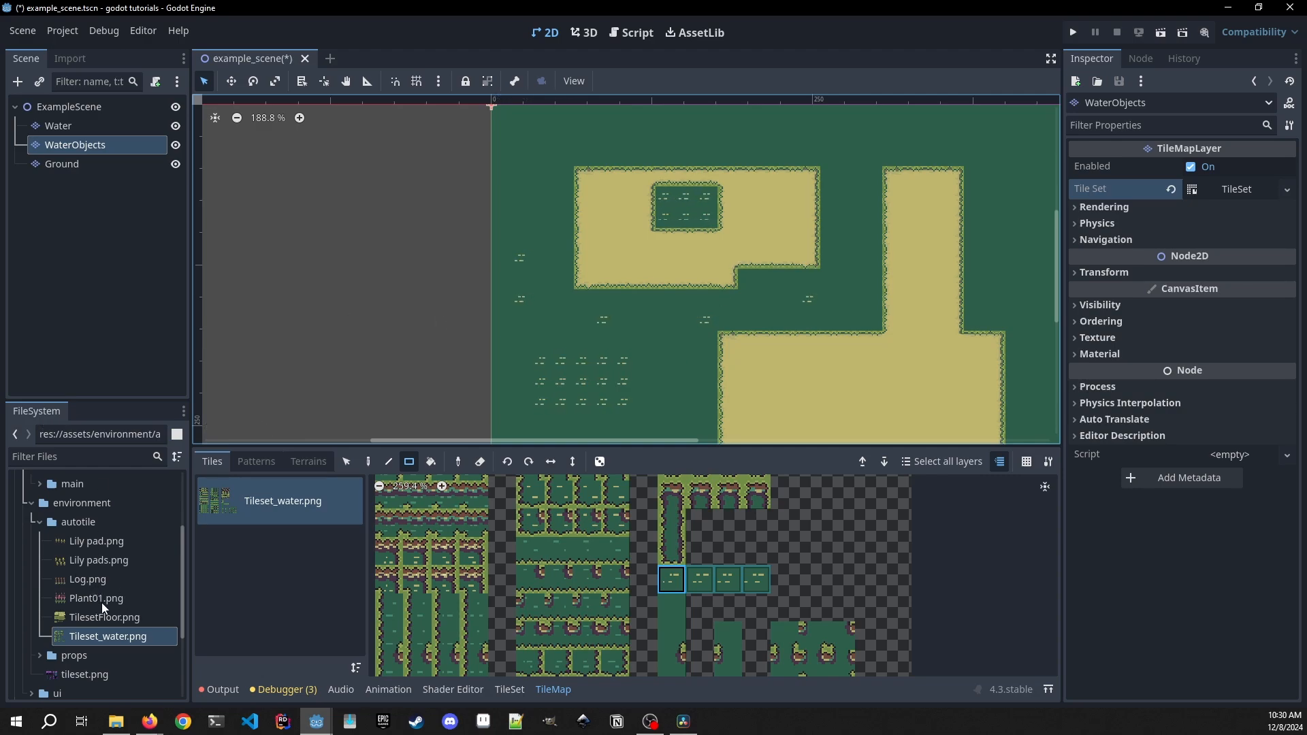
mouse_move(124, 601)
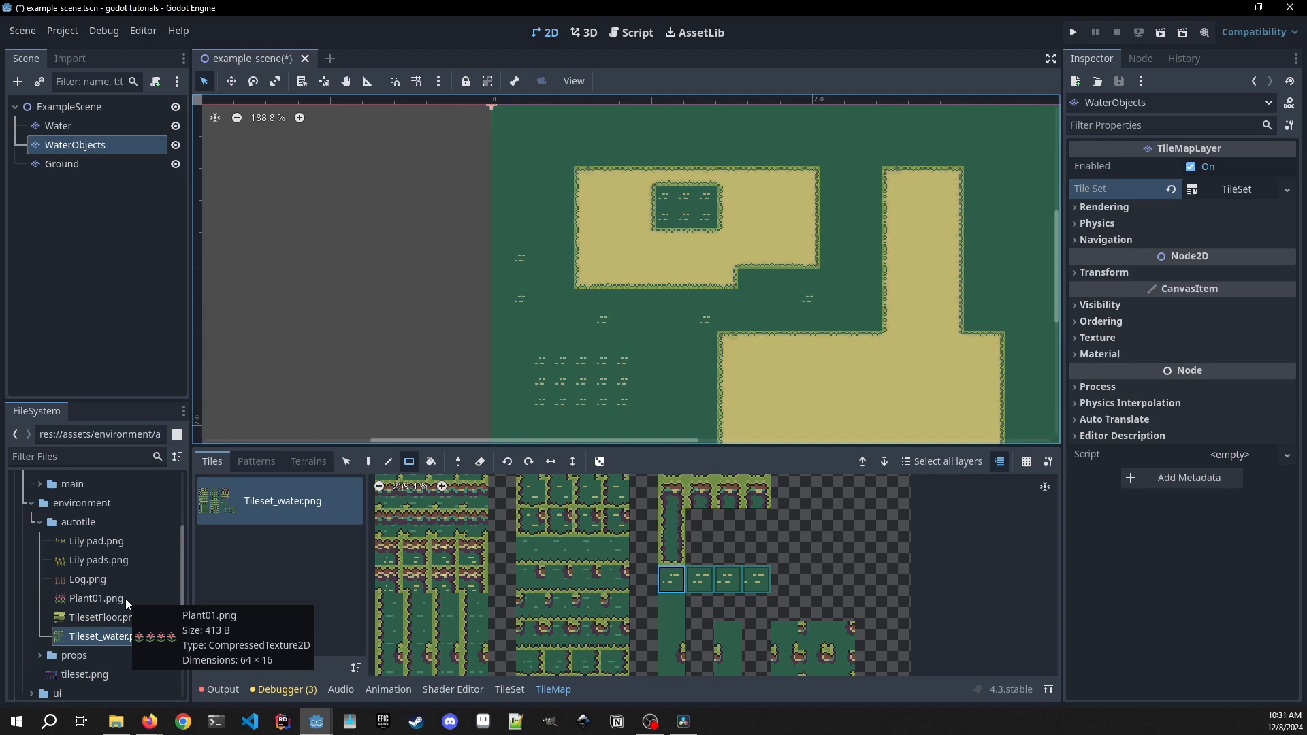
- Add lily pad, lily pads, log and plant atlases and animate their tiles
click(509, 688)
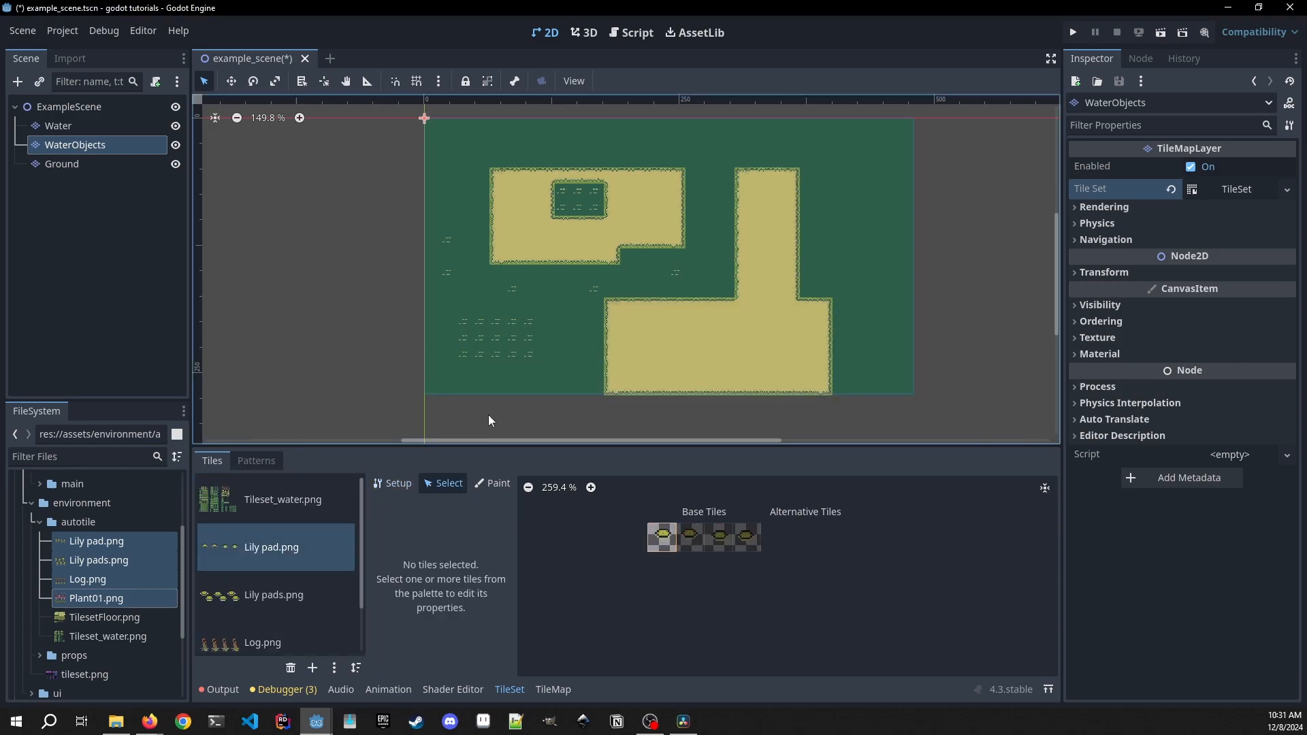
click(662, 536)
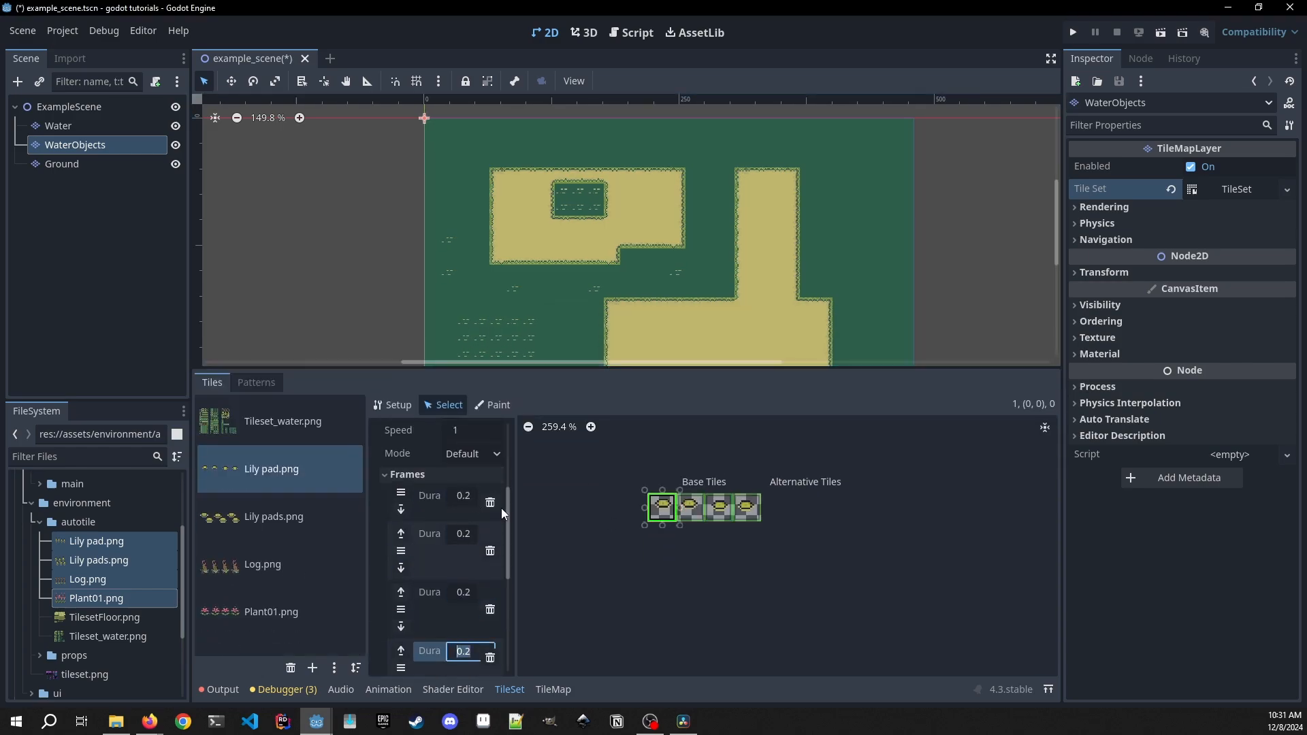
click(274, 516)
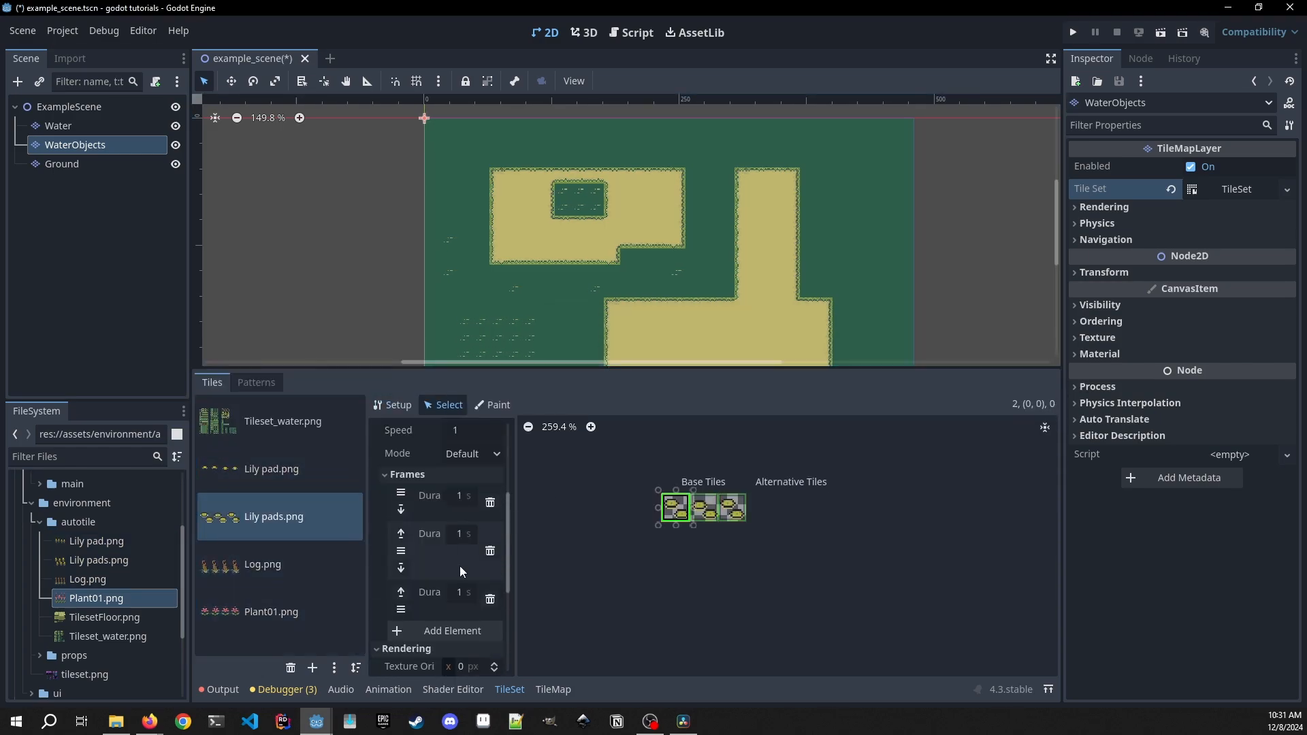
click(261, 565)
text(0.)
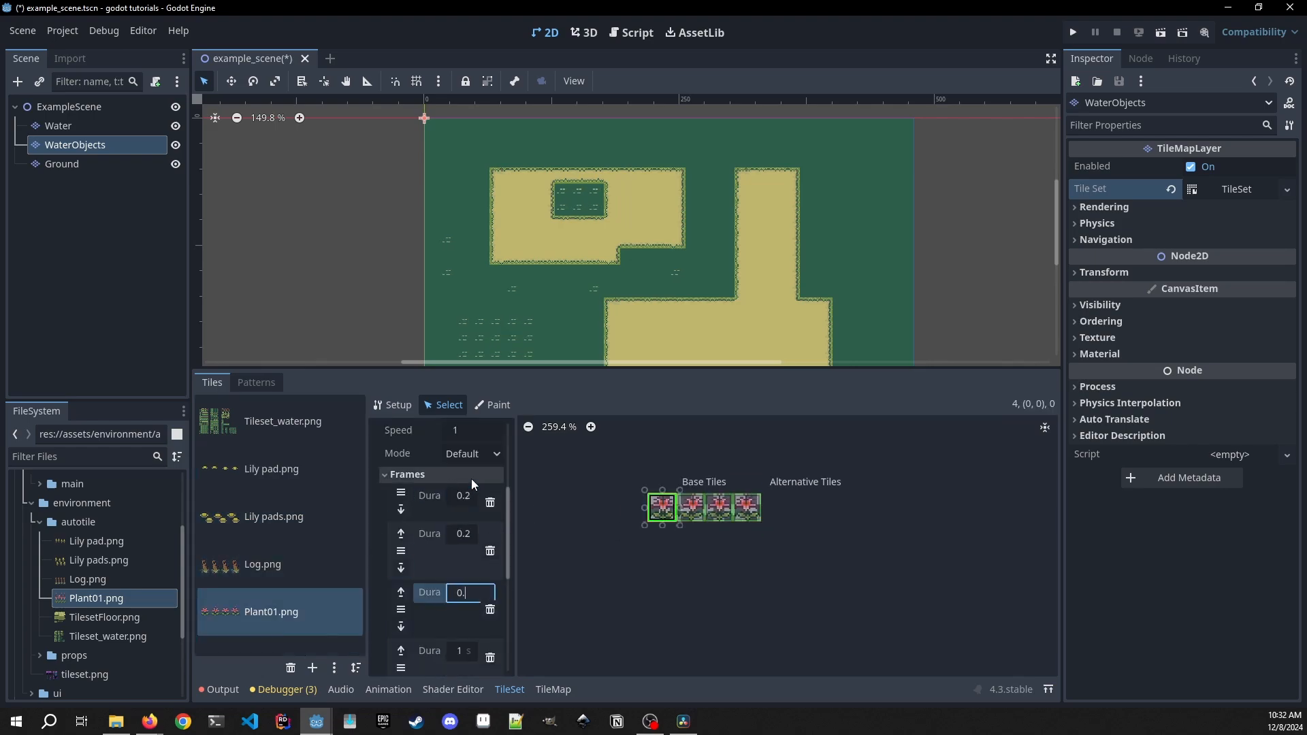
click(552, 688)
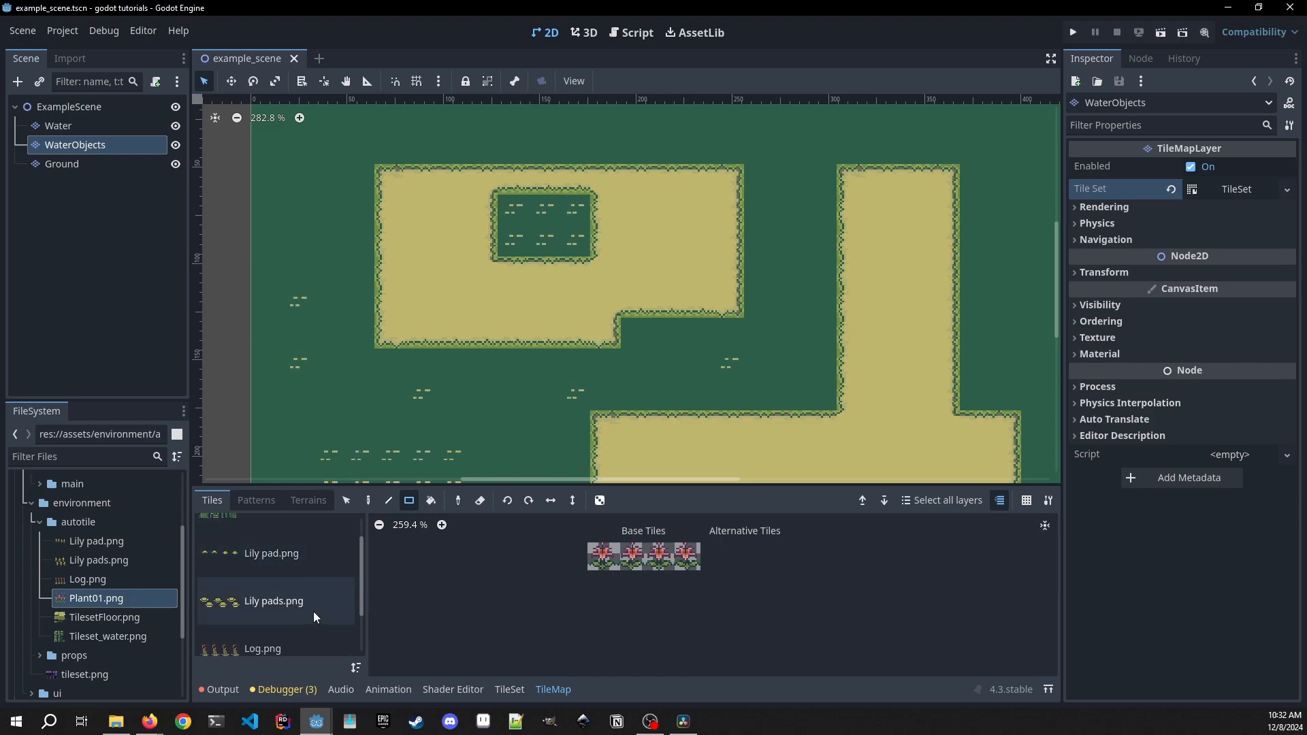
- Paint Lily pads.png clusters and Log.png logs onto the water
click(273, 600)
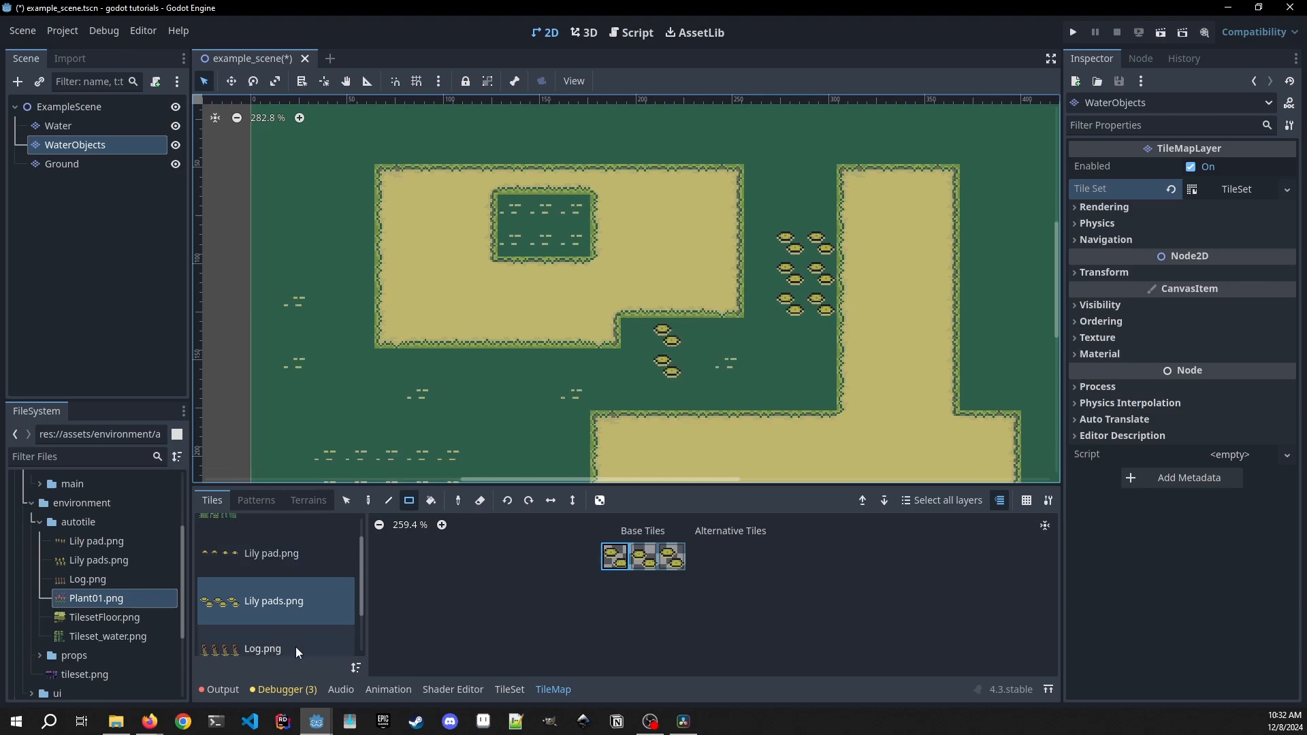
click(261, 649)
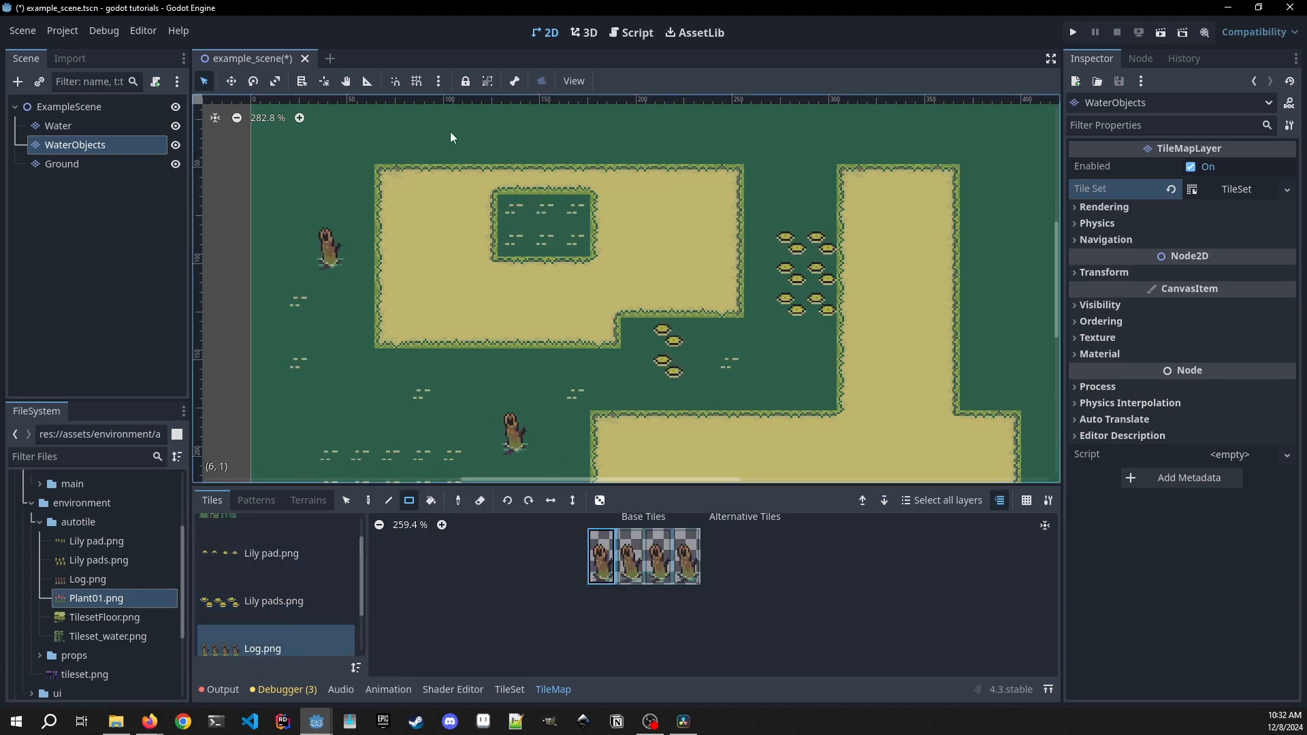